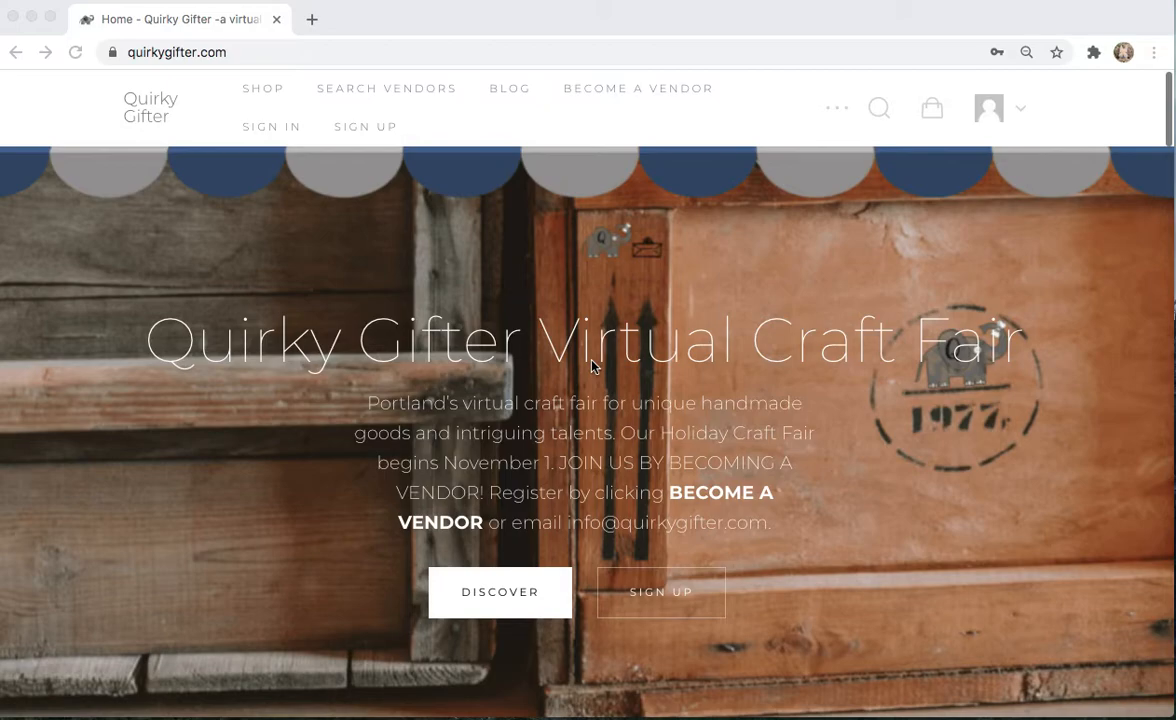
pyautogui.moveTo(664, 368)
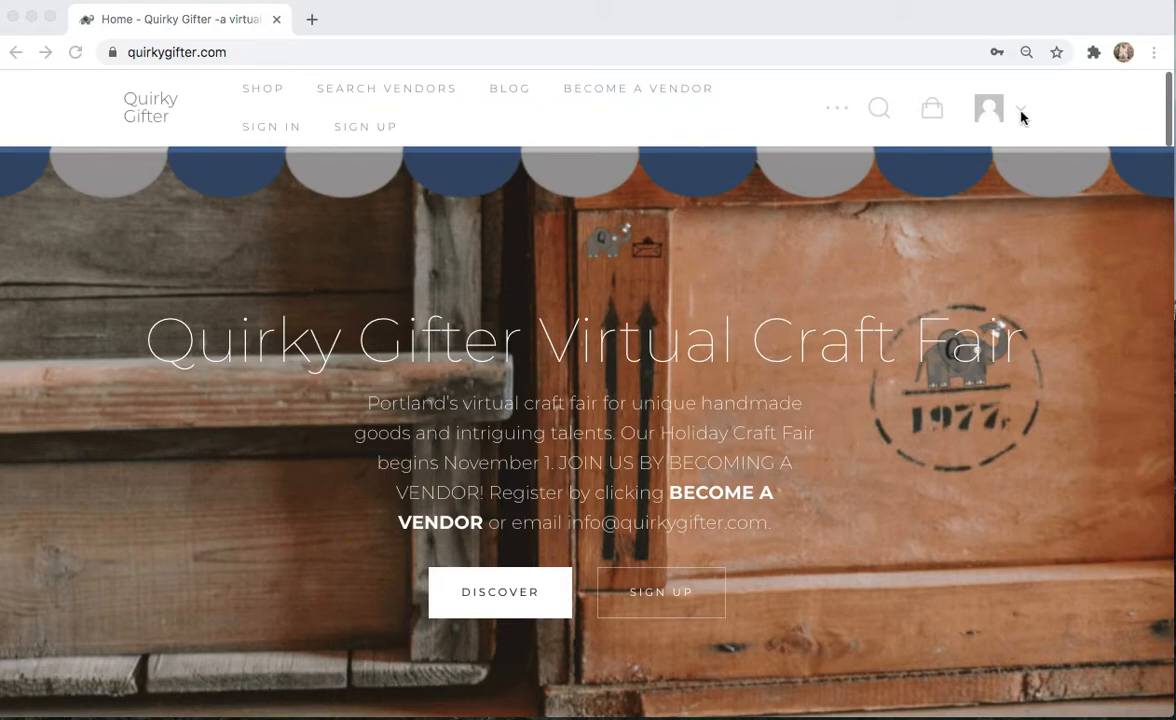
# - Choose Vendor Dashboard from the header account menu to reach the sign-in page
pyautogui.click(1018, 108)
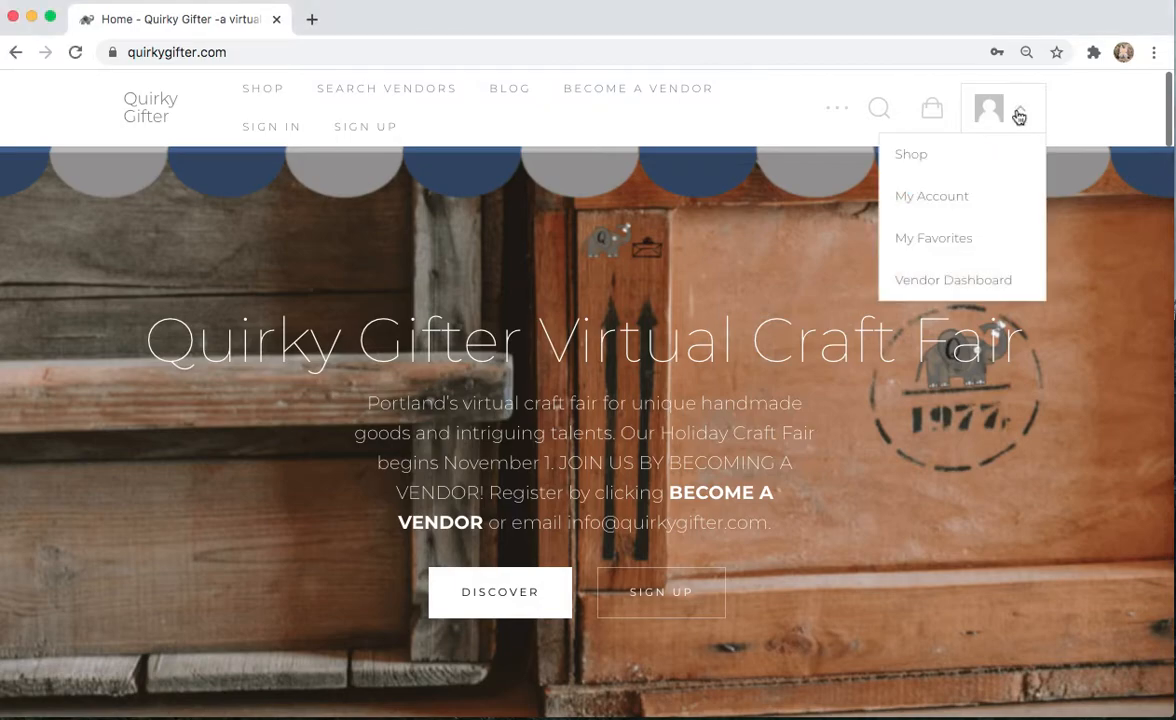
pyautogui.click(952, 280)
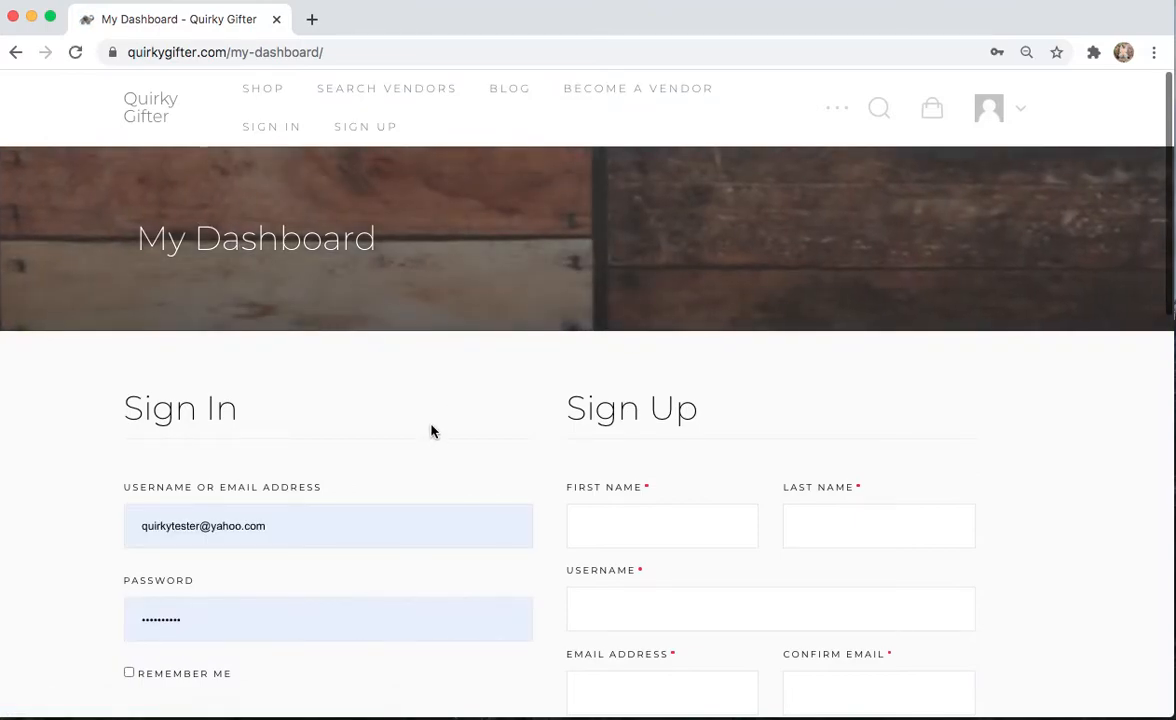
# - Log in with the prefilled vendor credentials to load the dashboard
pyautogui.scroll(-3)
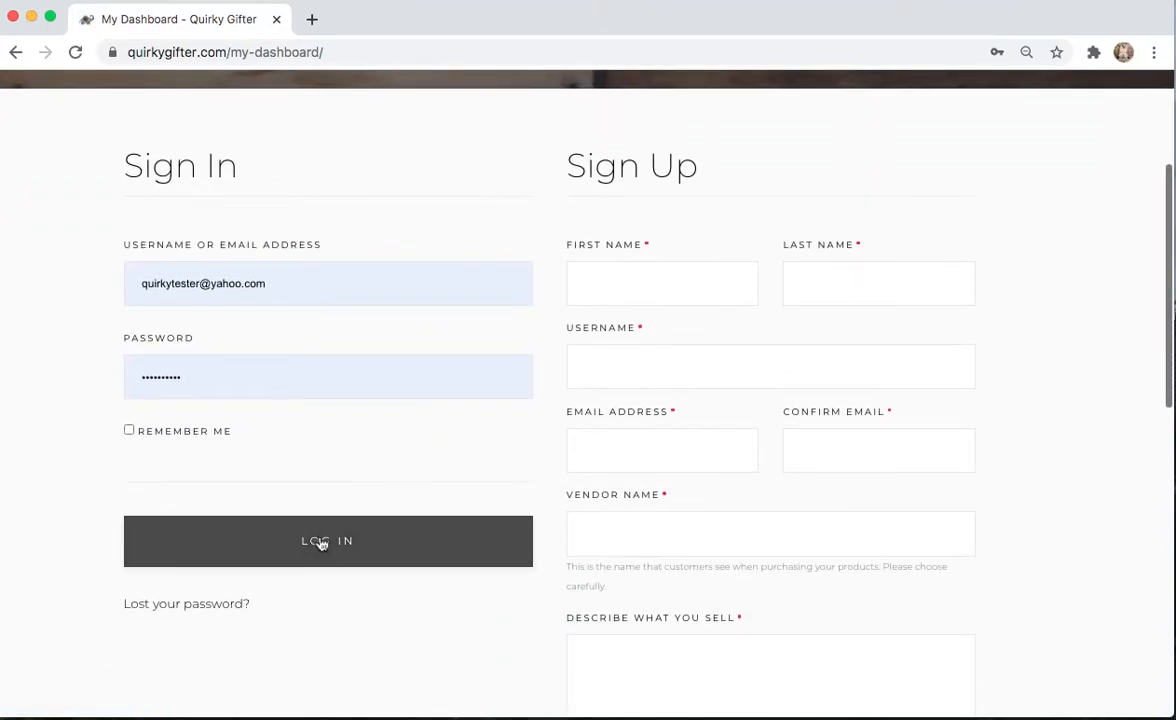
pyautogui.click(328, 540)
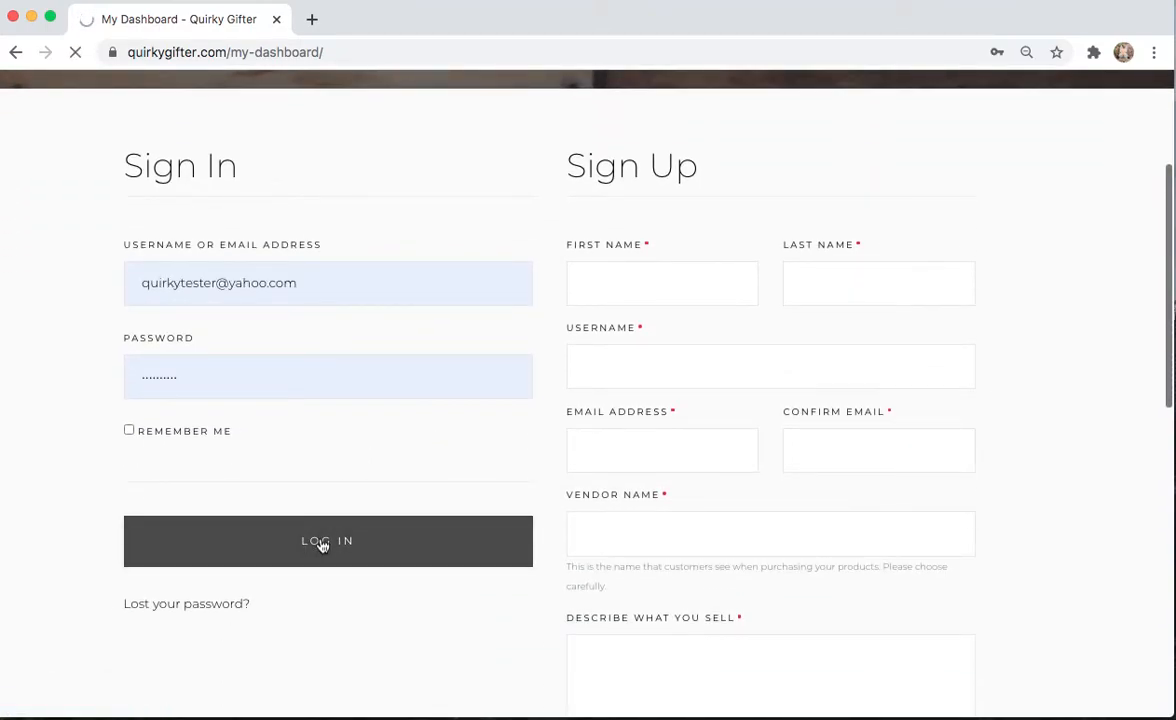
pyautogui.click(328, 540)
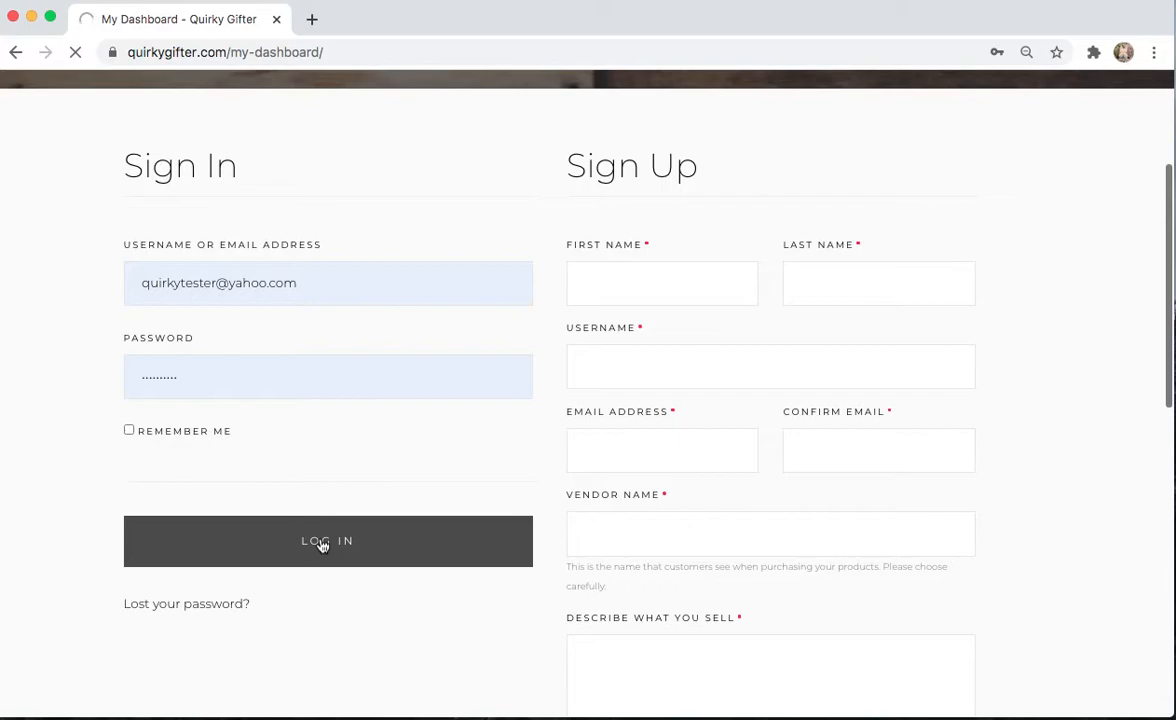
pyautogui.click(328, 540)
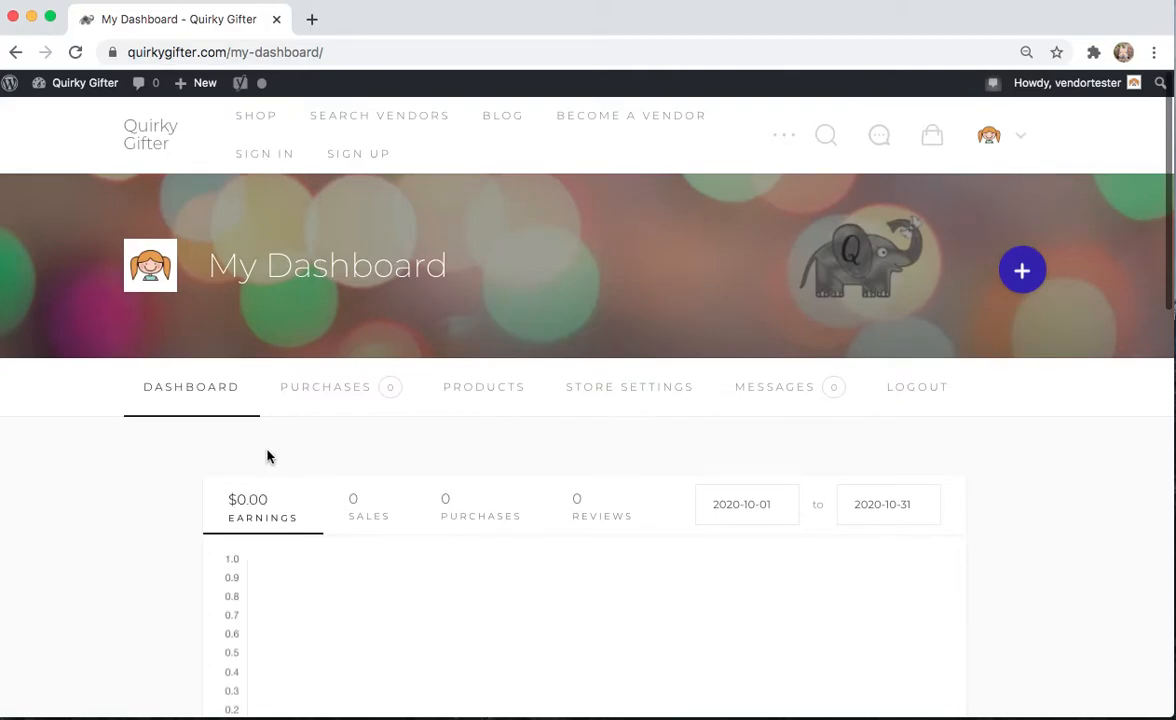
pyautogui.moveTo(484, 388)
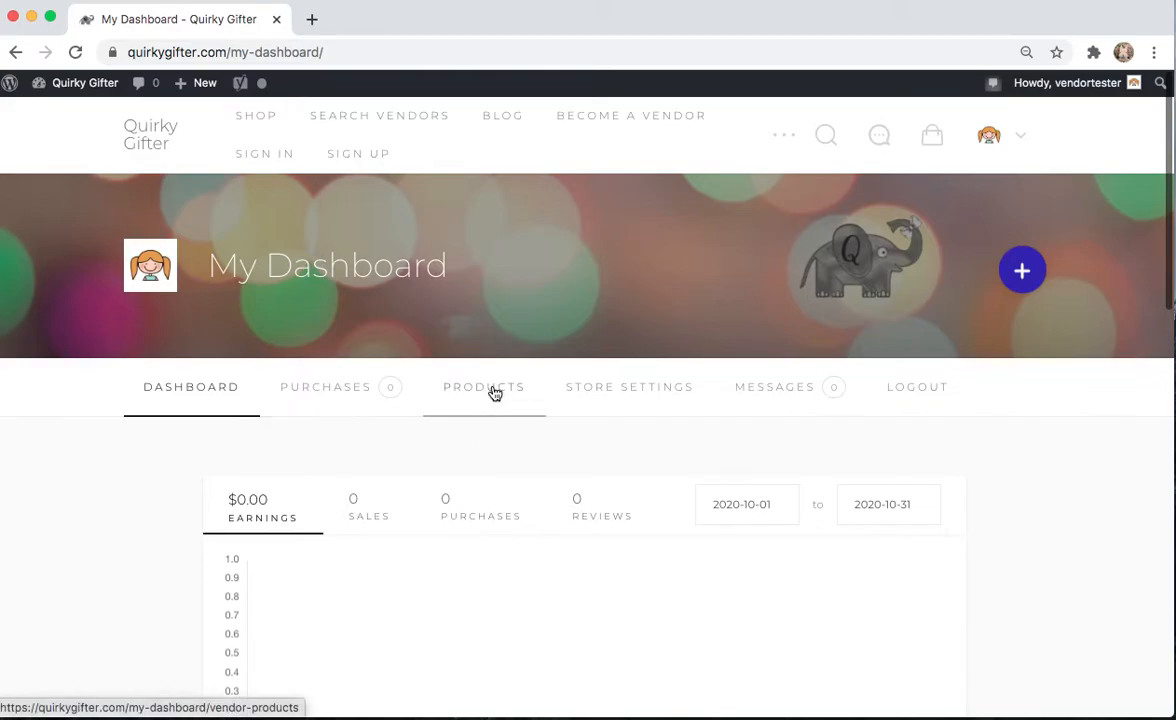
# - View the My Products listing and start a new product with Create Product
pyautogui.click(484, 388)
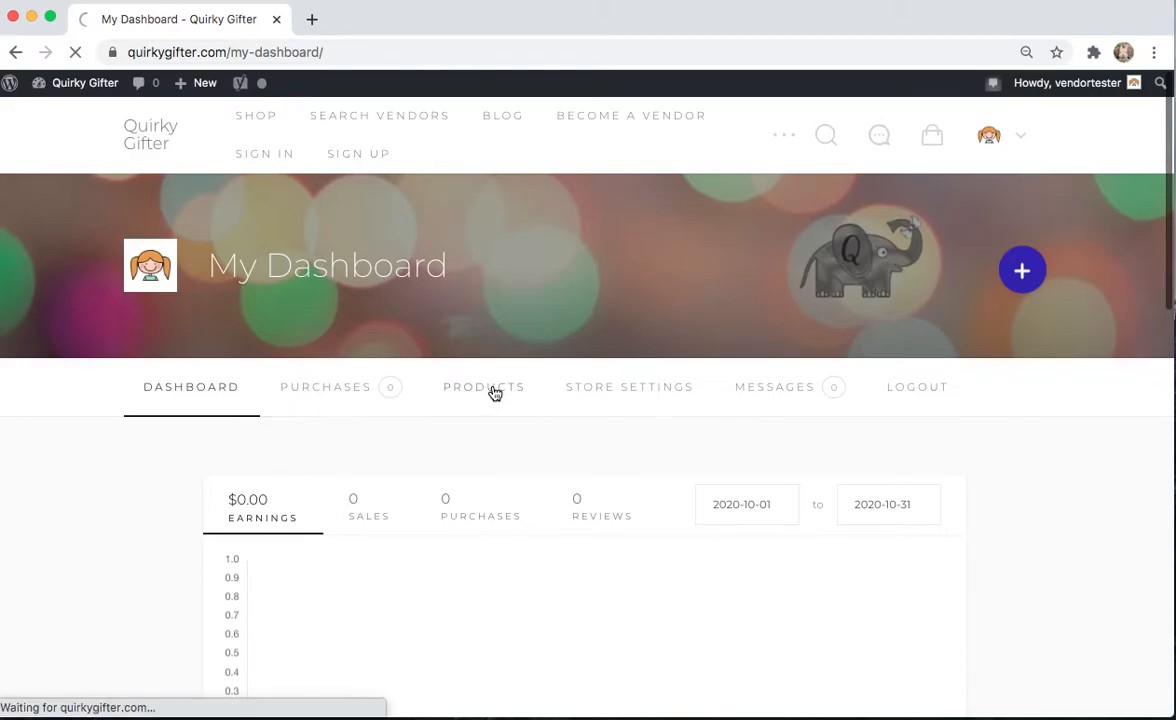
pyautogui.click(484, 388)
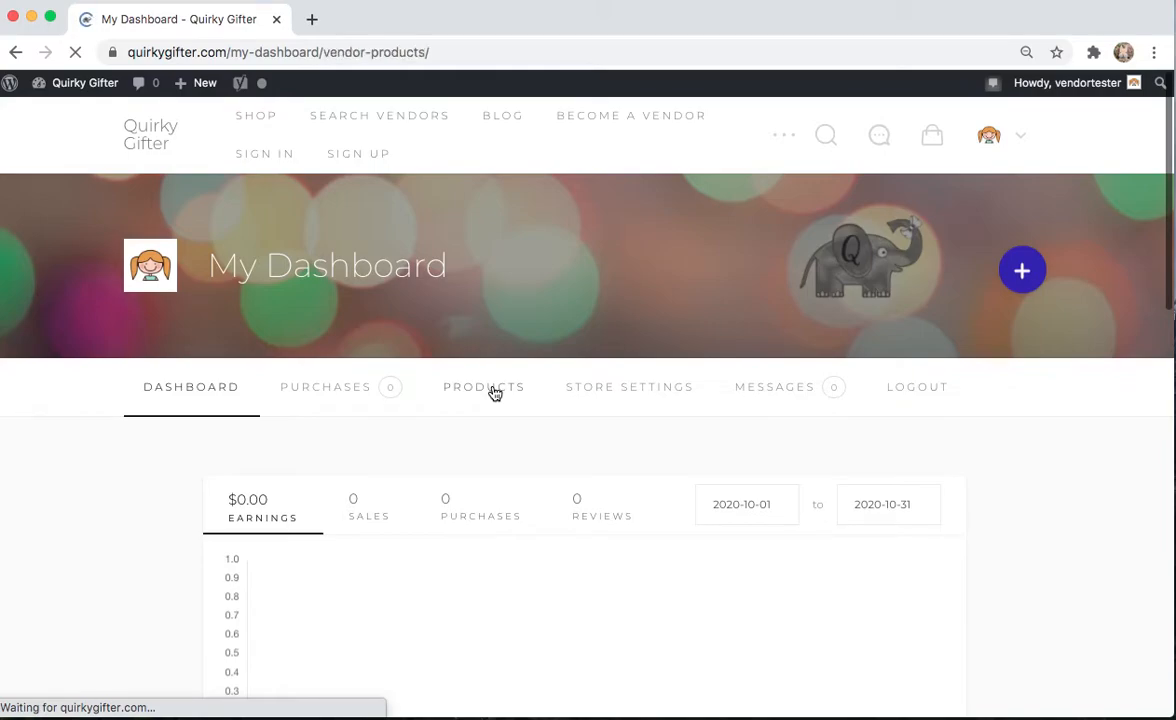
pyautogui.click(484, 388)
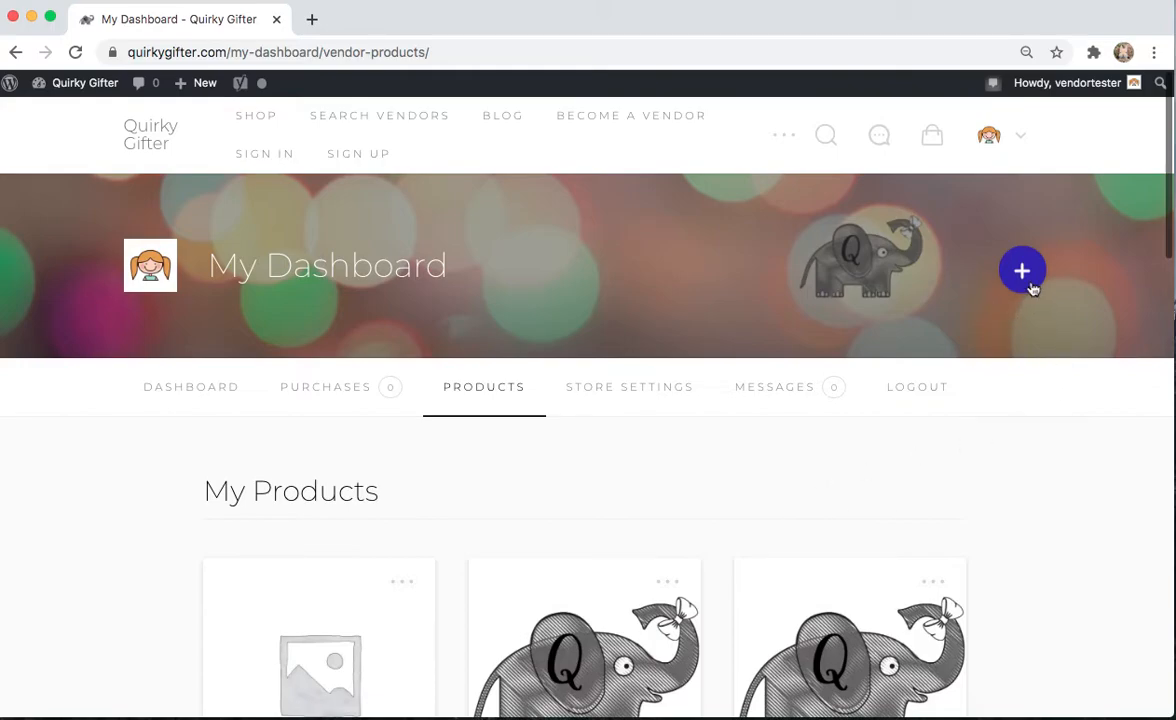
pyautogui.click(1022, 270)
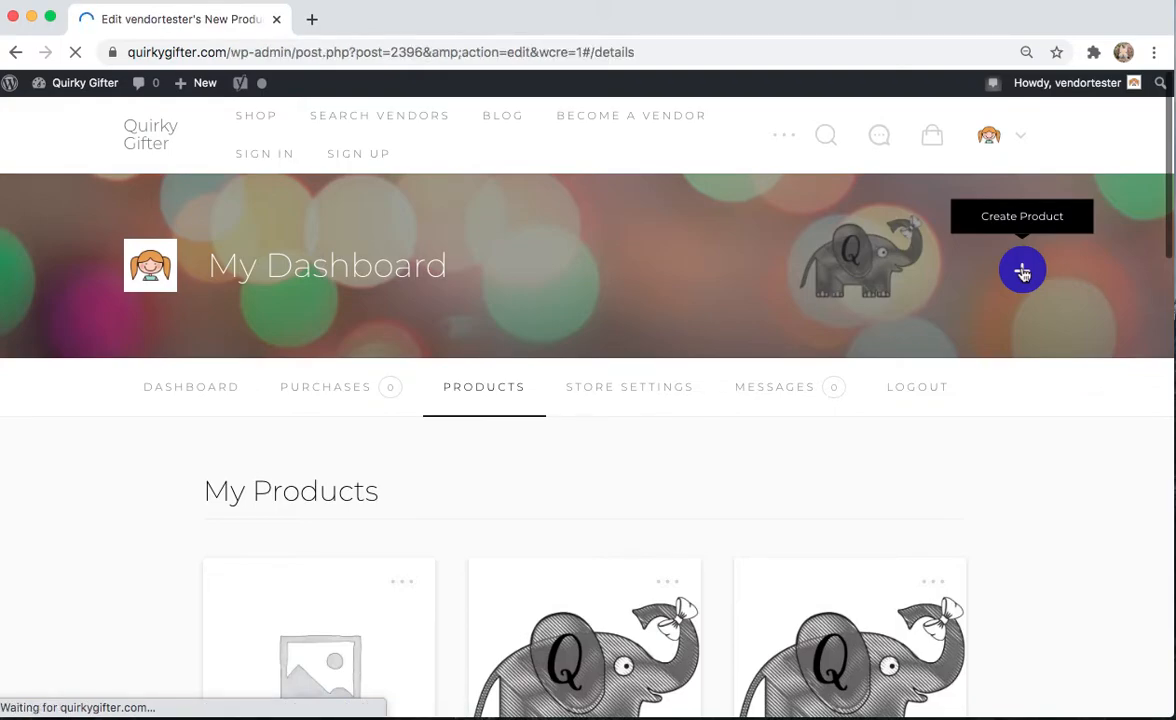
# - Name the product 'Variable product demo', set Type to Variable, and begin the description
pyautogui.click(1022, 270)
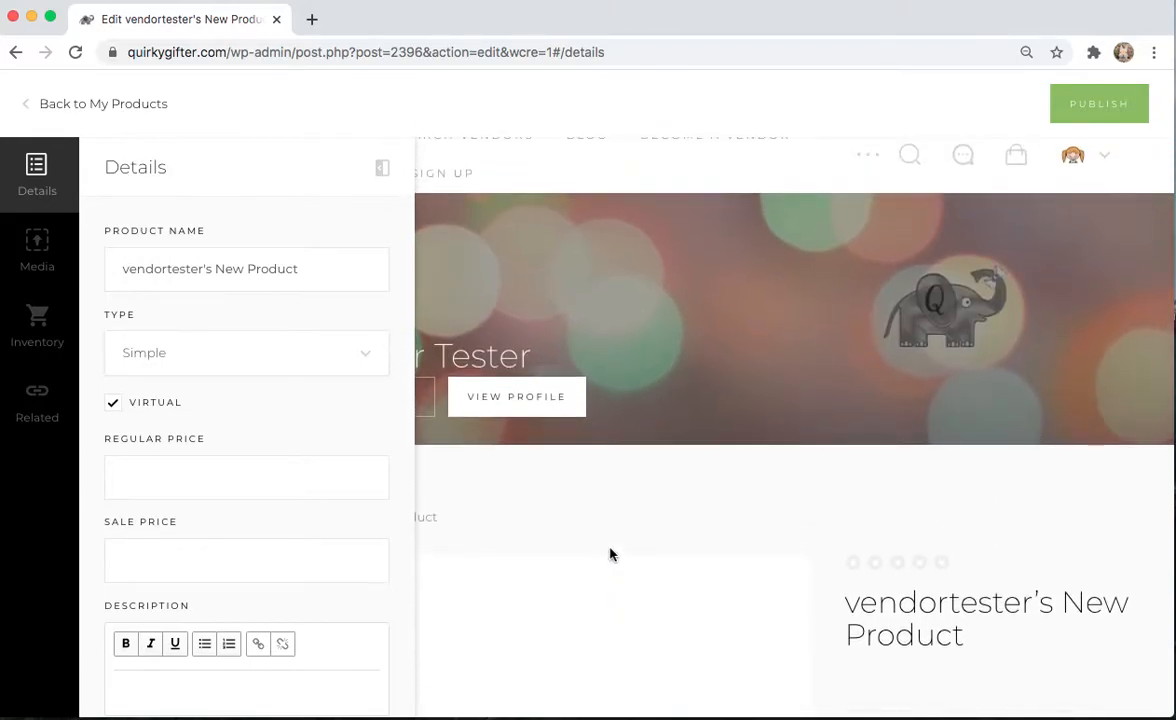
pyautogui.moveTo(230, 160)
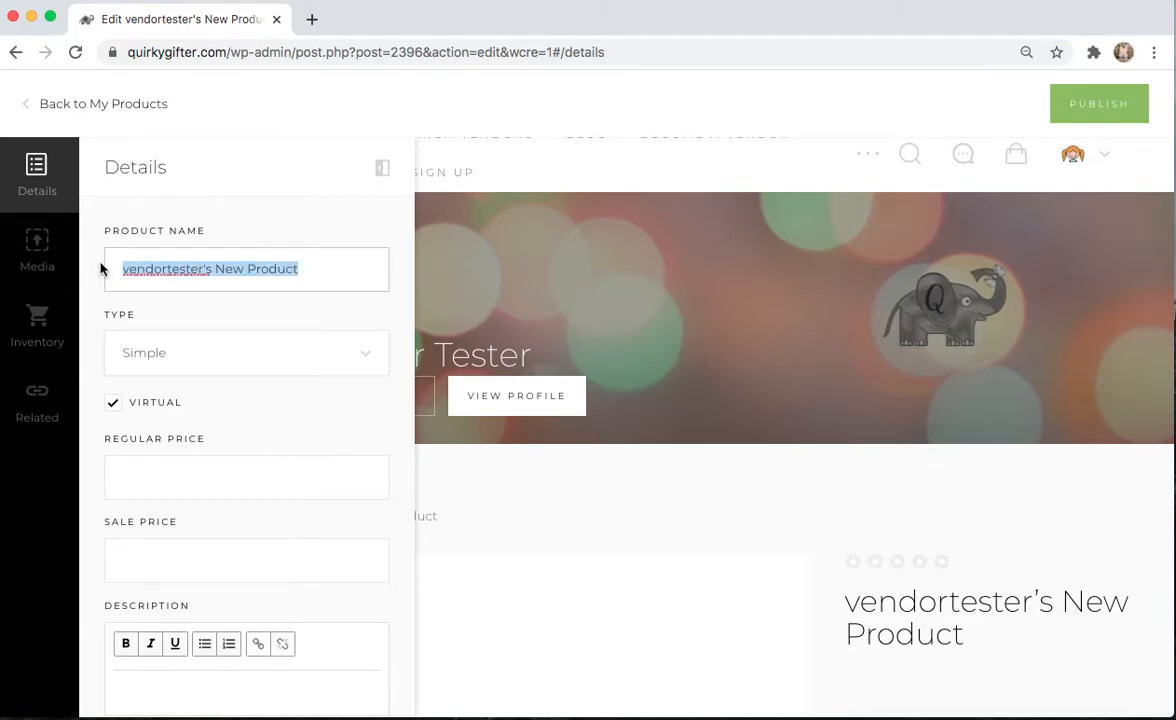
pyautogui.write('Varia')
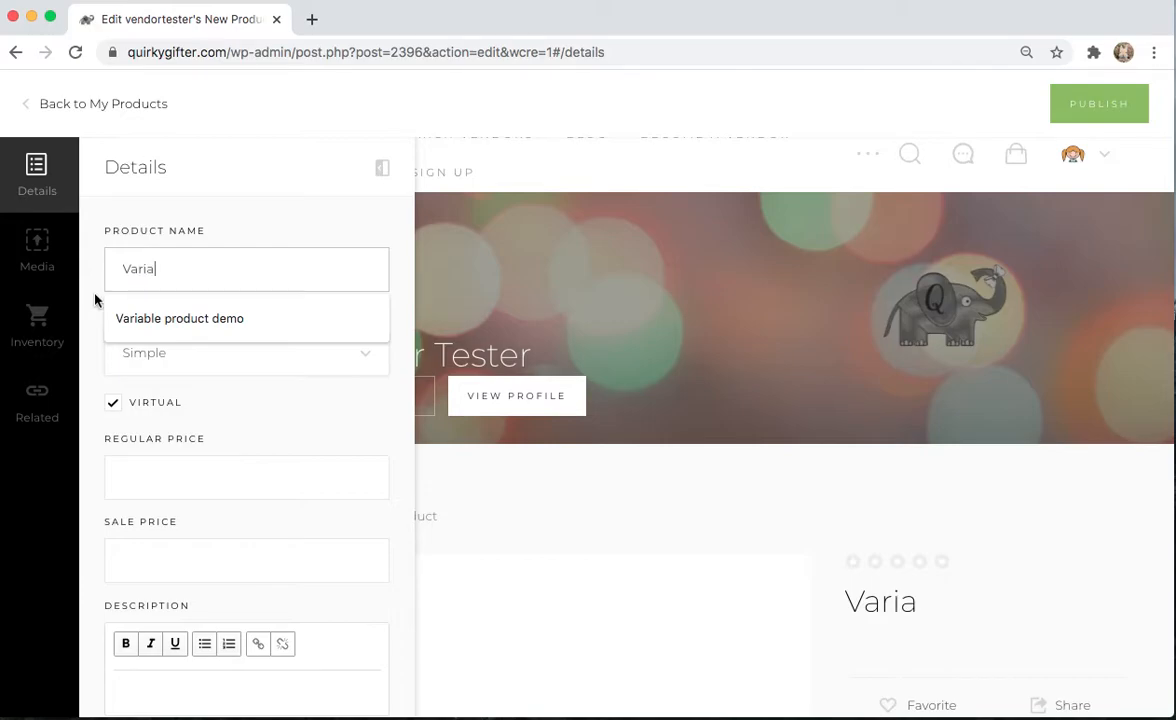
pyautogui.click(180, 318)
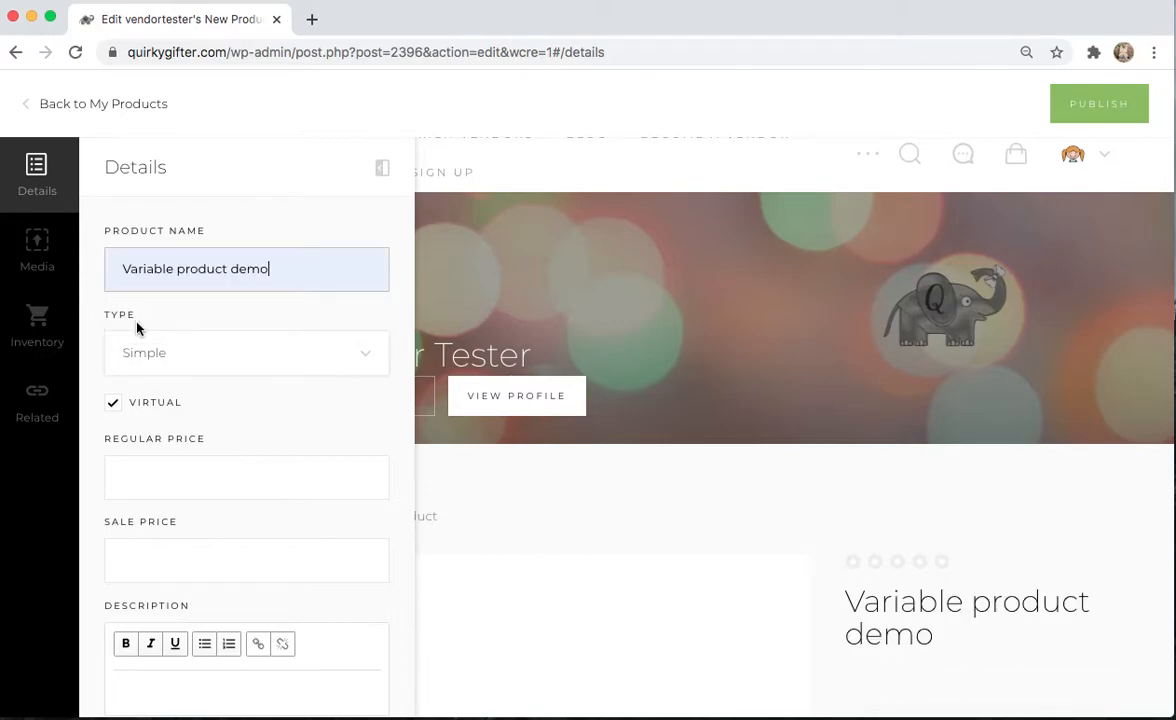
pyautogui.moveTo(368, 380)
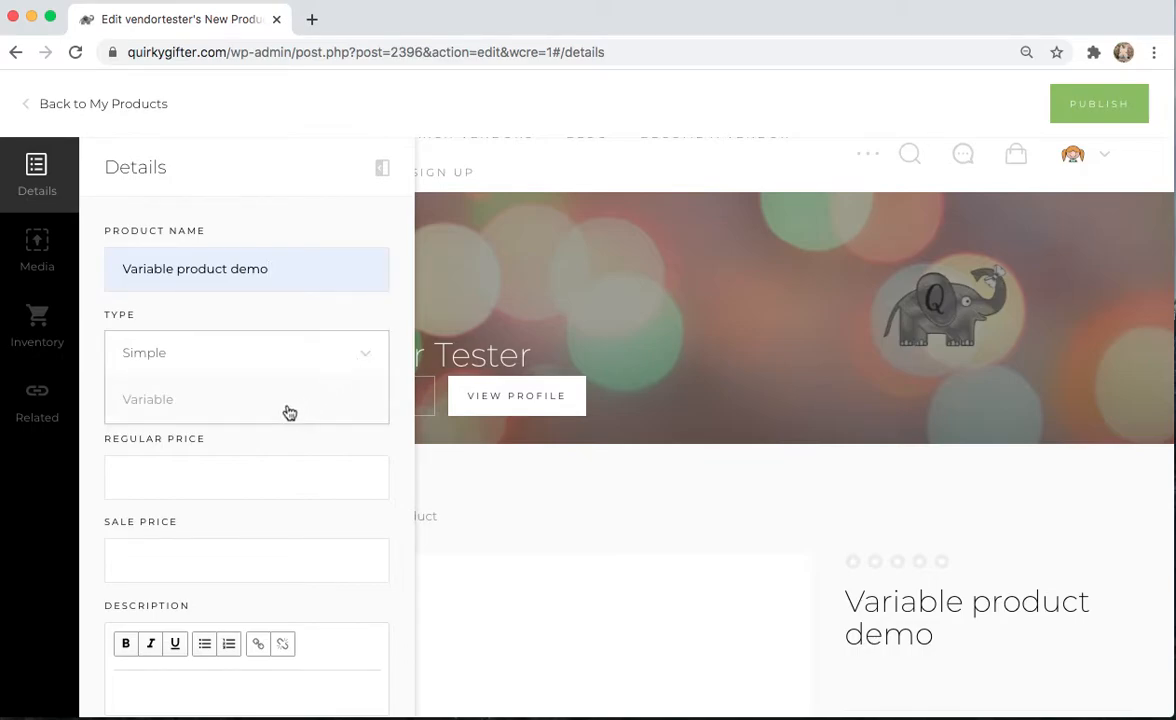
pyautogui.click(148, 400)
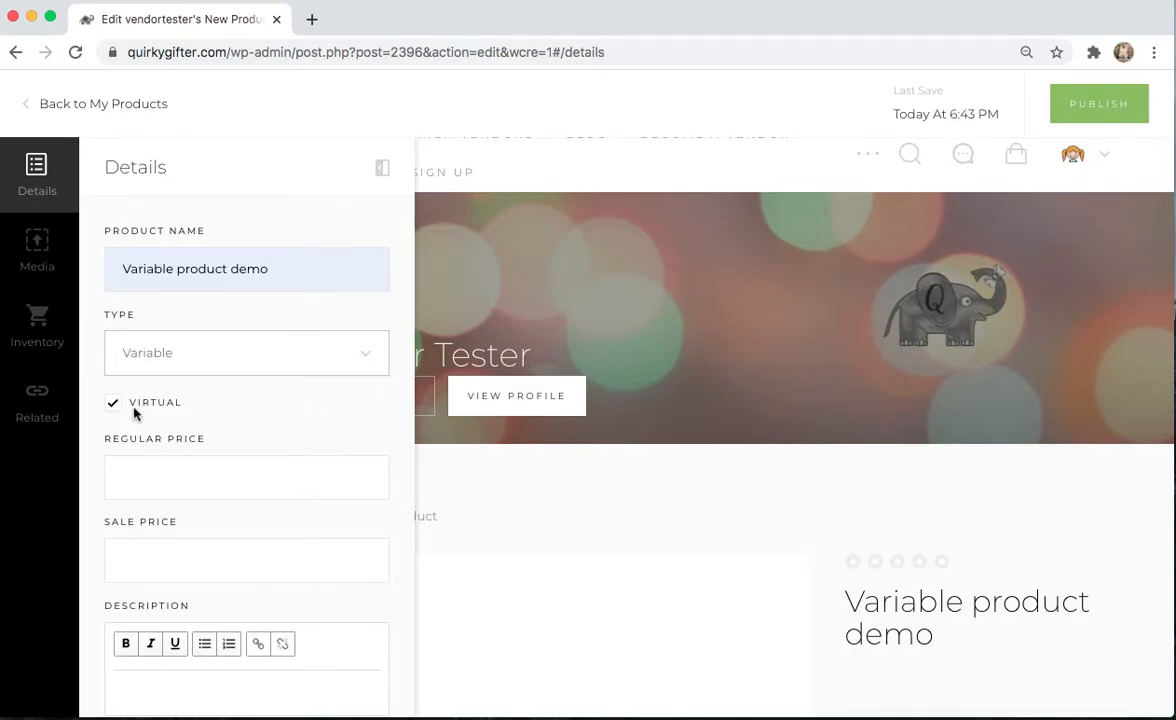
pyautogui.click(112, 402)
pyautogui.write('Main d')
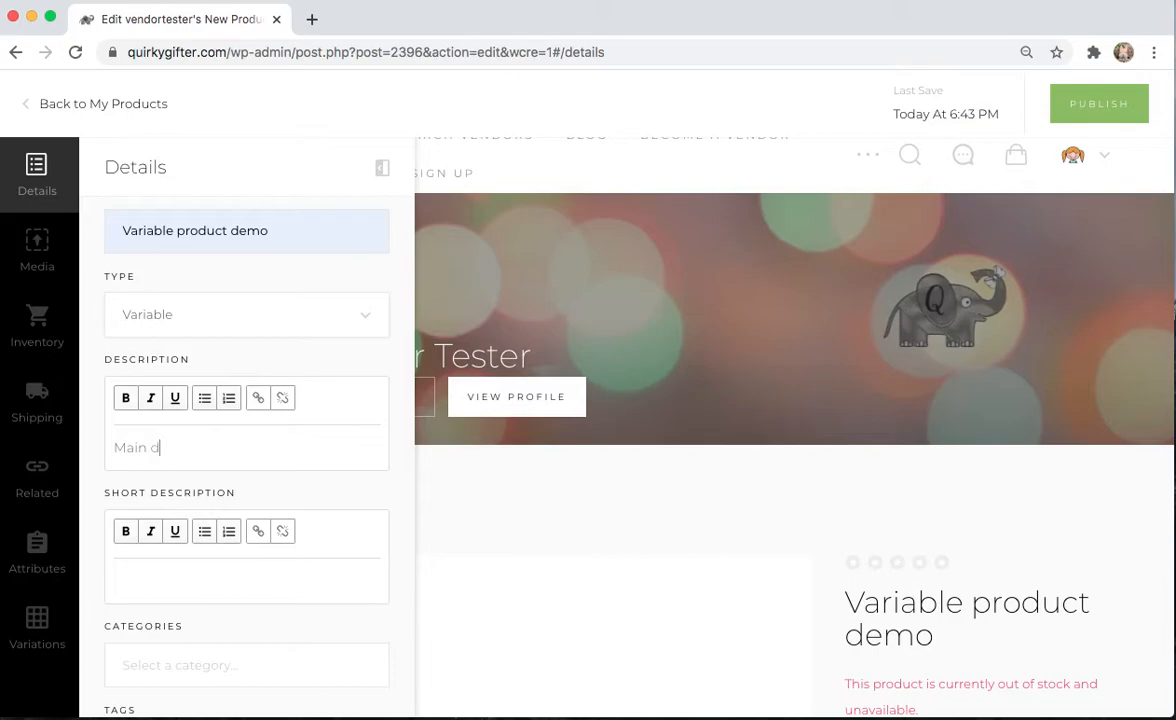
# - Finish the main description and write a short description for the product
pyautogui.write('escription')
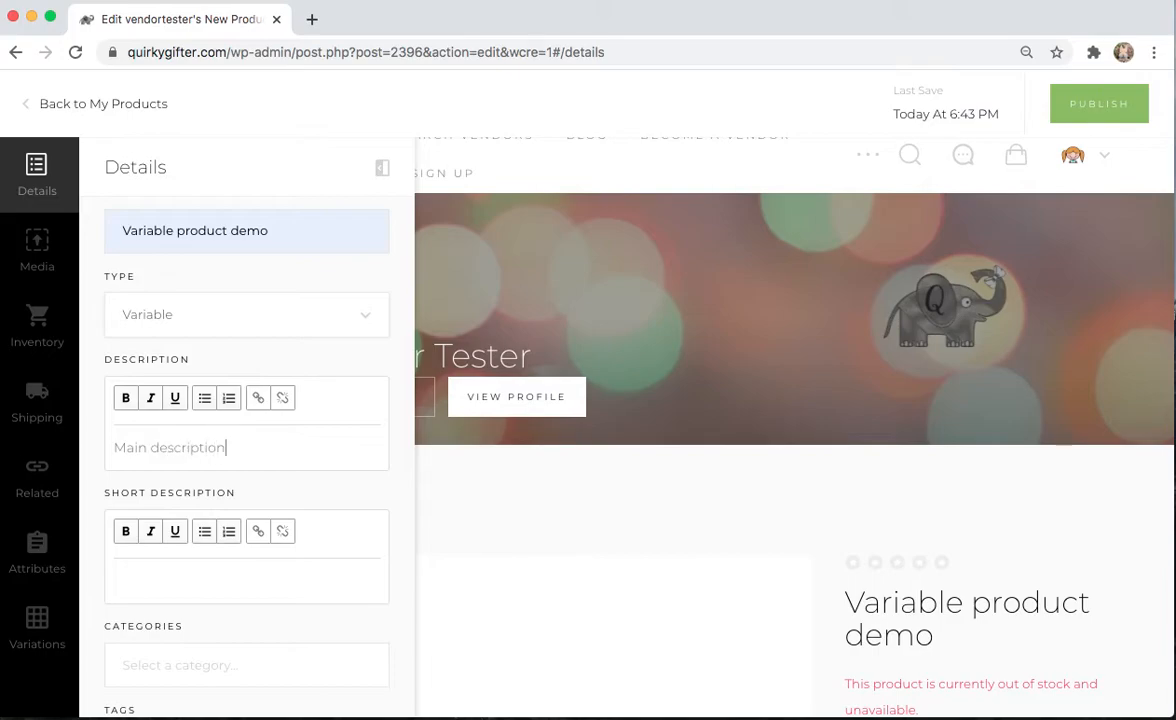
pyautogui.click(244, 580)
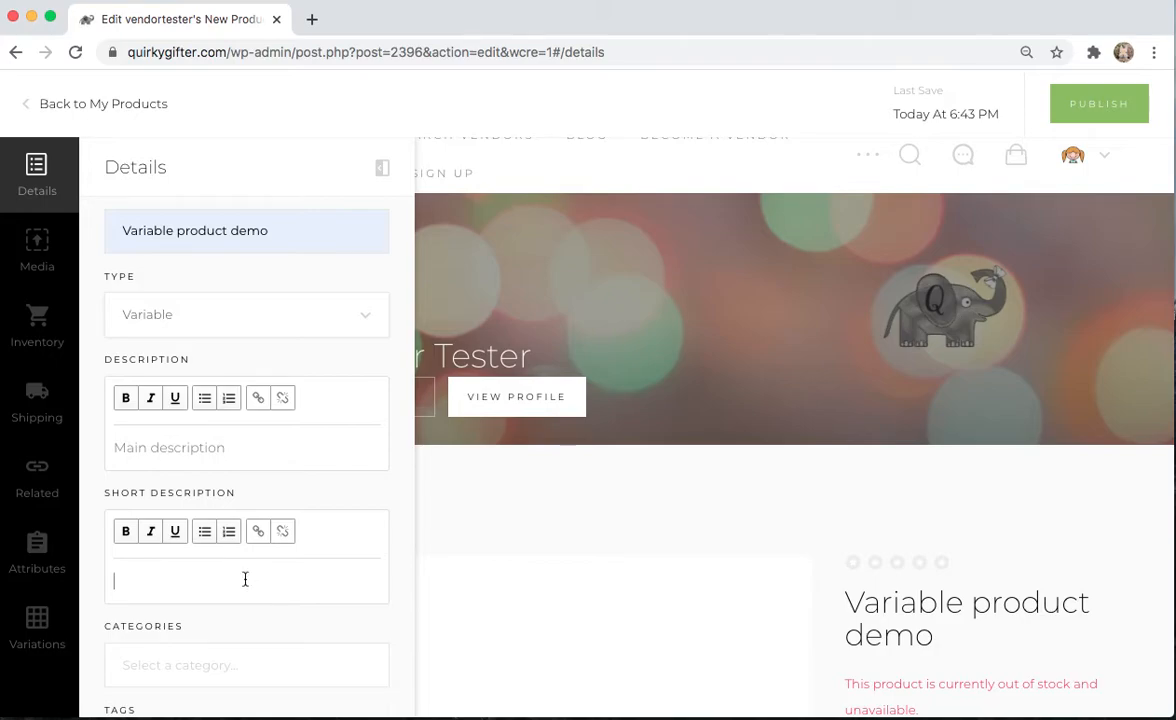
pyautogui.write('short description show')
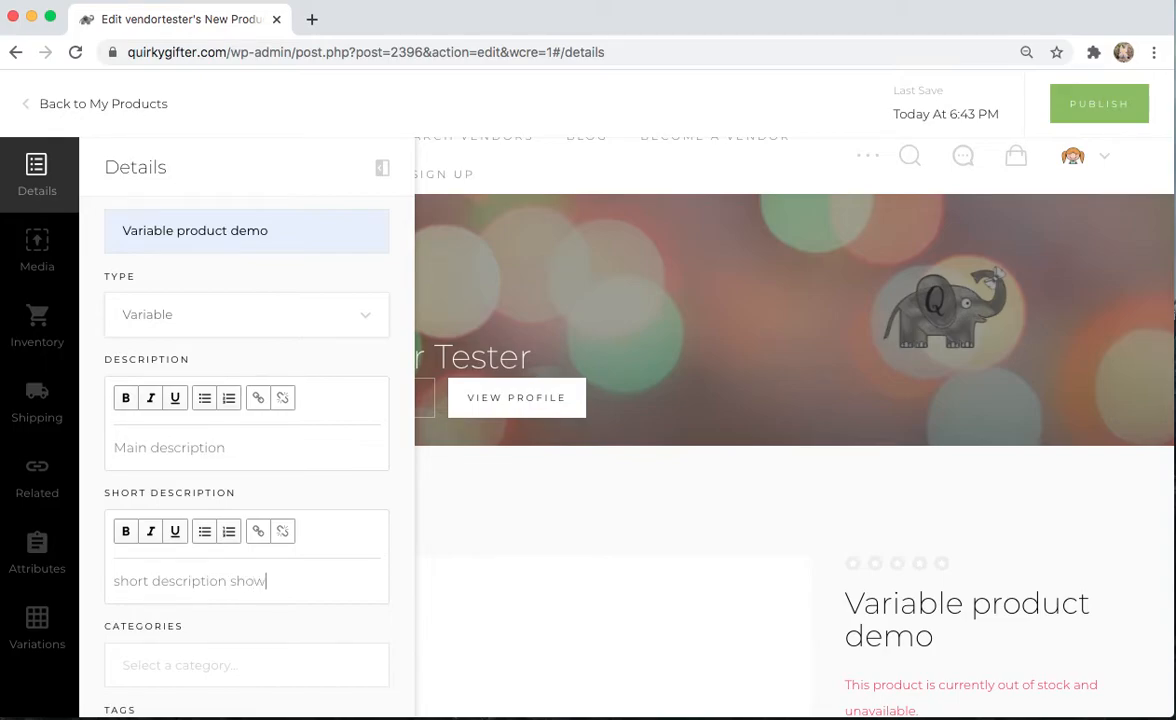
pyautogui.write('s up on top')
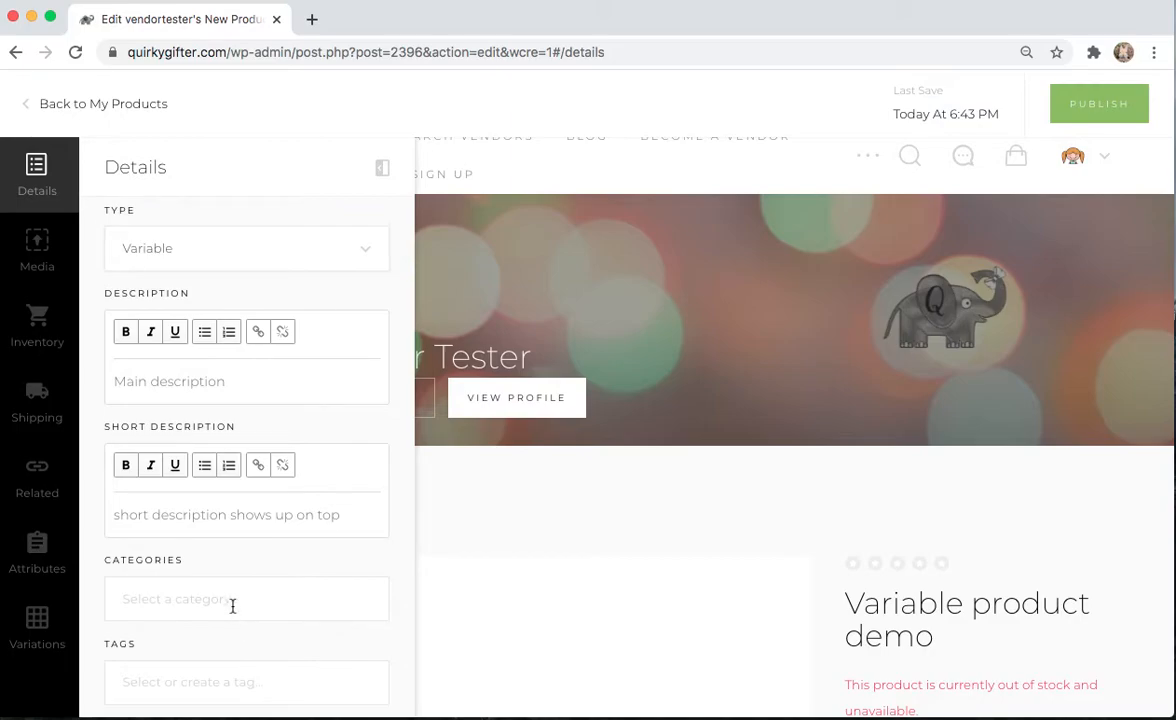
# - Categorize the product under Bracelets
pyautogui.click(246, 598)
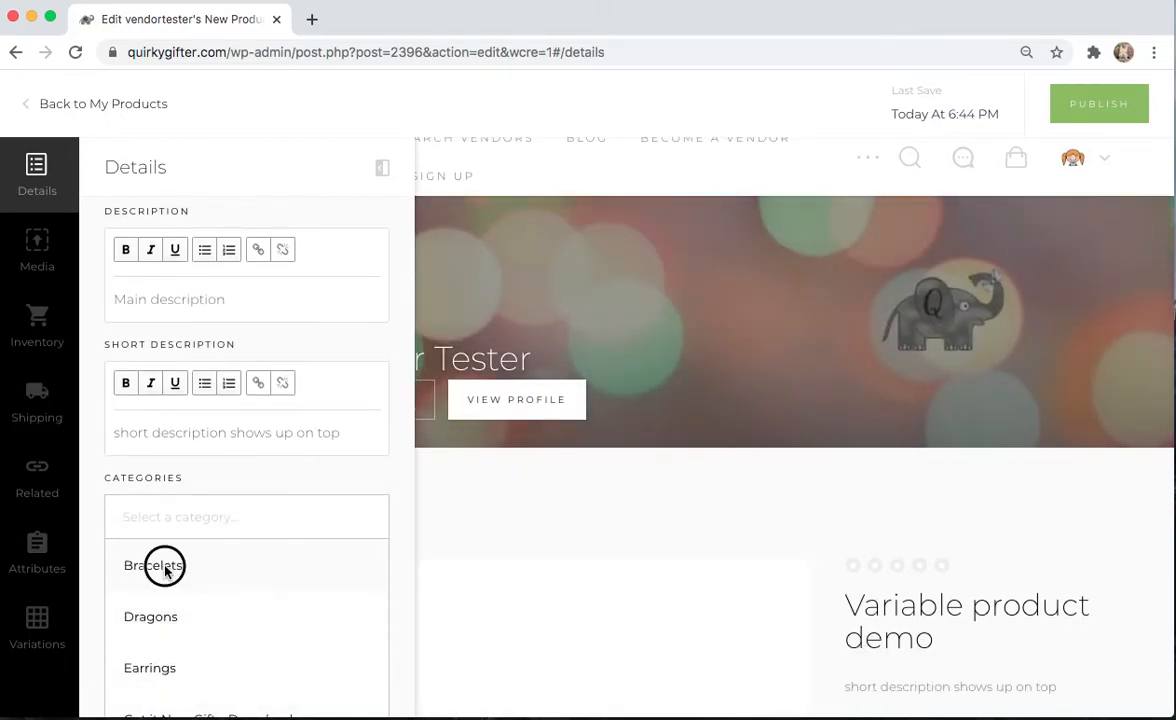
pyautogui.click(152, 564)
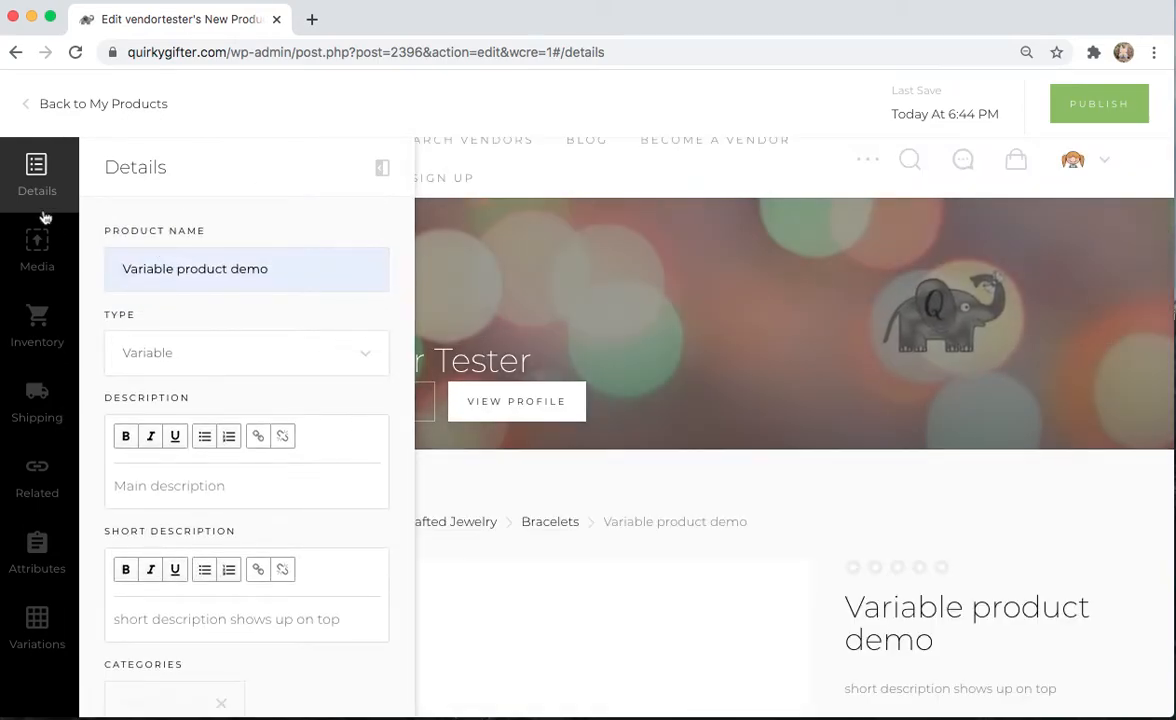
# - Visit the product image section, then move on to the Attributes section
pyautogui.click(36, 248)
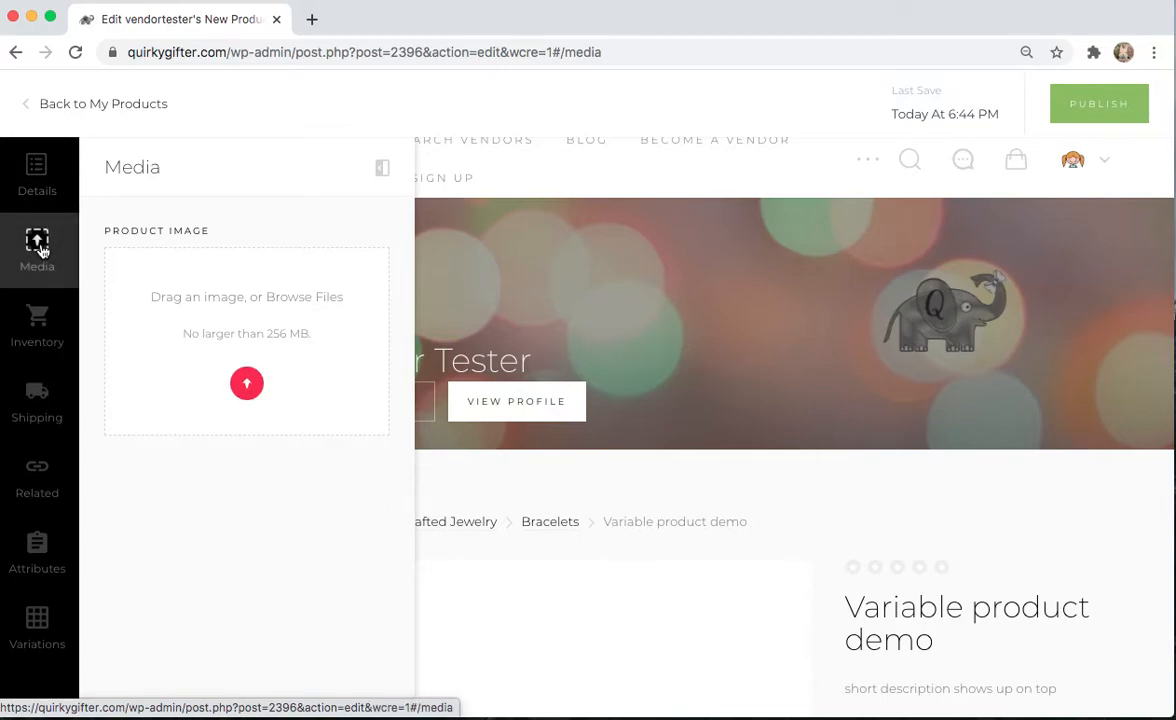
pyautogui.moveTo(190, 462)
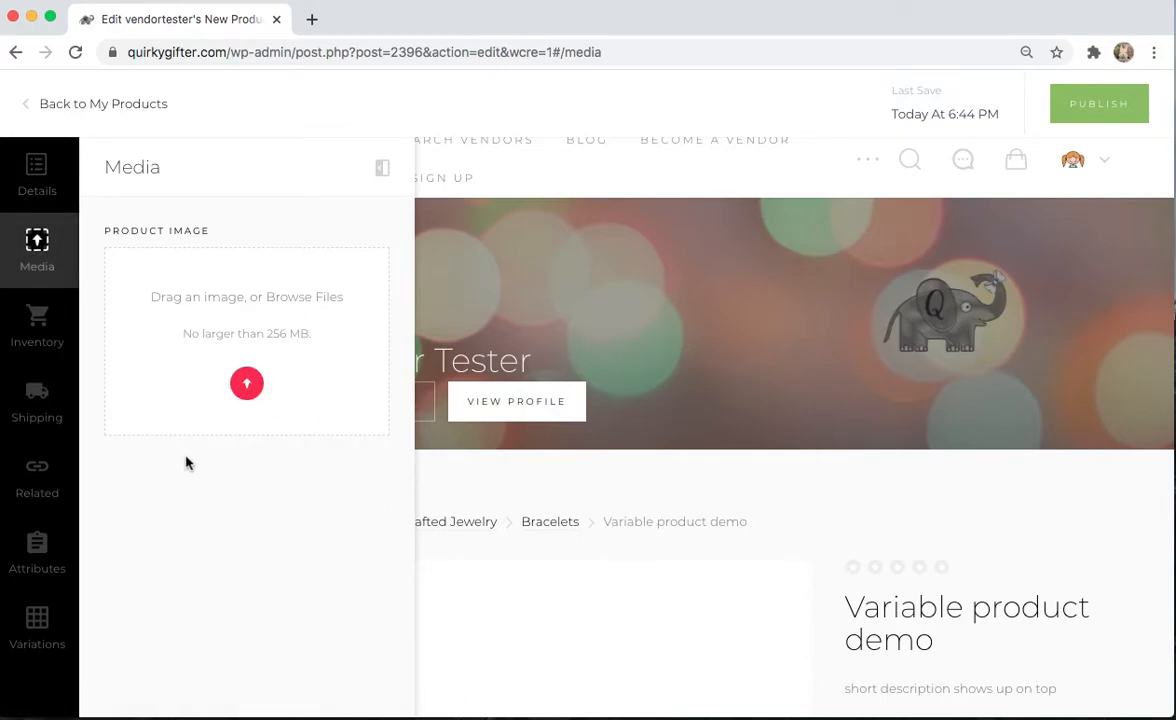
pyautogui.moveTo(36, 390)
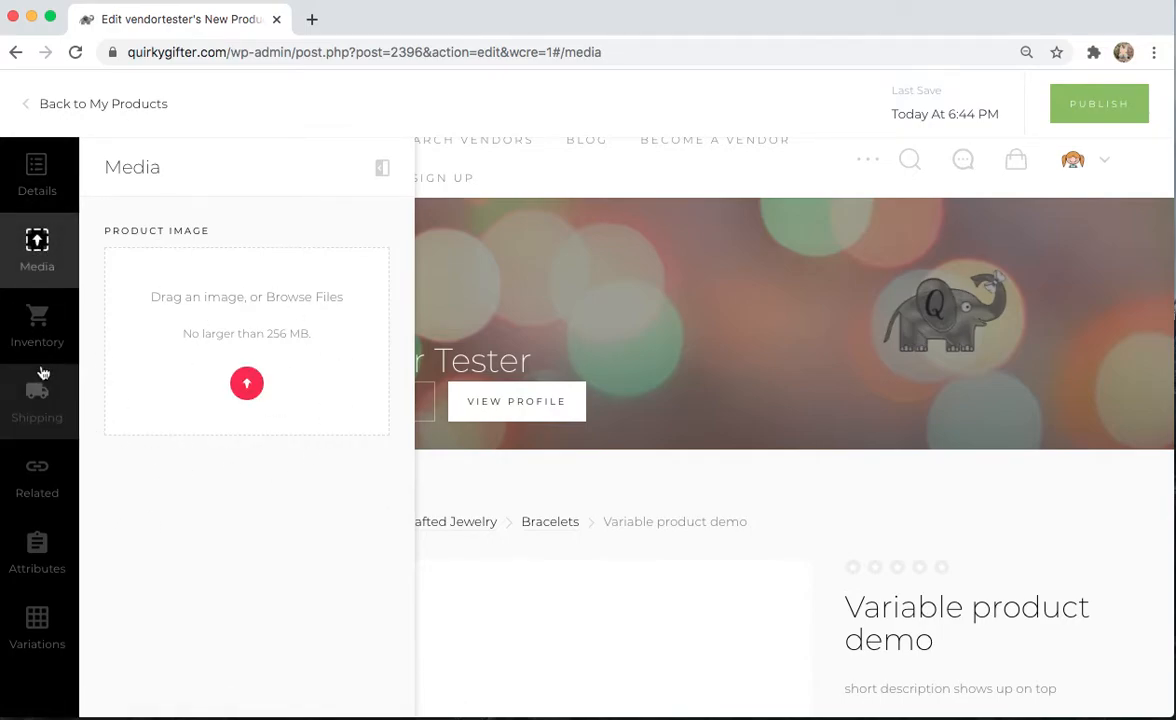
pyautogui.moveTo(36, 556)
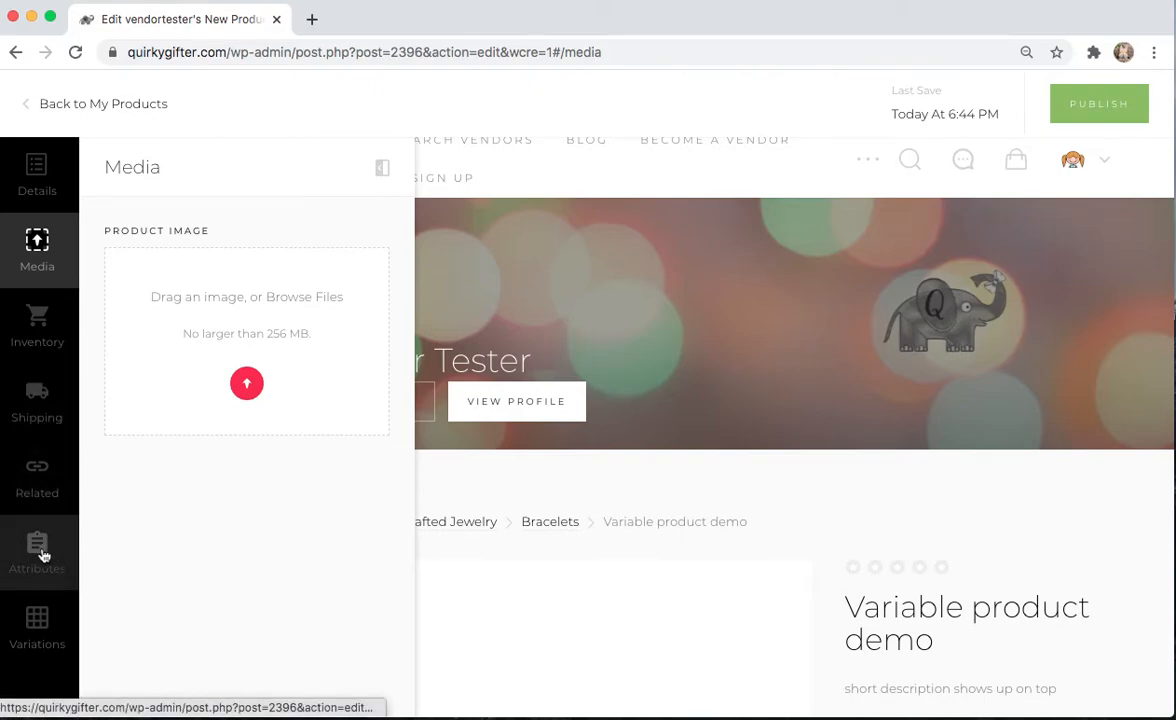
pyautogui.click(36, 552)
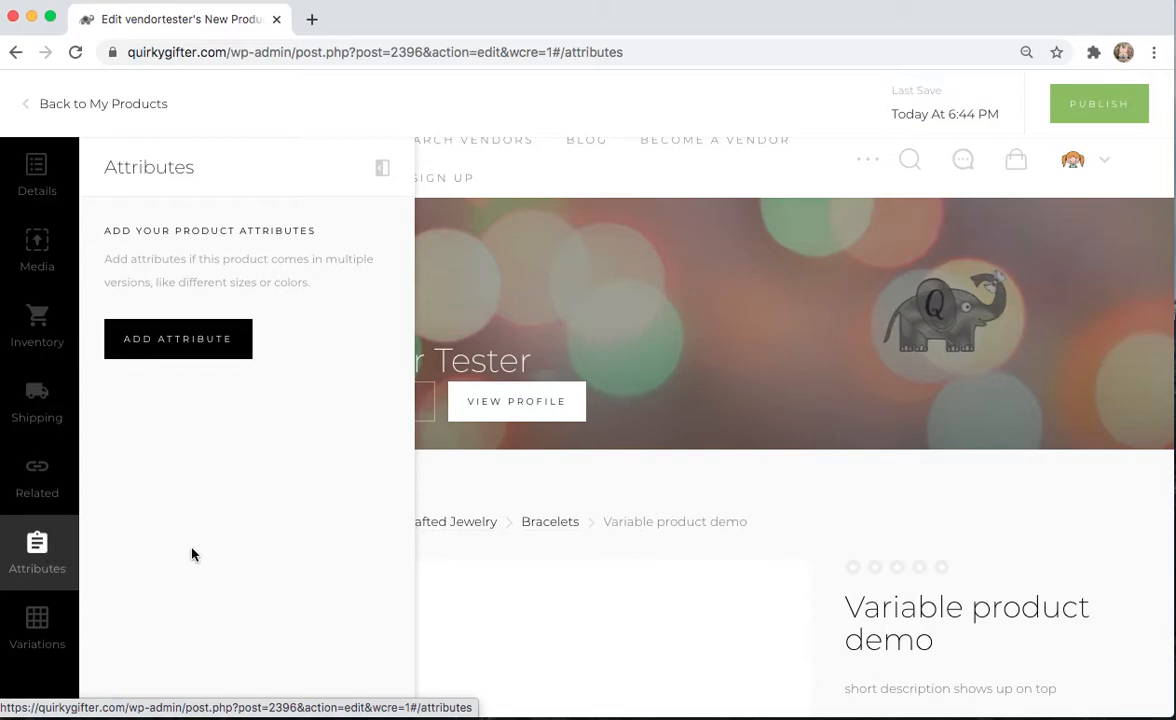
pyautogui.moveTo(230, 524)
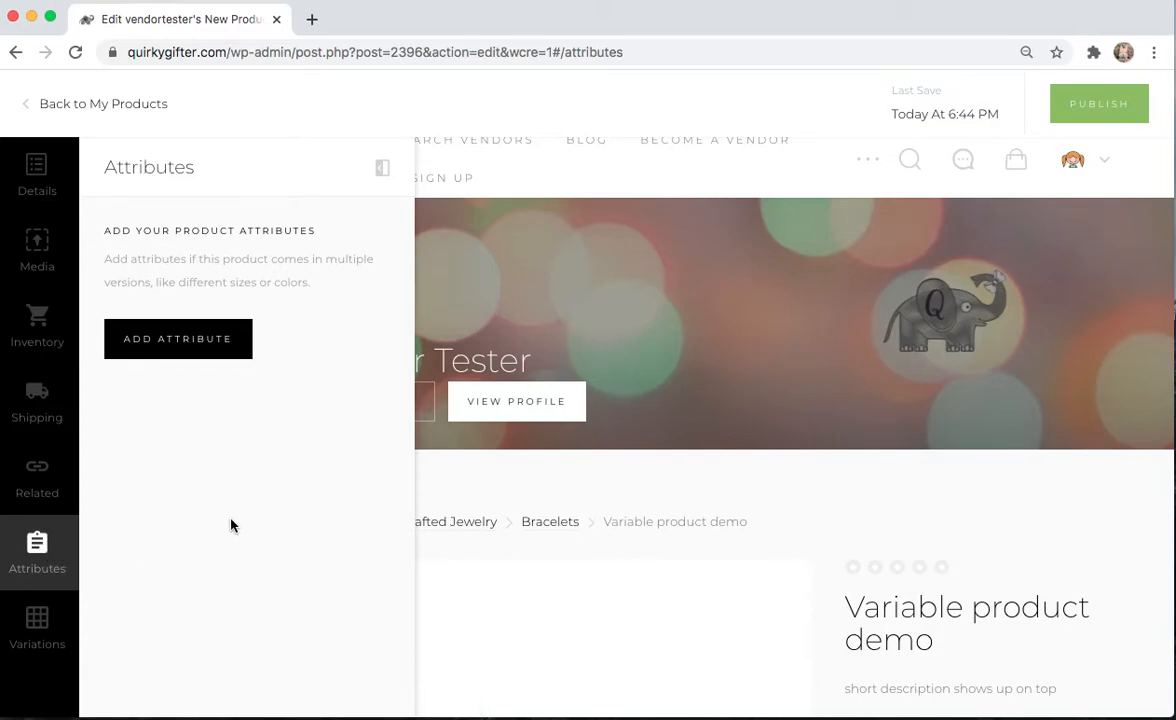
pyautogui.moveTo(198, 388)
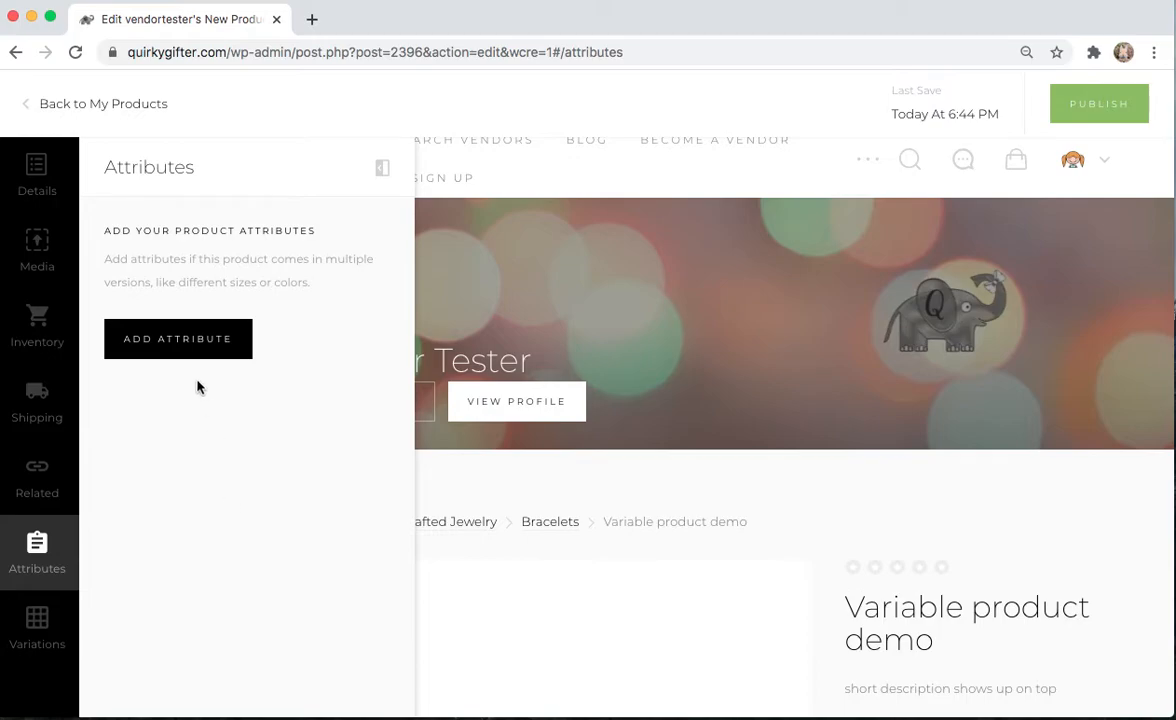
# - Add a Size attribute and give it the option 20 inch
pyautogui.click(178, 338)
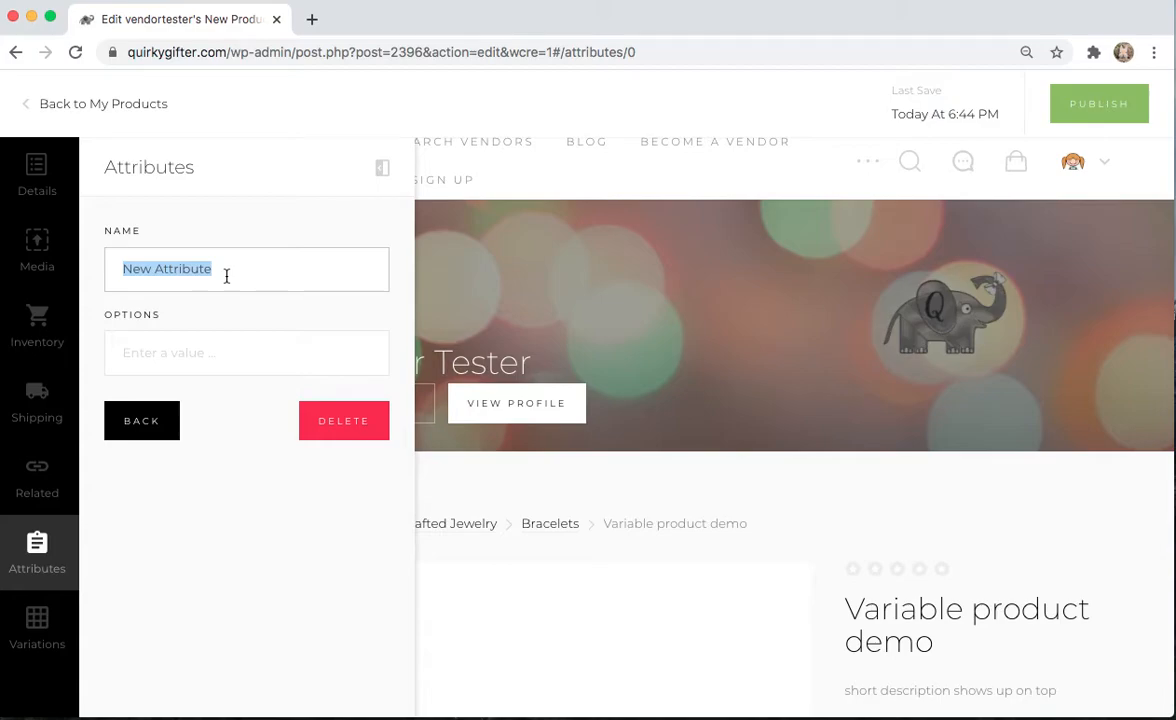
pyautogui.write('Size')
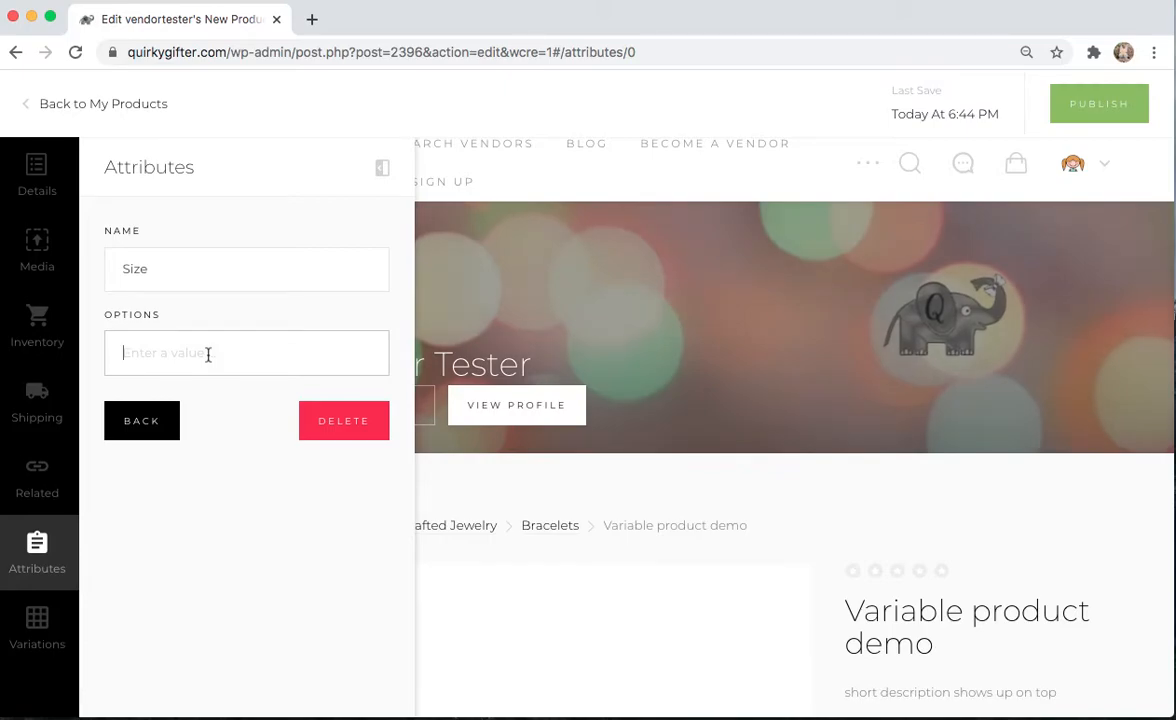
pyautogui.write('20 inch')
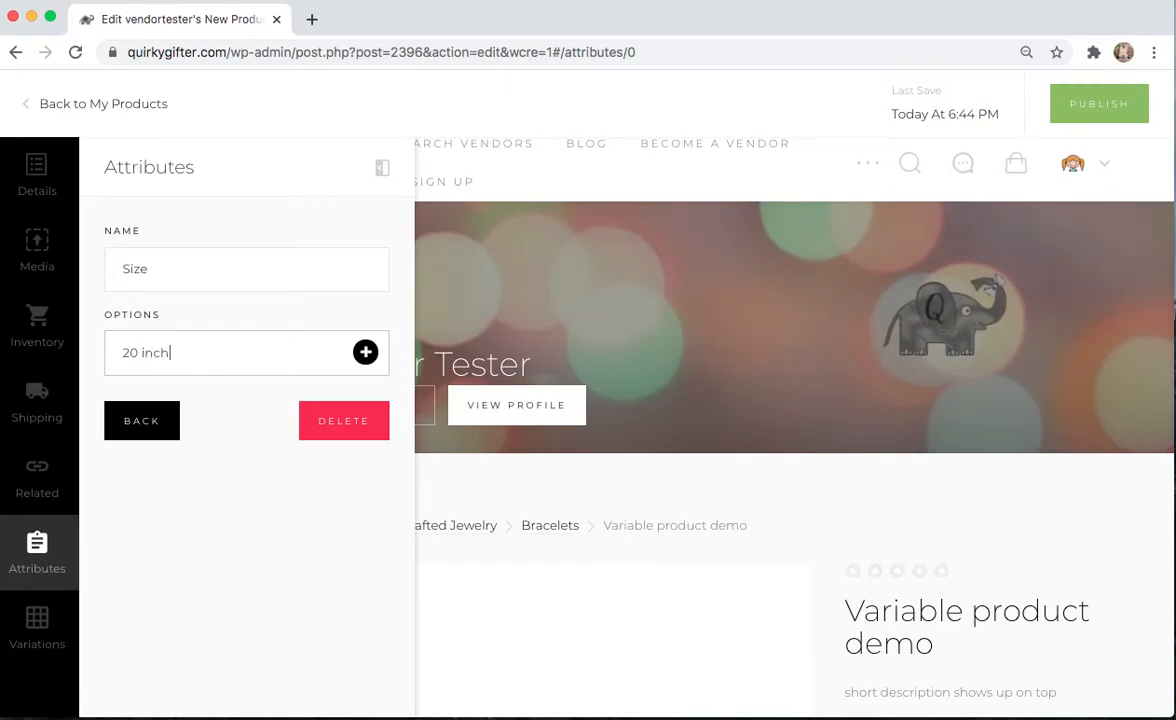
pyautogui.click(364, 352)
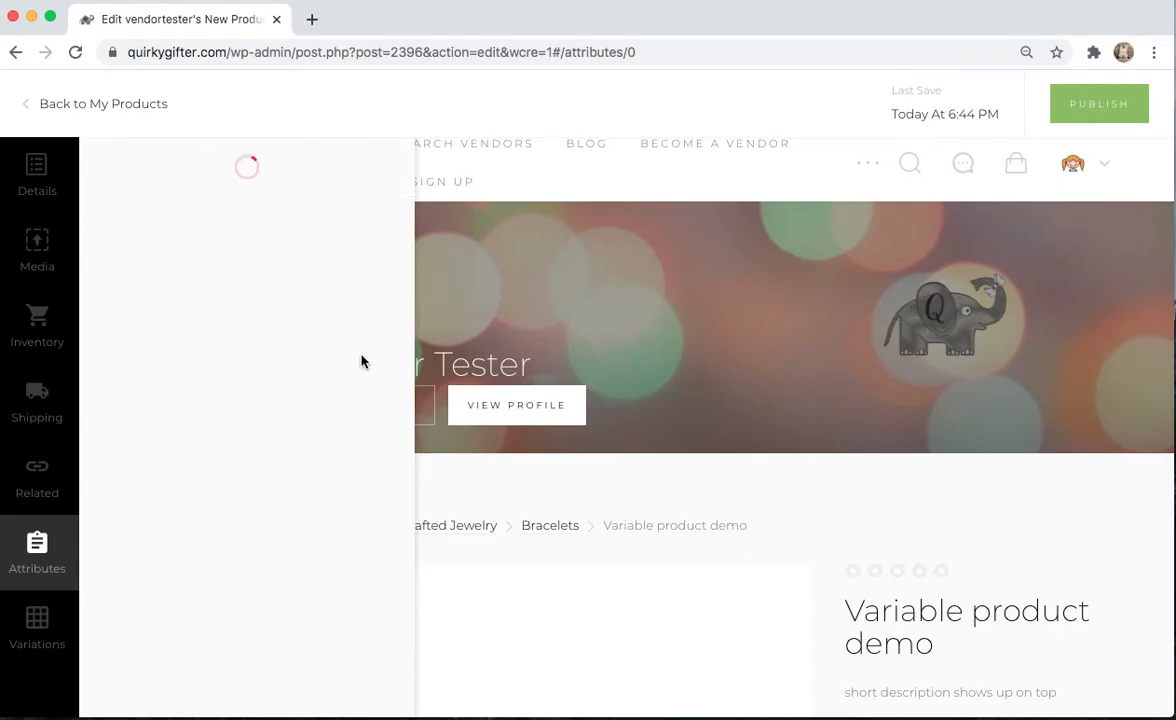
pyautogui.moveTo(252, 396)
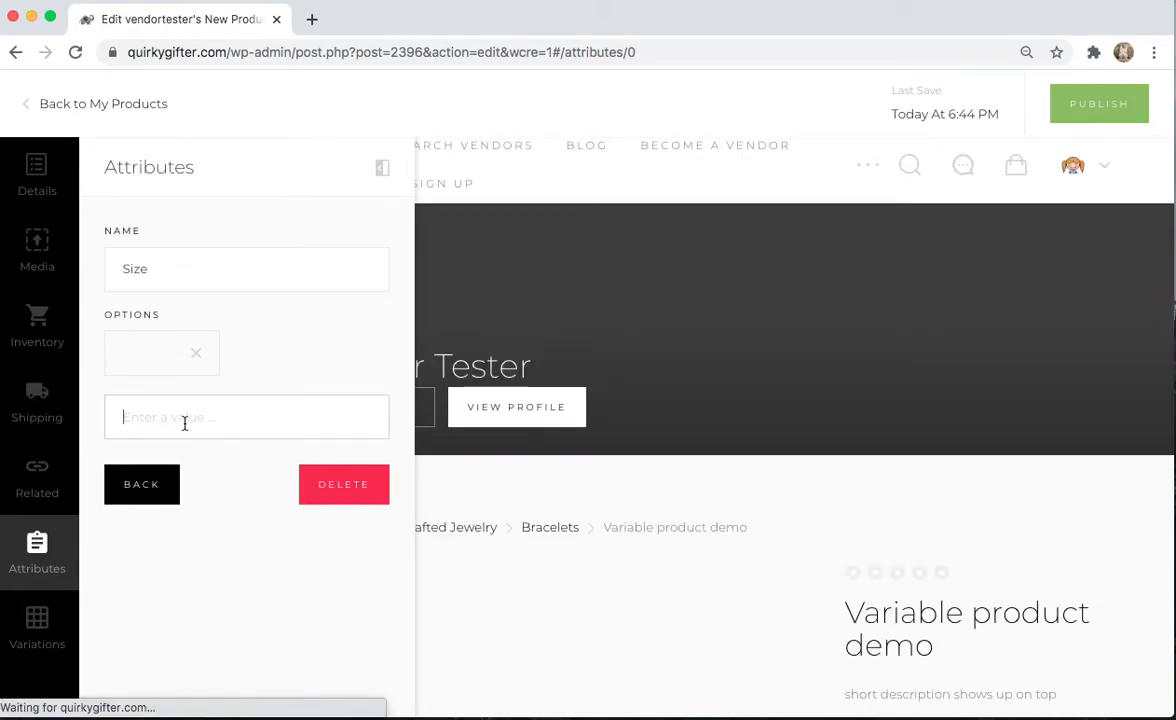
# - Add 10 inch and 4 inch as further Size options
pyautogui.write('10 in')
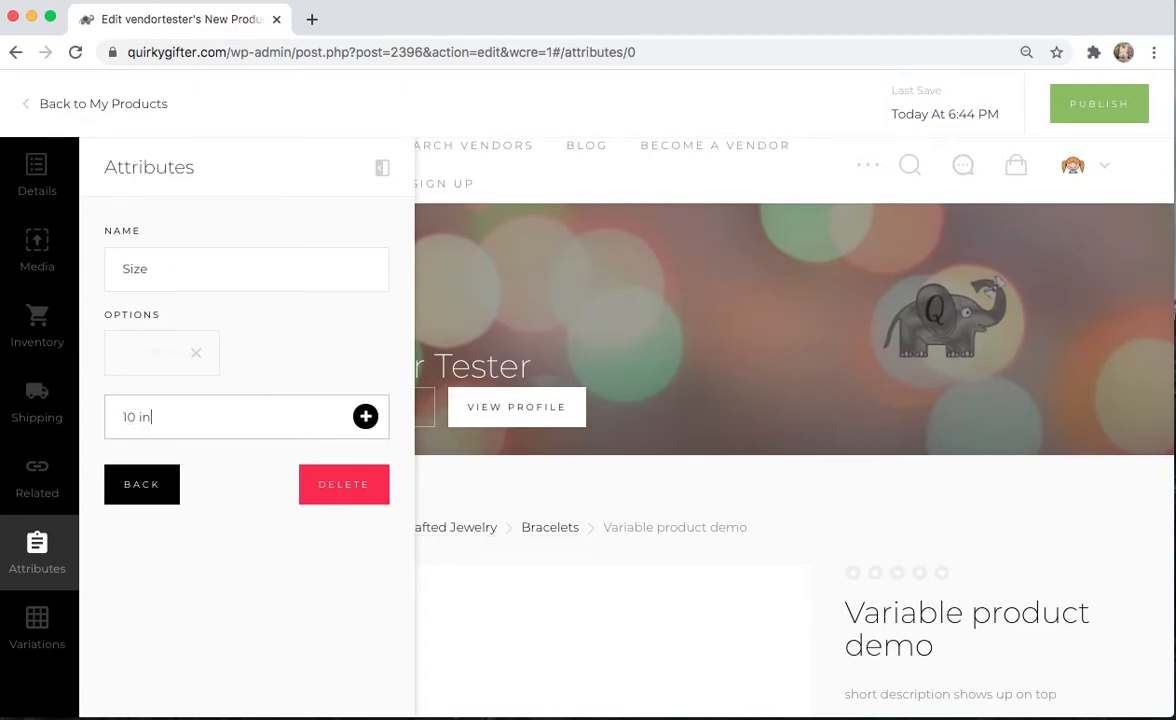
pyautogui.write('ch')
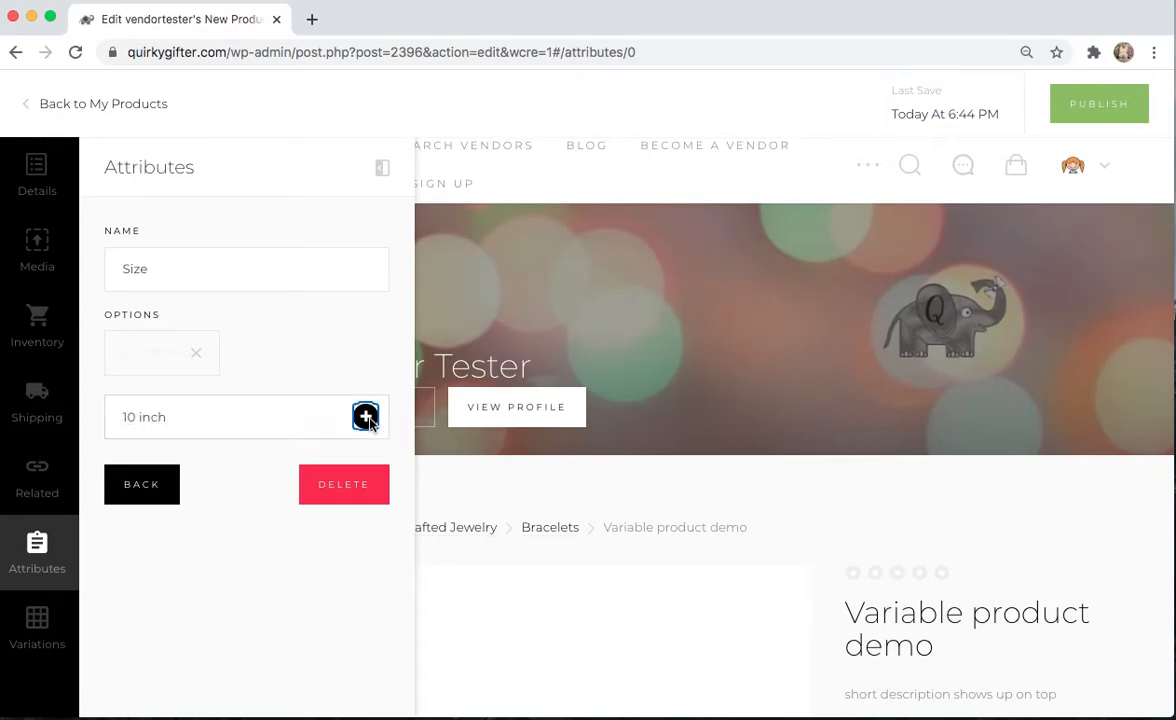
pyautogui.click(364, 418)
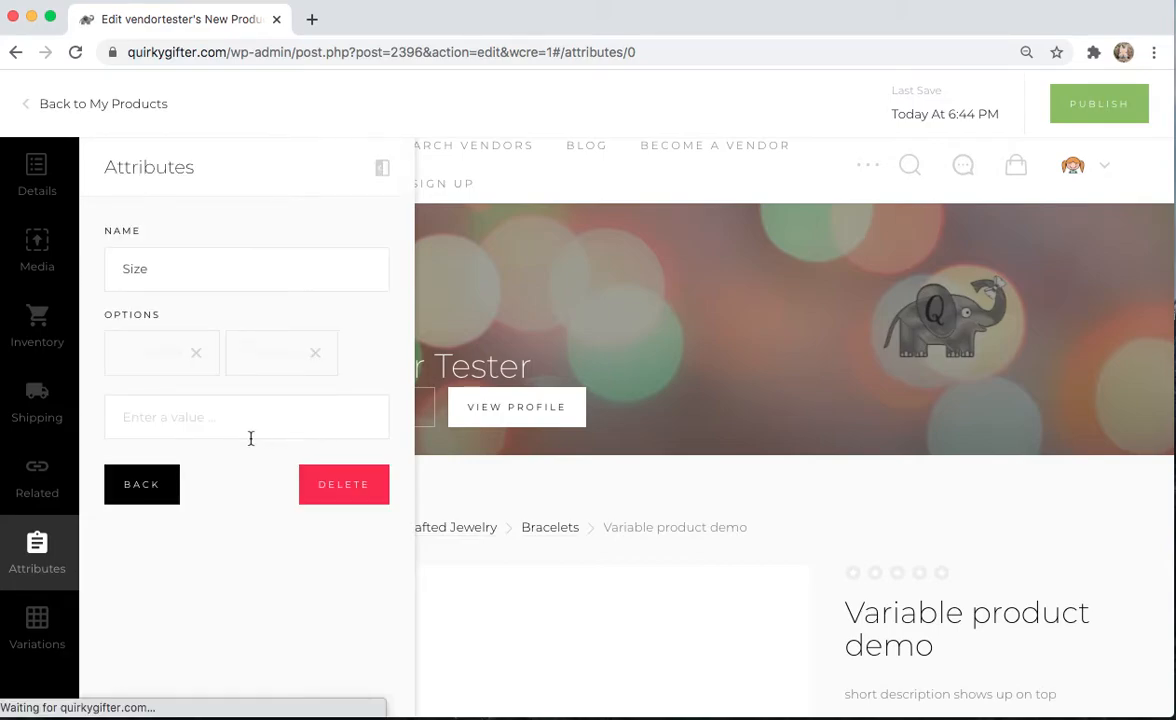
pyautogui.write('4')
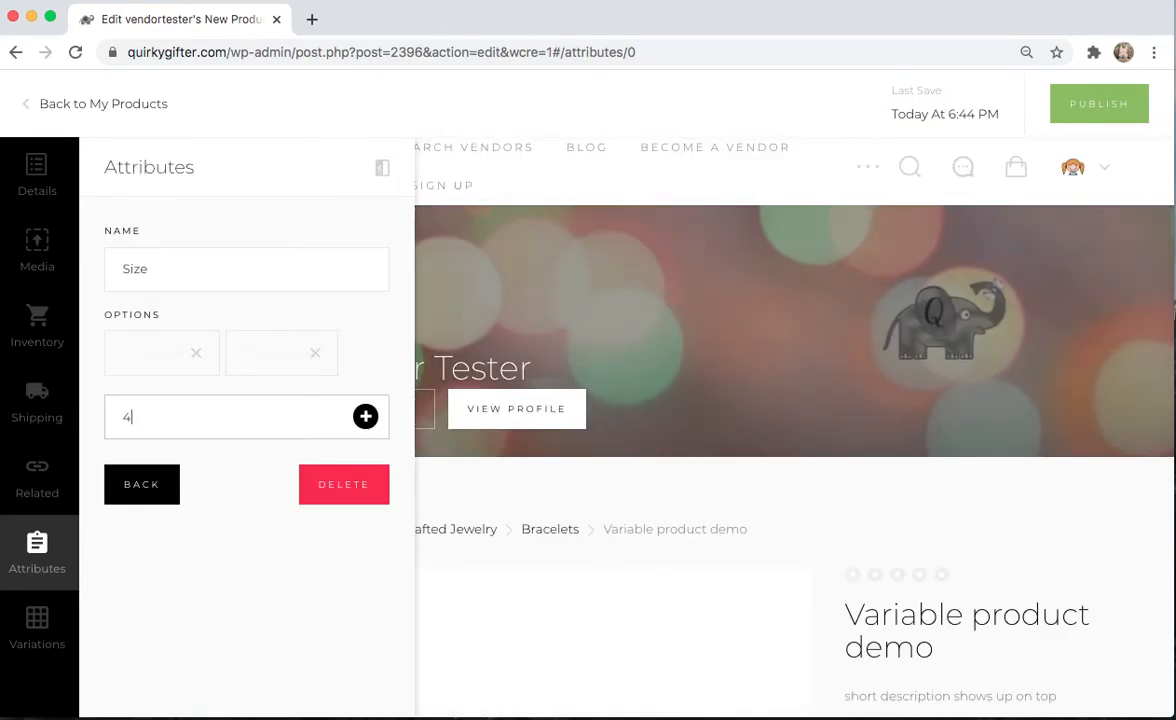
pyautogui.write('inch')
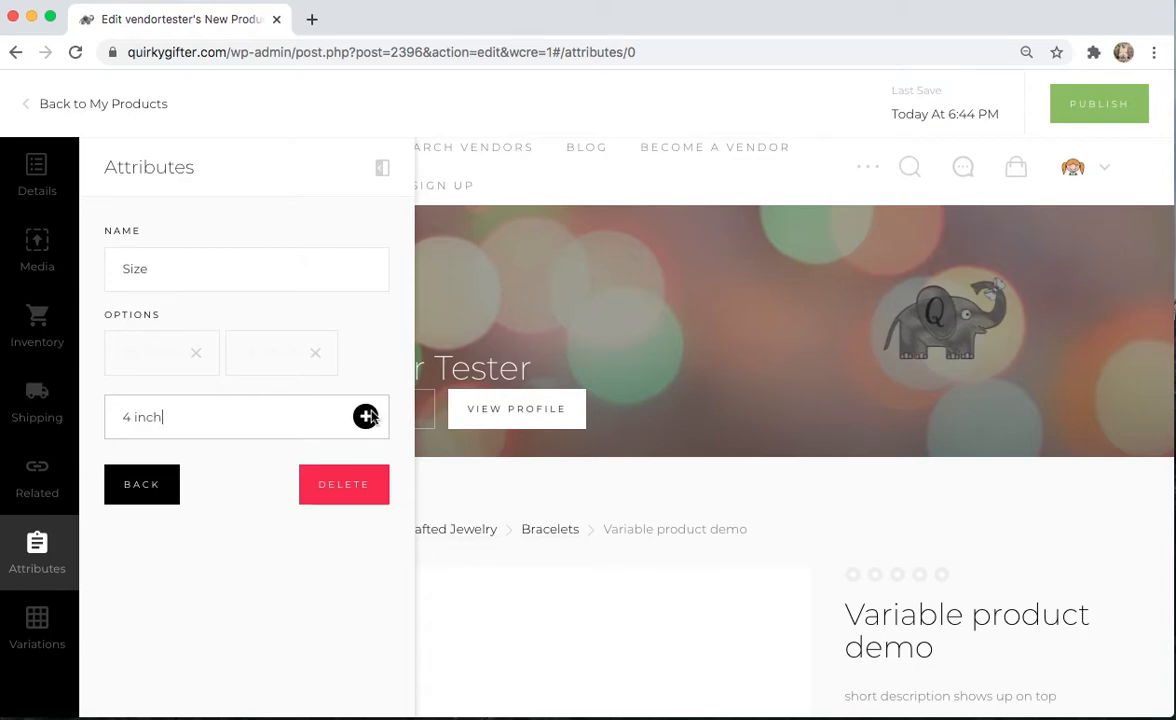
pyautogui.click(366, 416)
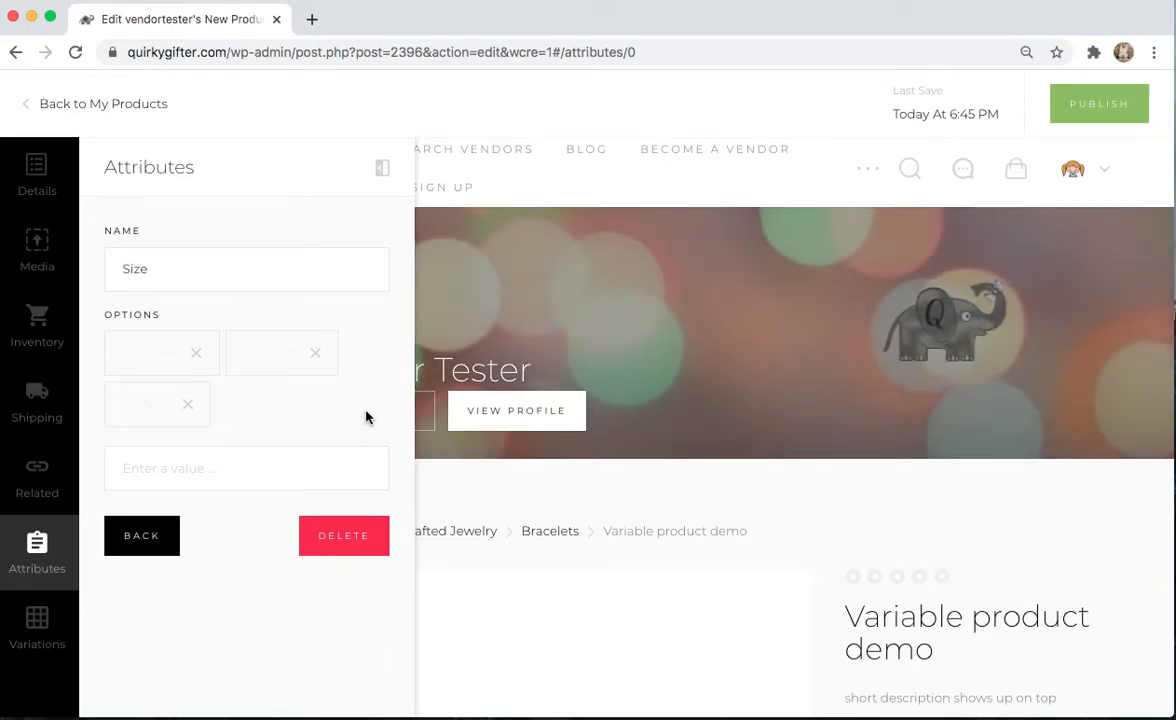
pyautogui.moveTo(36, 624)
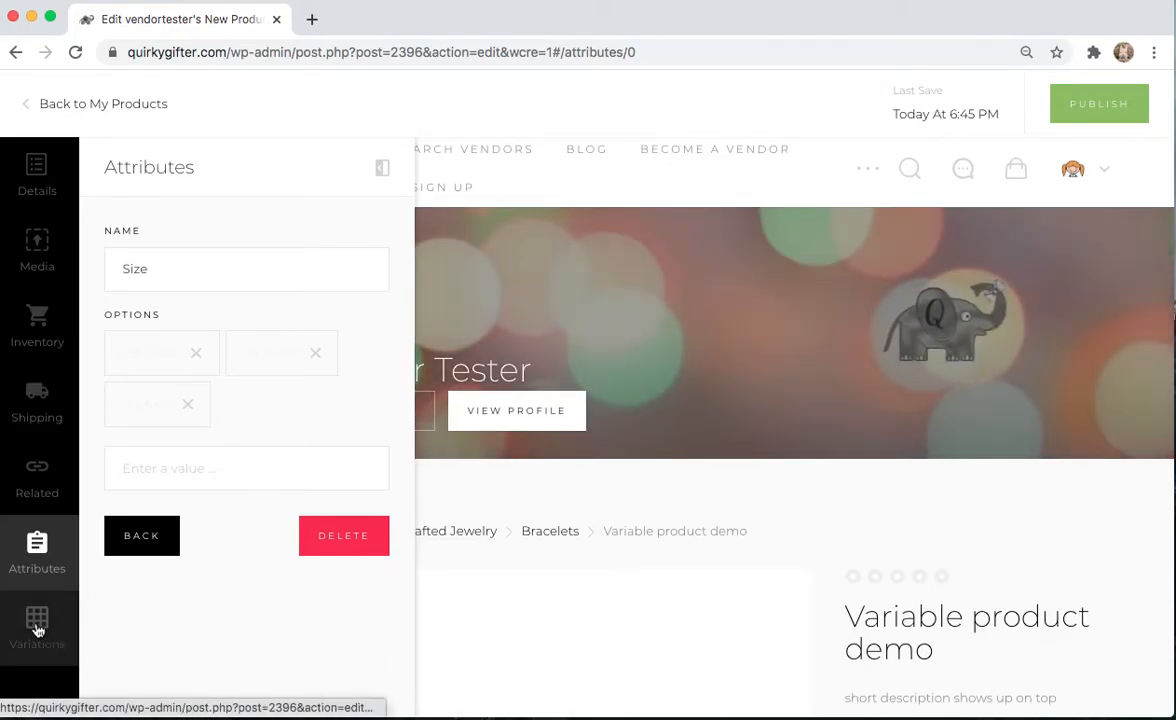
# - Start a new variation in the Variations section with Size 20 inch
pyautogui.click(36, 624)
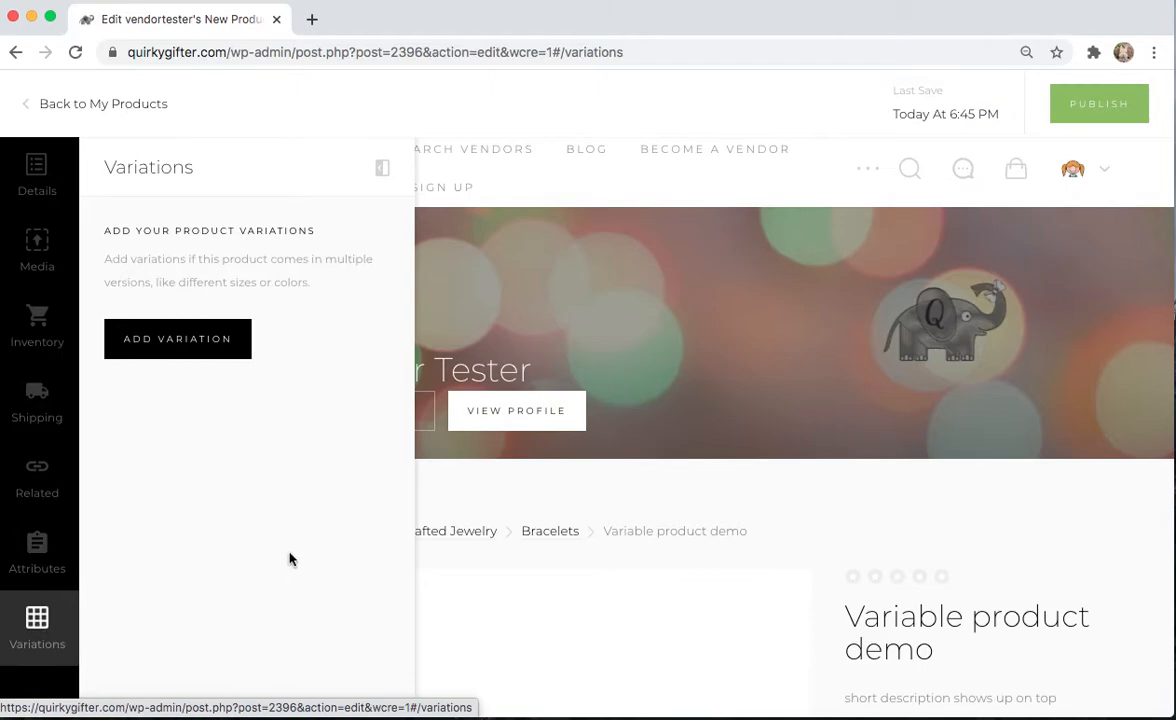
pyautogui.click(176, 338)
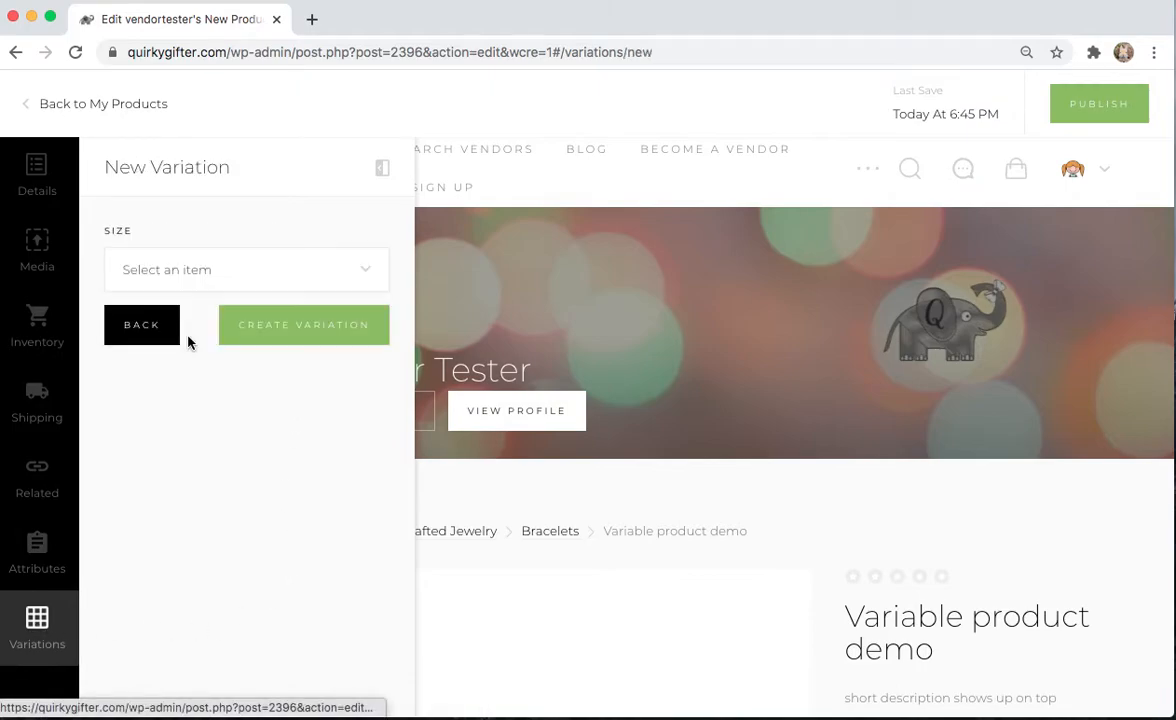
pyautogui.moveTo(344, 268)
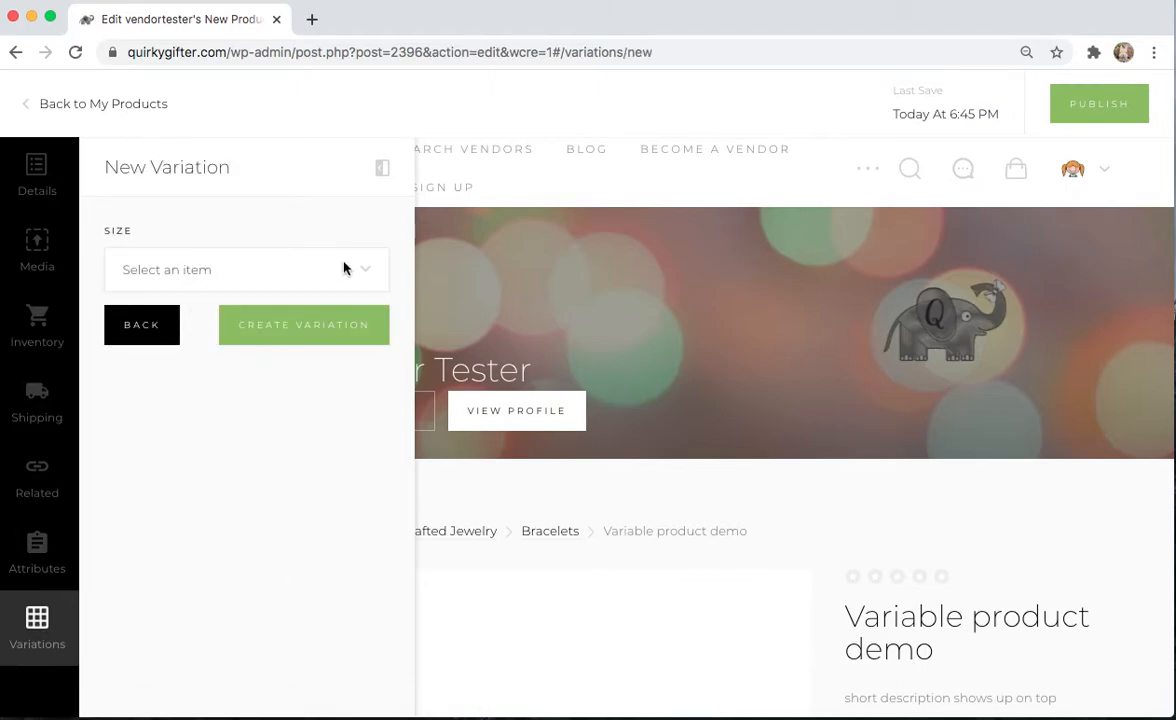
pyautogui.click(246, 268)
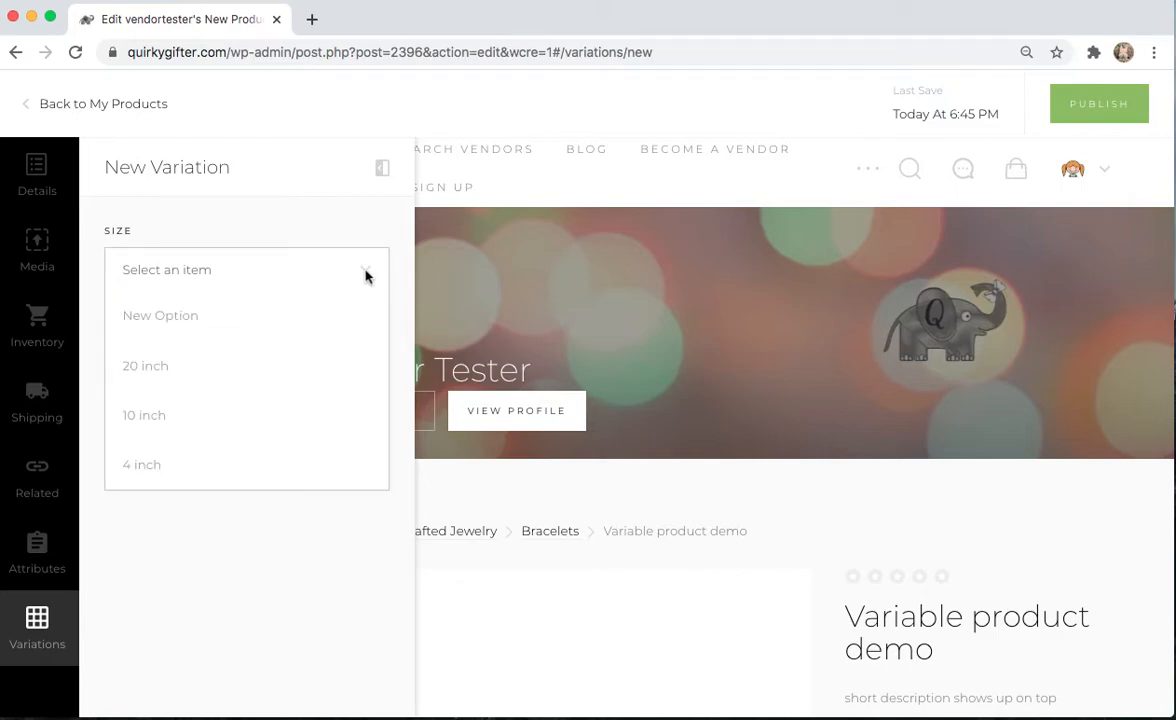
pyautogui.moveTo(176, 378)
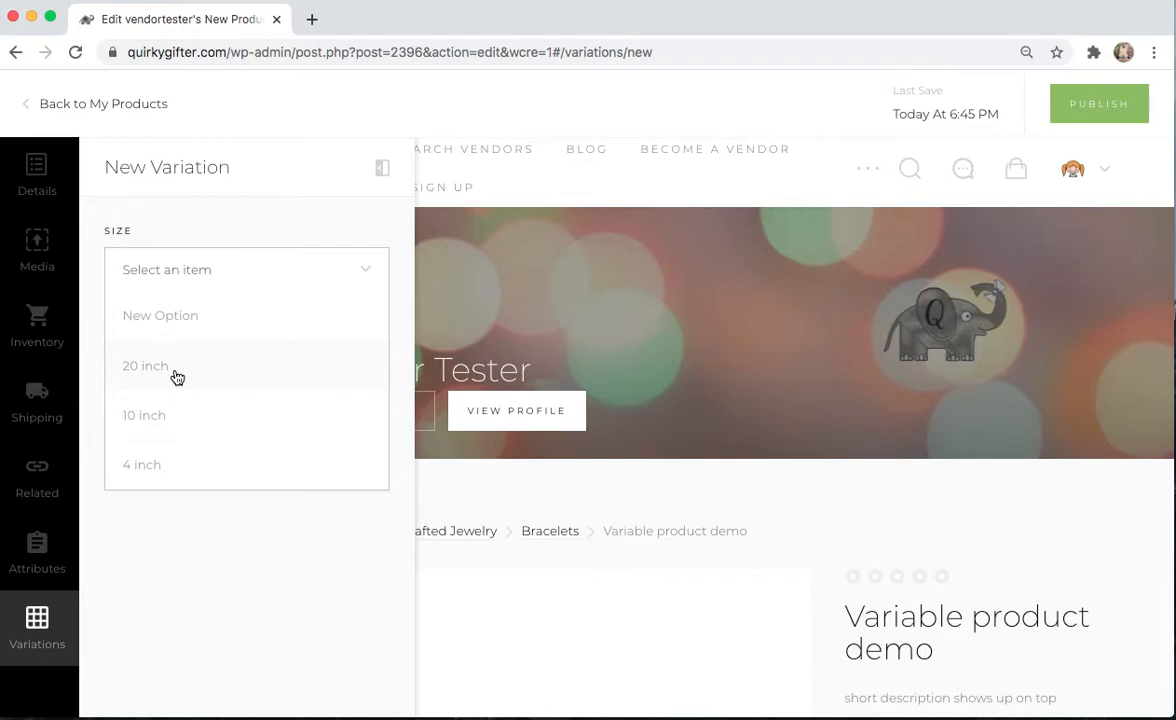
pyautogui.click(144, 364)
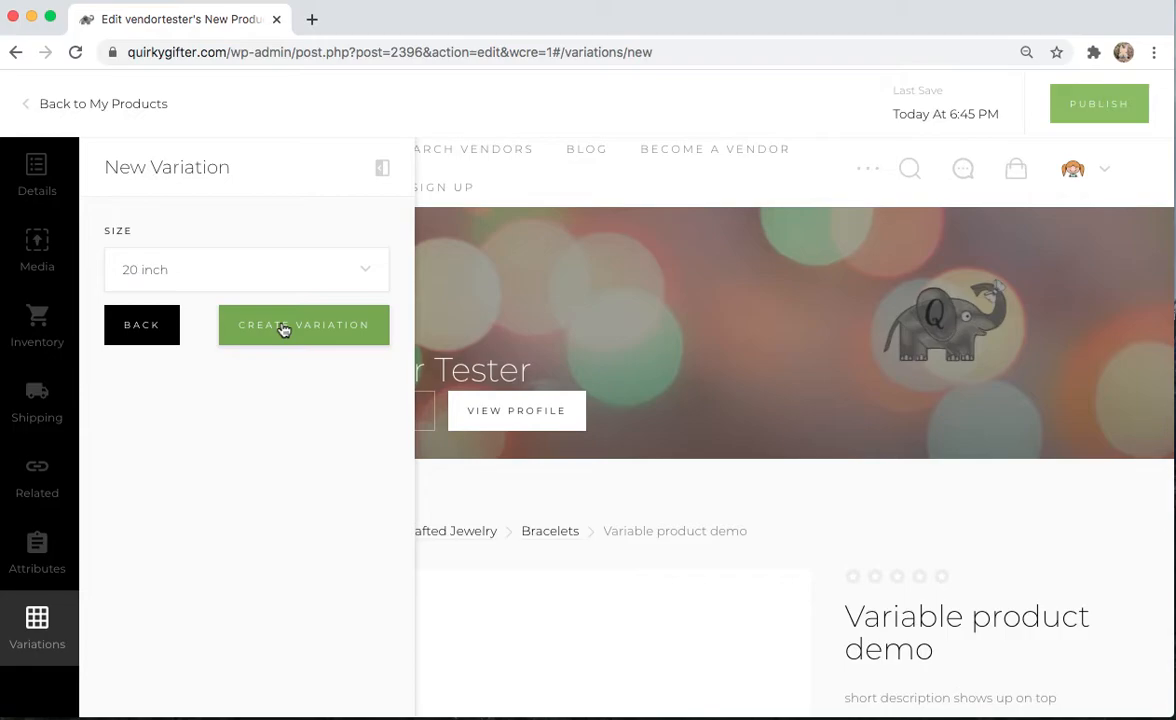
pyautogui.moveTo(314, 384)
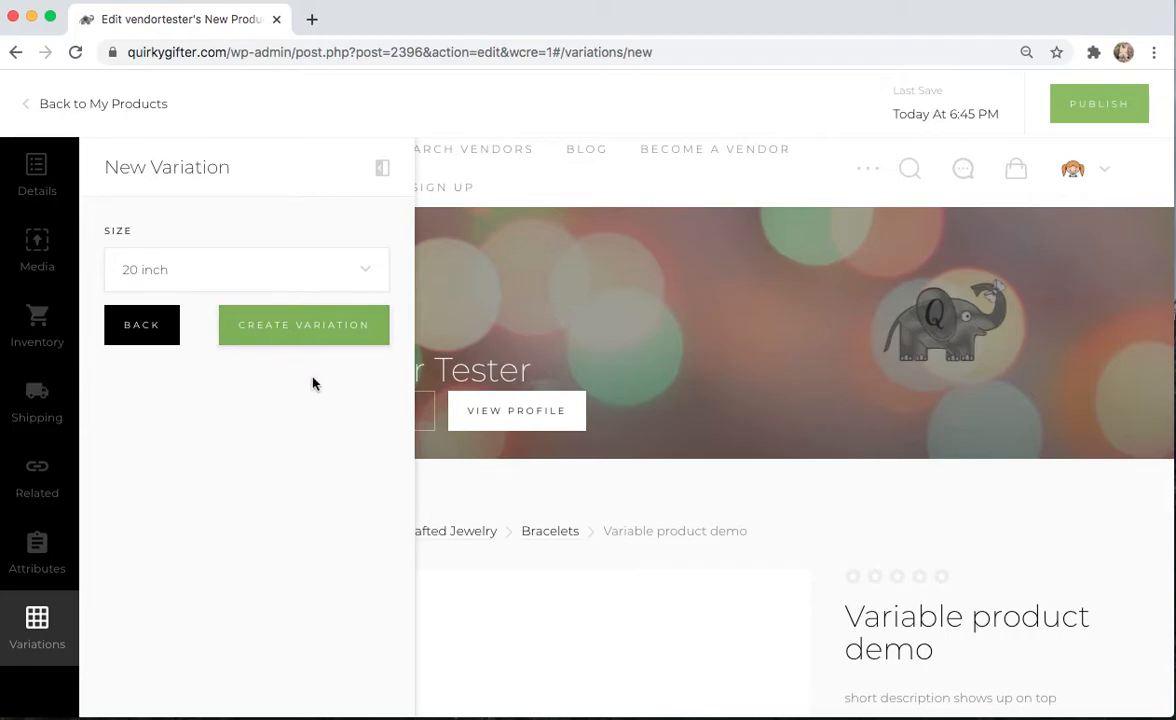
pyautogui.moveTo(304, 324)
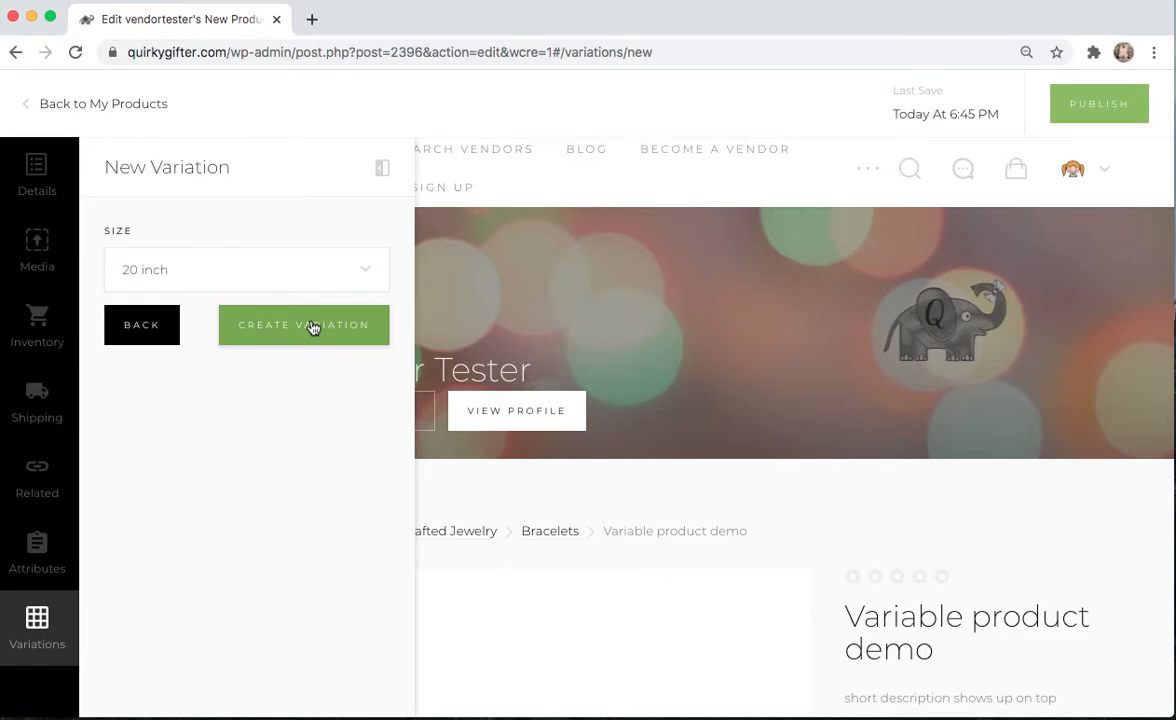
# - Create the 20 inch variation and set its regular price to the suggested 10.00
pyautogui.click(304, 324)
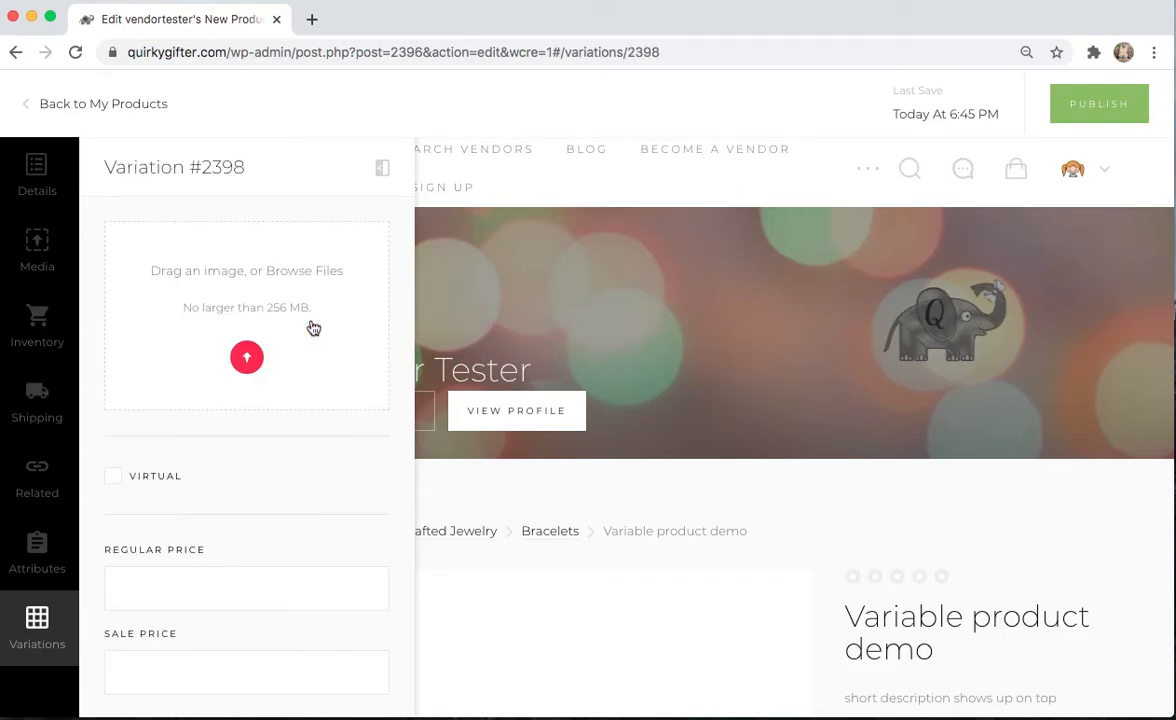
pyautogui.moveTo(312, 248)
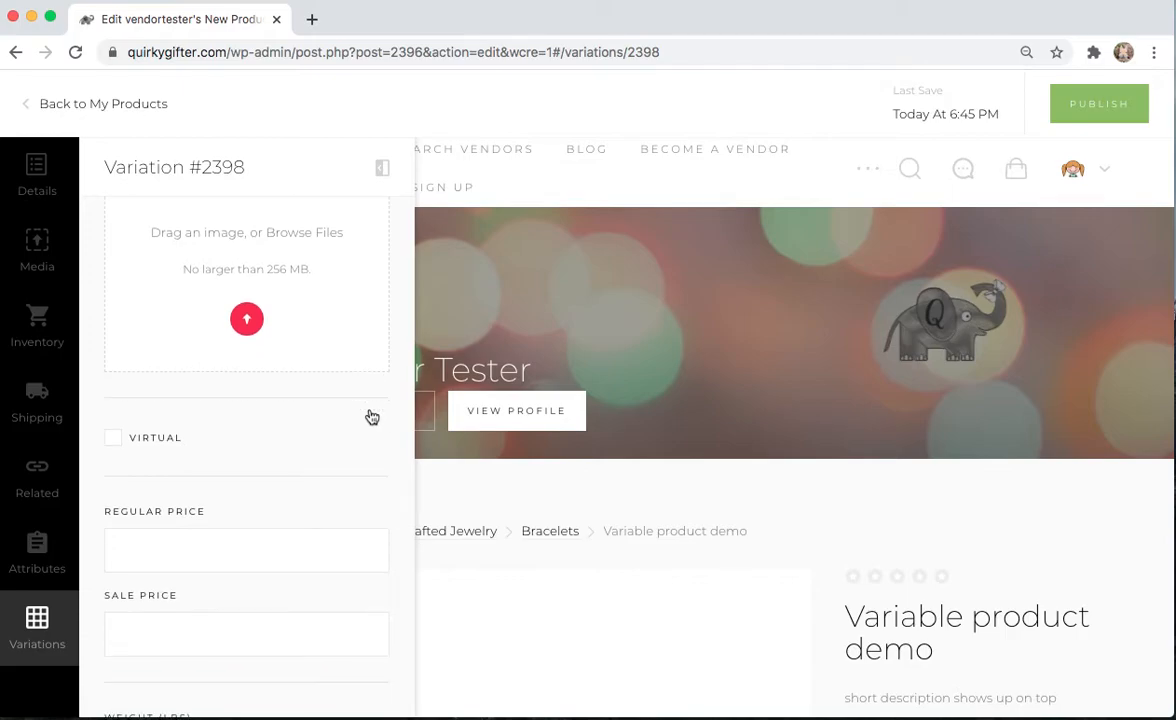
pyautogui.scroll(-3)
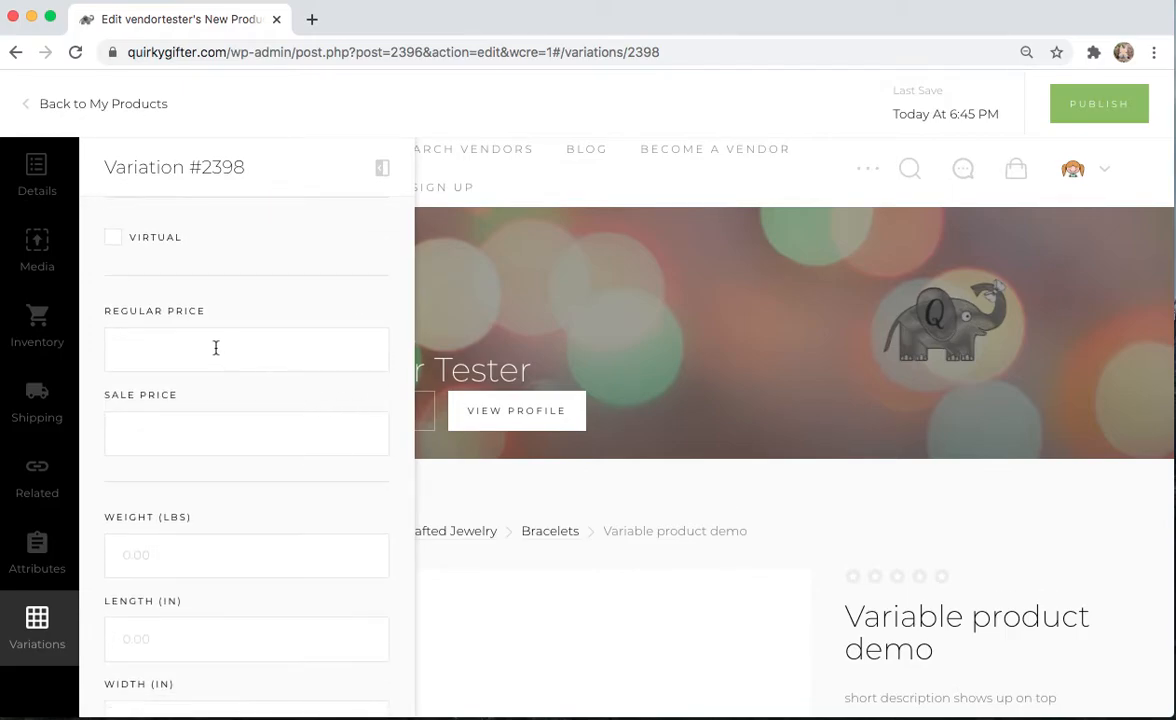
pyautogui.click(216, 348)
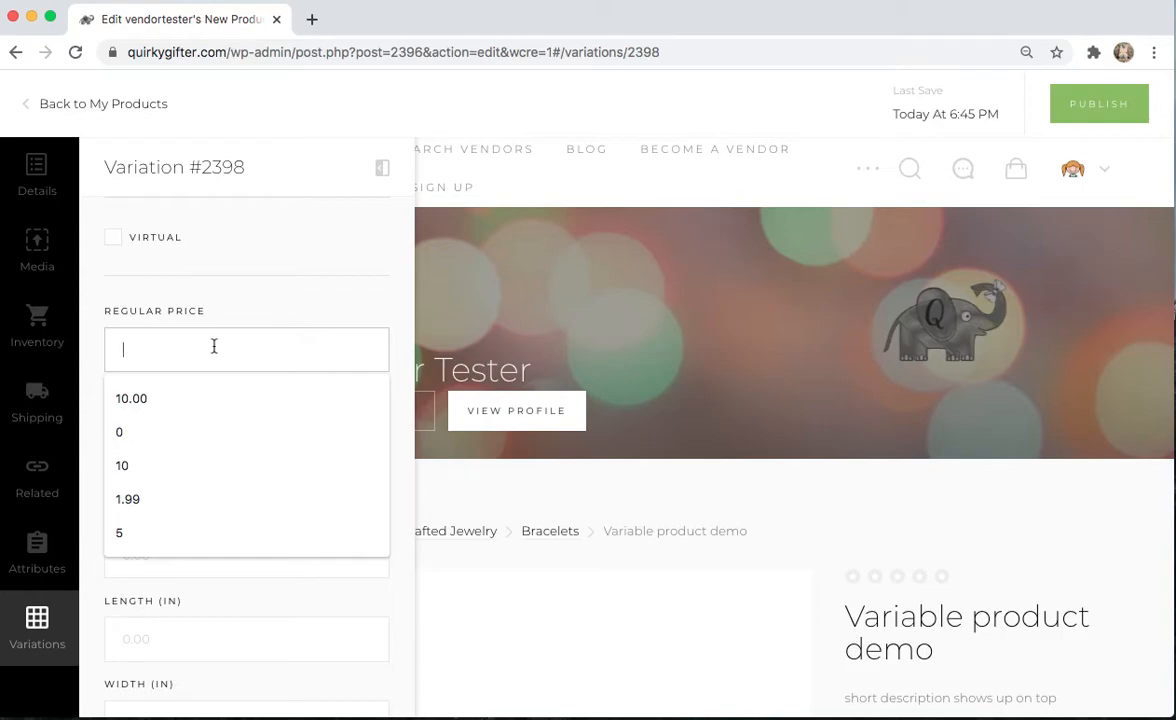
pyautogui.click(132, 398)
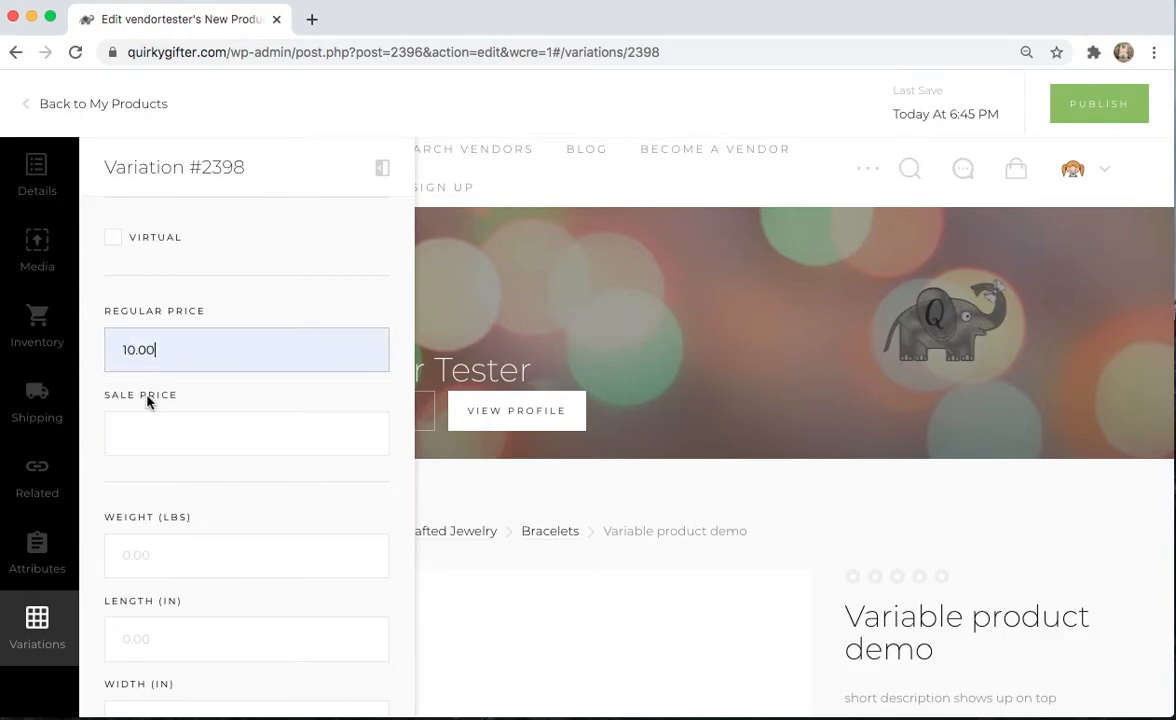
pyautogui.scroll(-3)
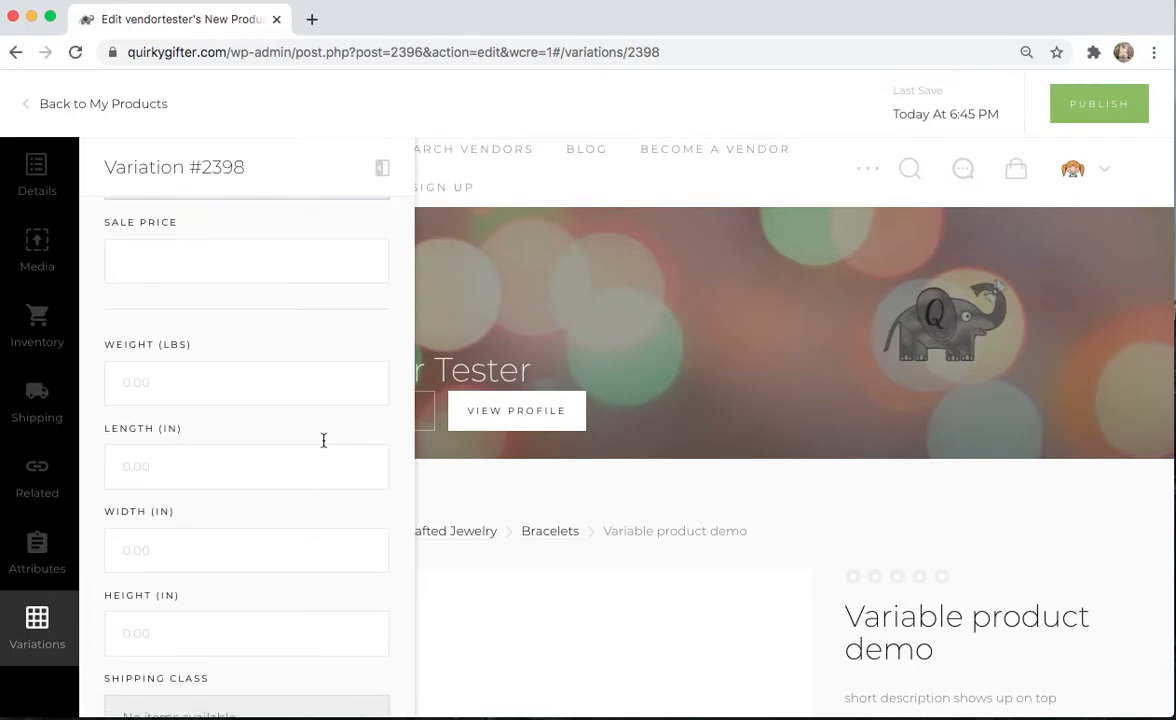
pyautogui.moveTo(306, 530)
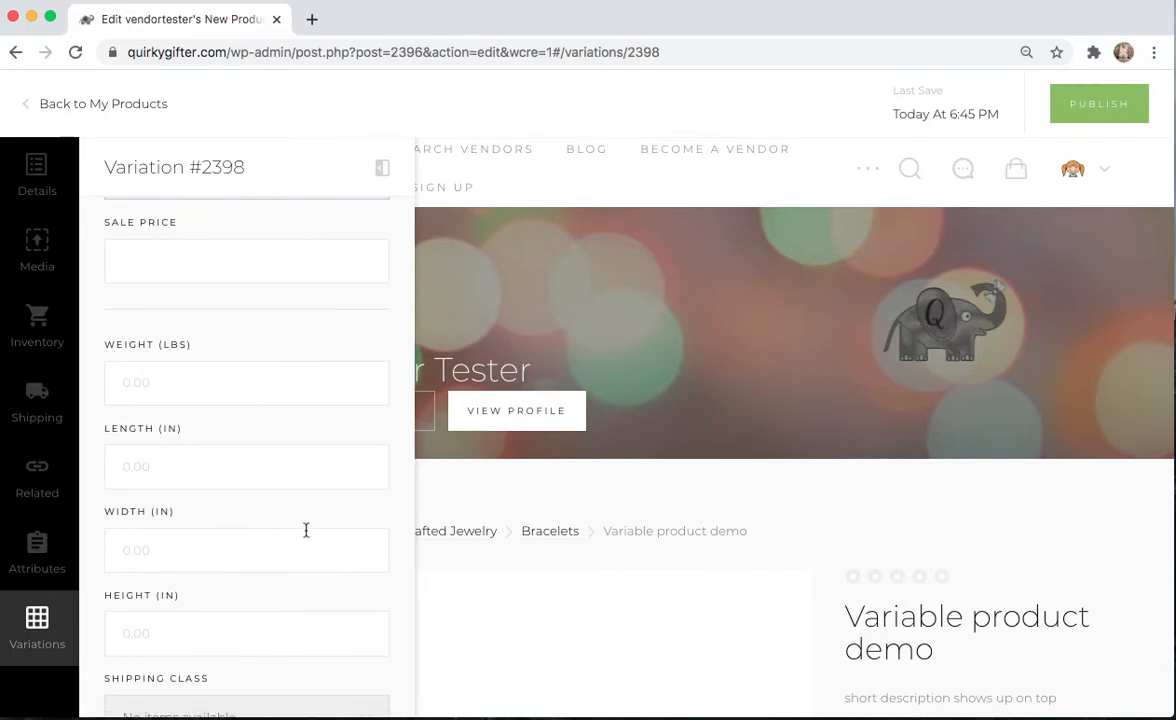
pyautogui.scroll(-3)
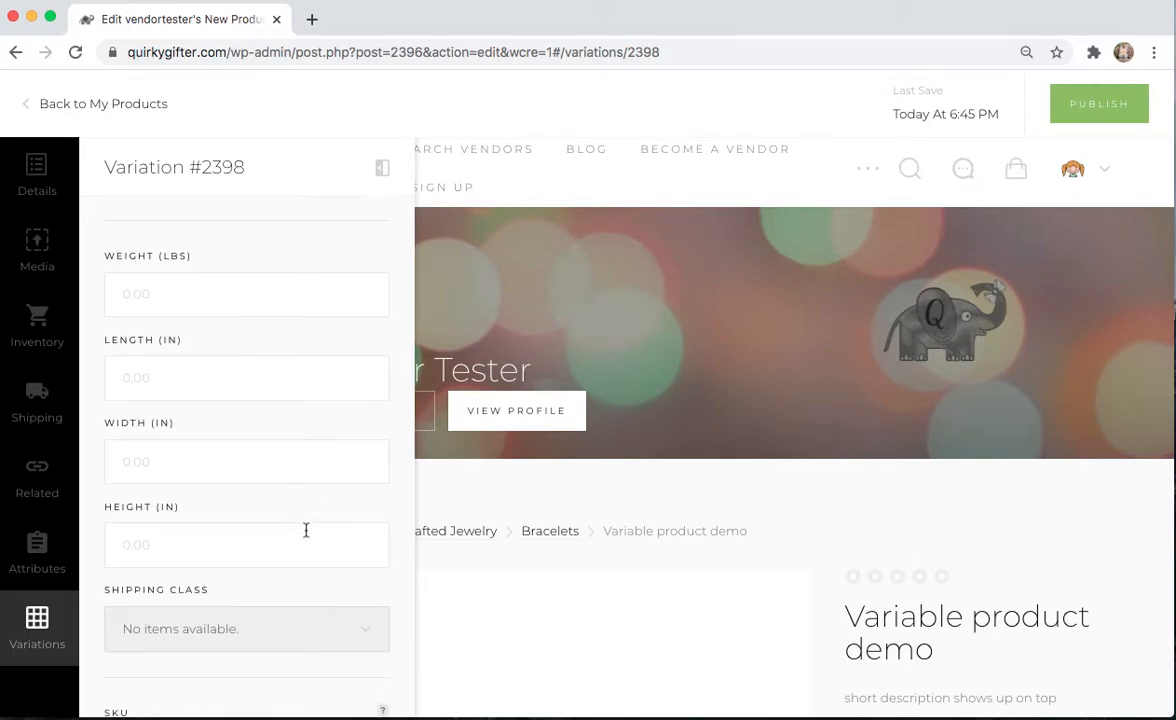
pyautogui.scroll(-3)
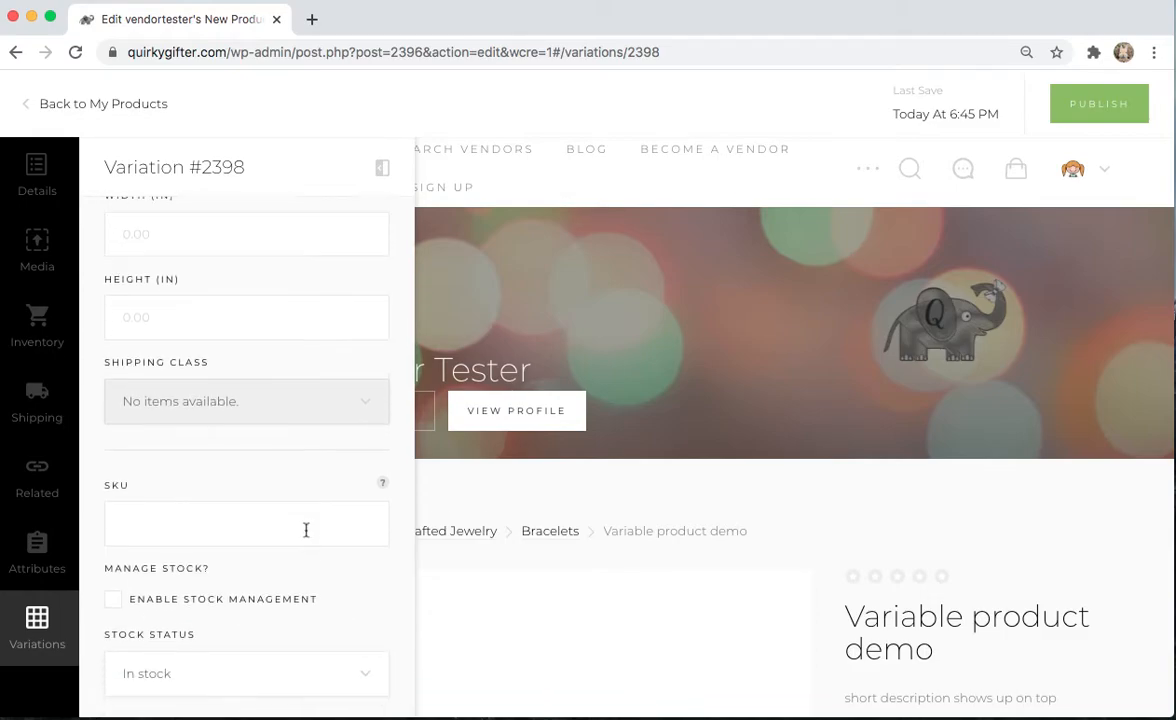
pyautogui.scroll(-3)
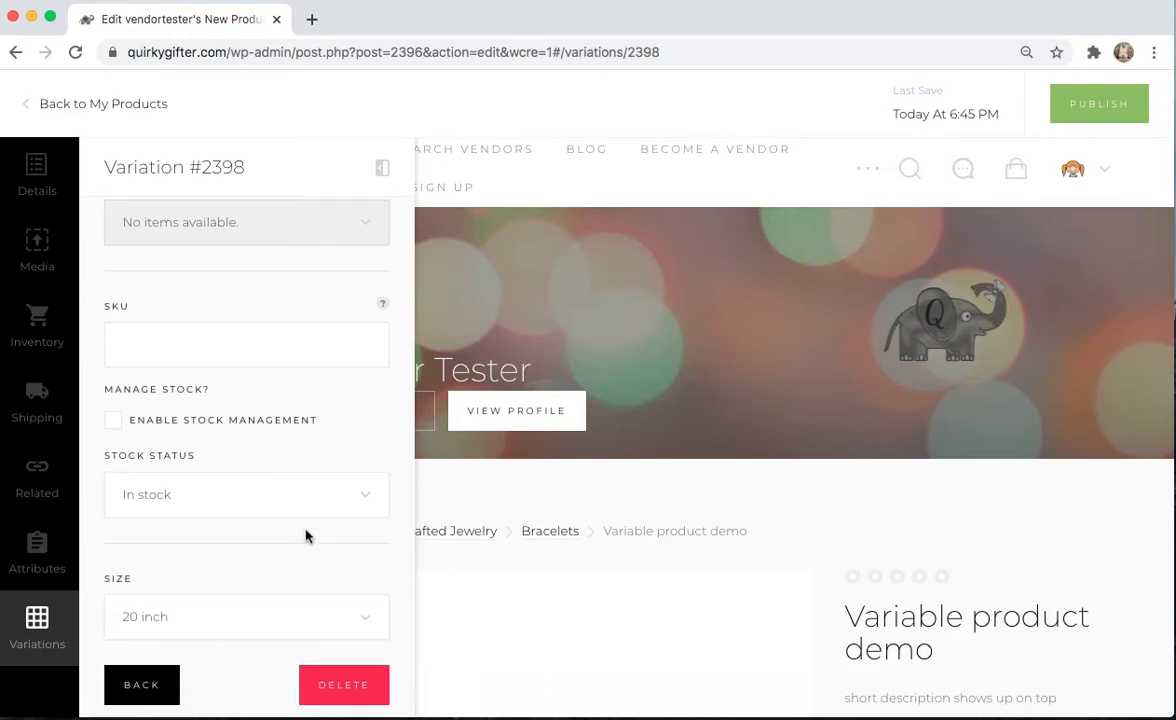
# - Enable stock management for the variation with a stock quantity of 5
pyautogui.click(112, 420)
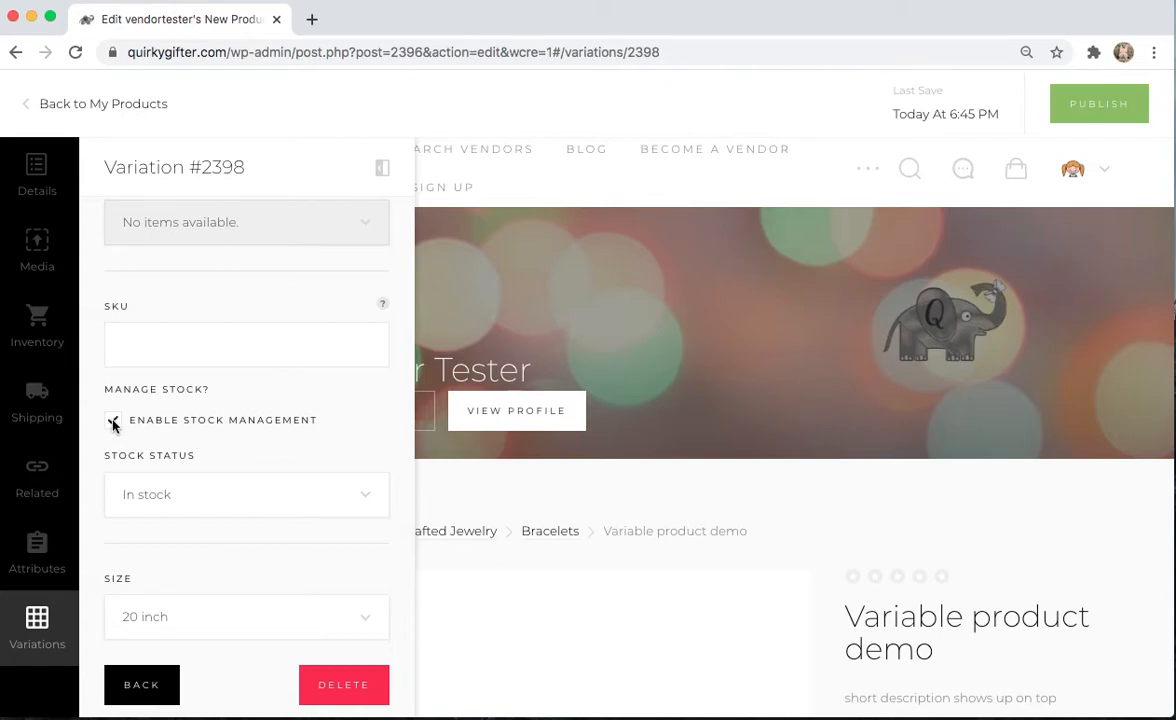
pyautogui.click(112, 420)
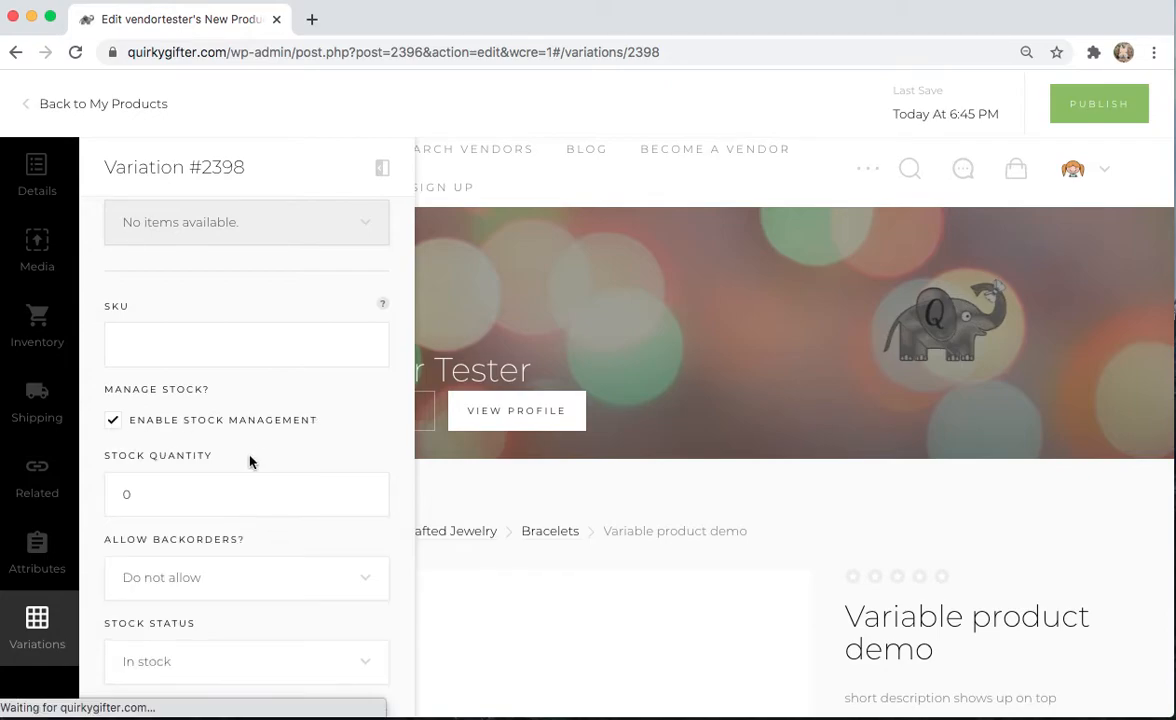
pyautogui.scroll(-3)
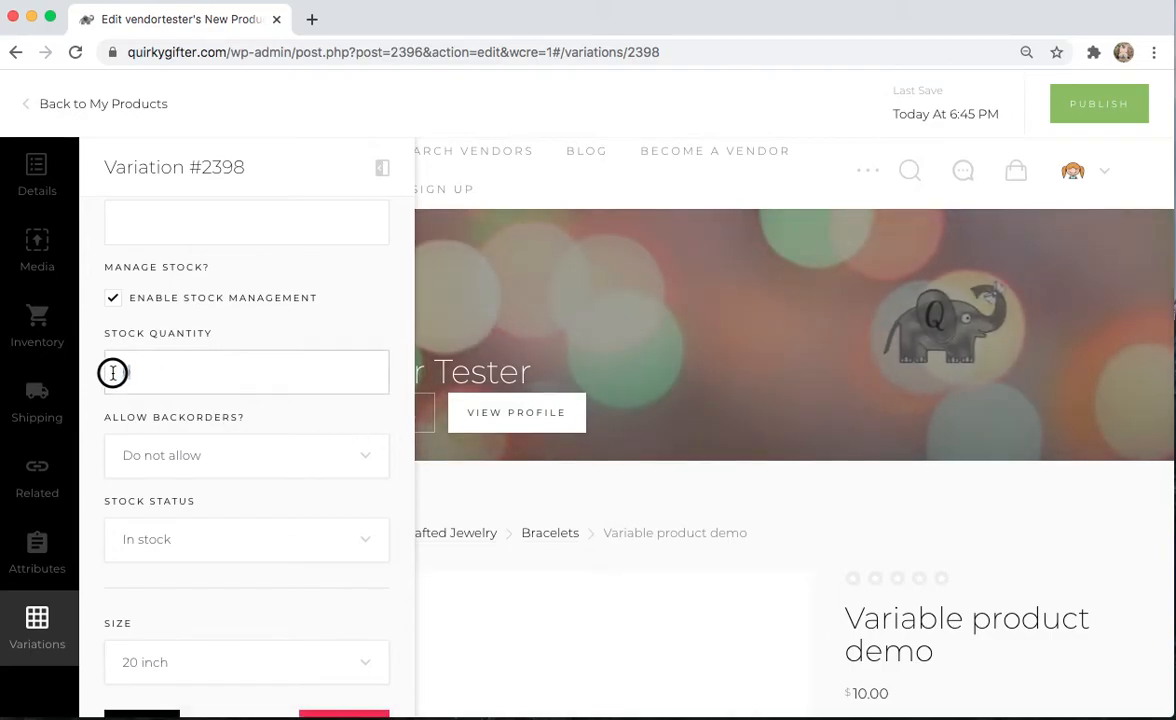
pyautogui.write('5')
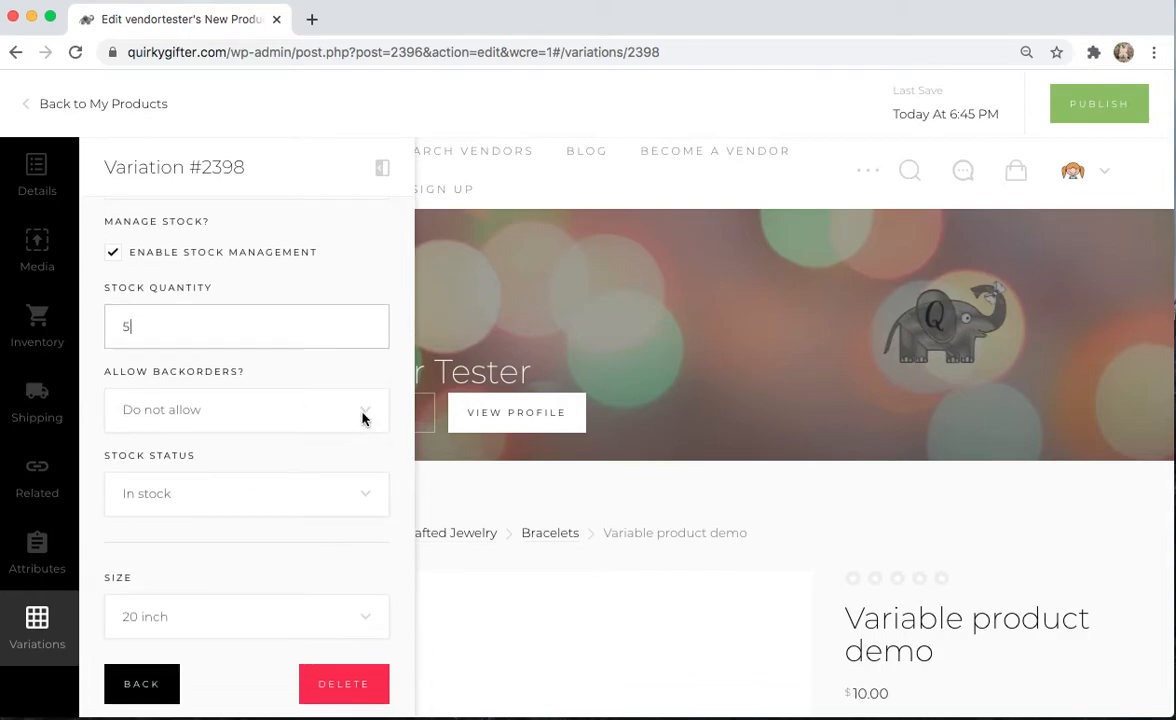
pyautogui.moveTo(340, 444)
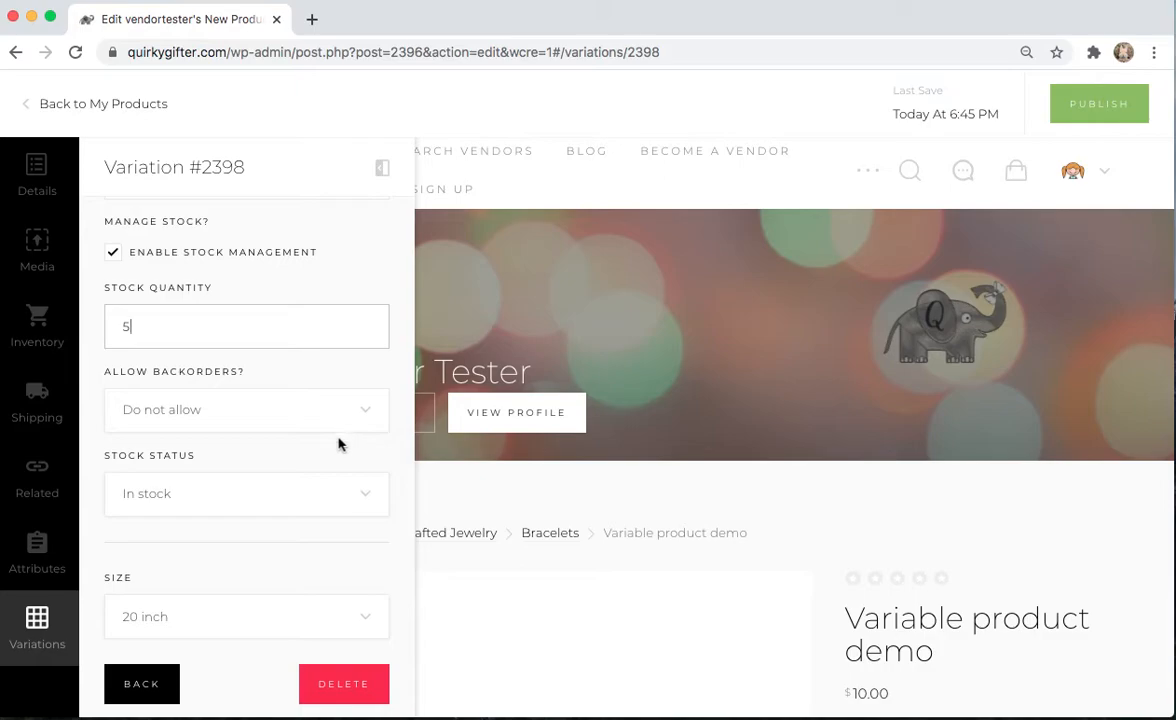
pyautogui.moveTo(292, 552)
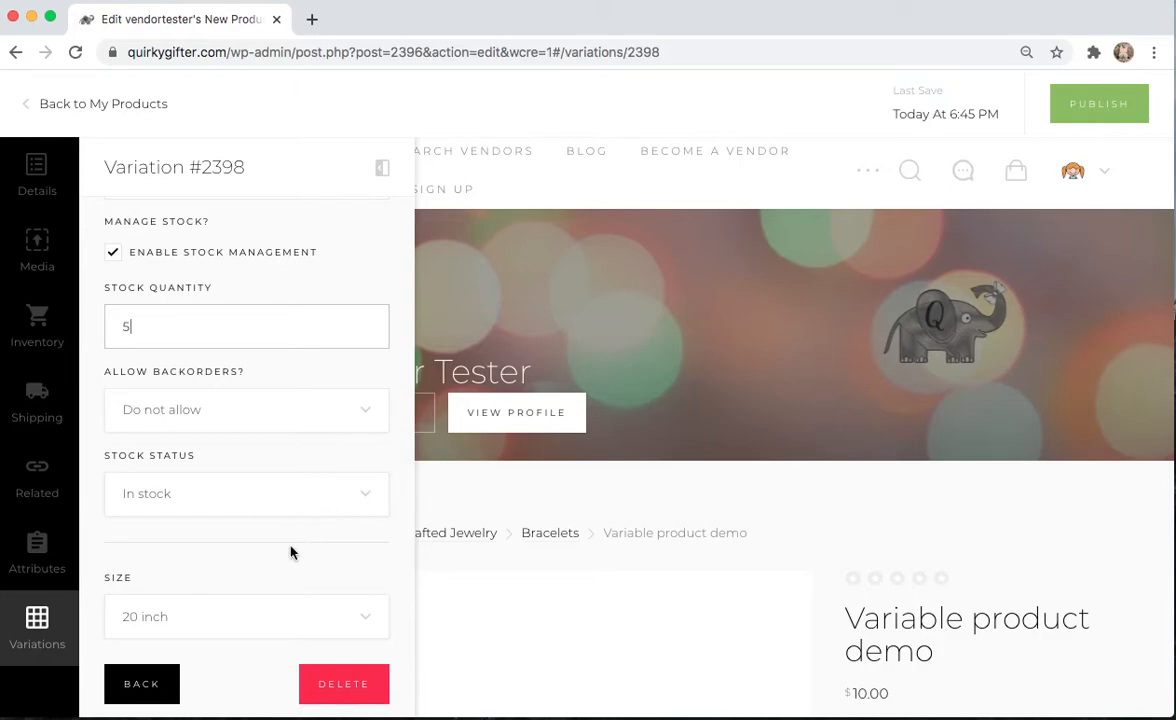
pyautogui.moveTo(296, 548)
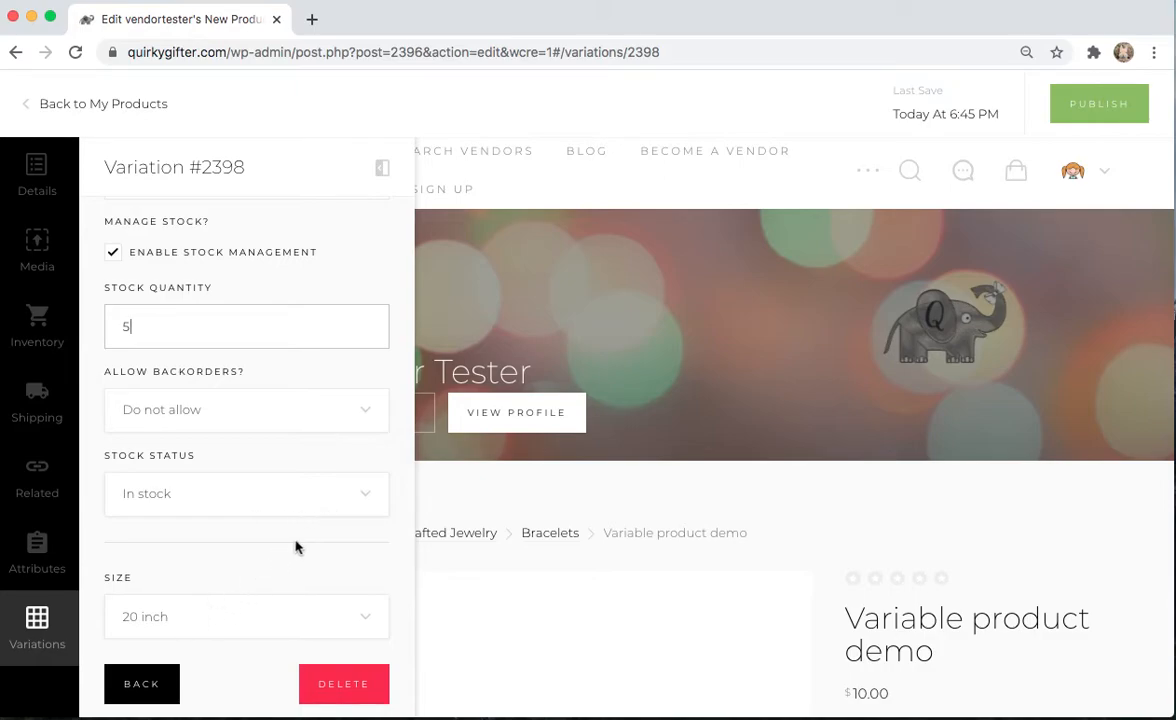
pyautogui.moveTo(560, 548)
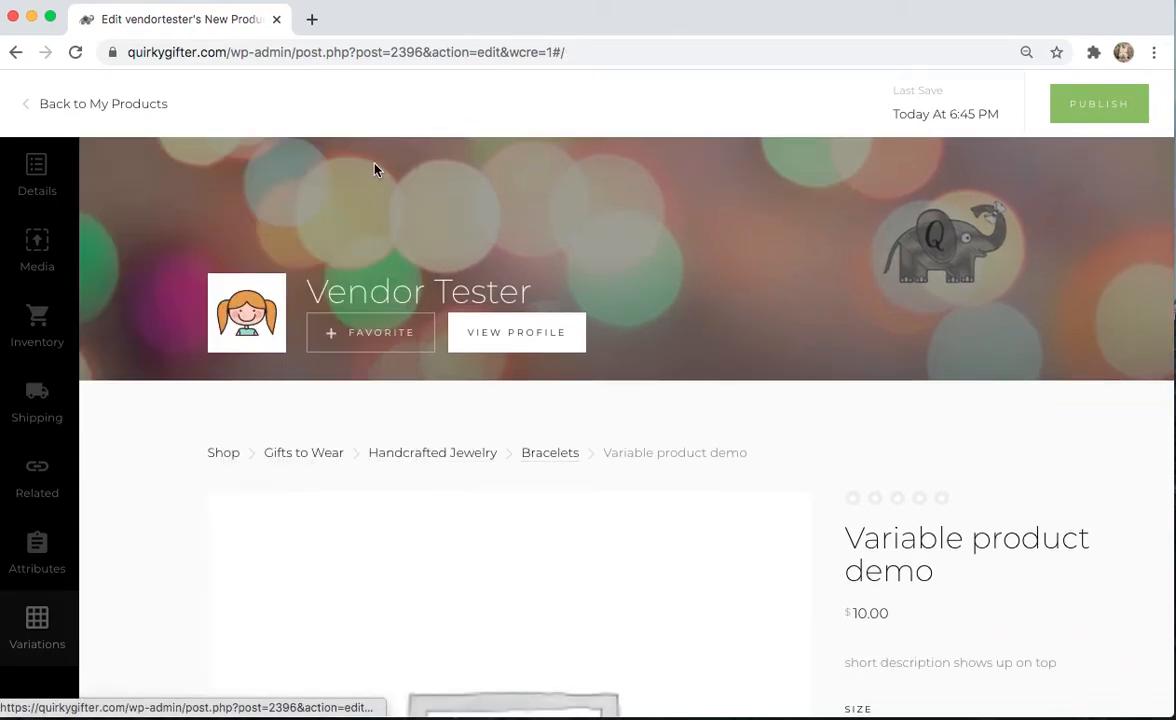
# - Select the 20 inch size in the preview to see $10.00 with 5 in stock
pyautogui.scroll(-3)
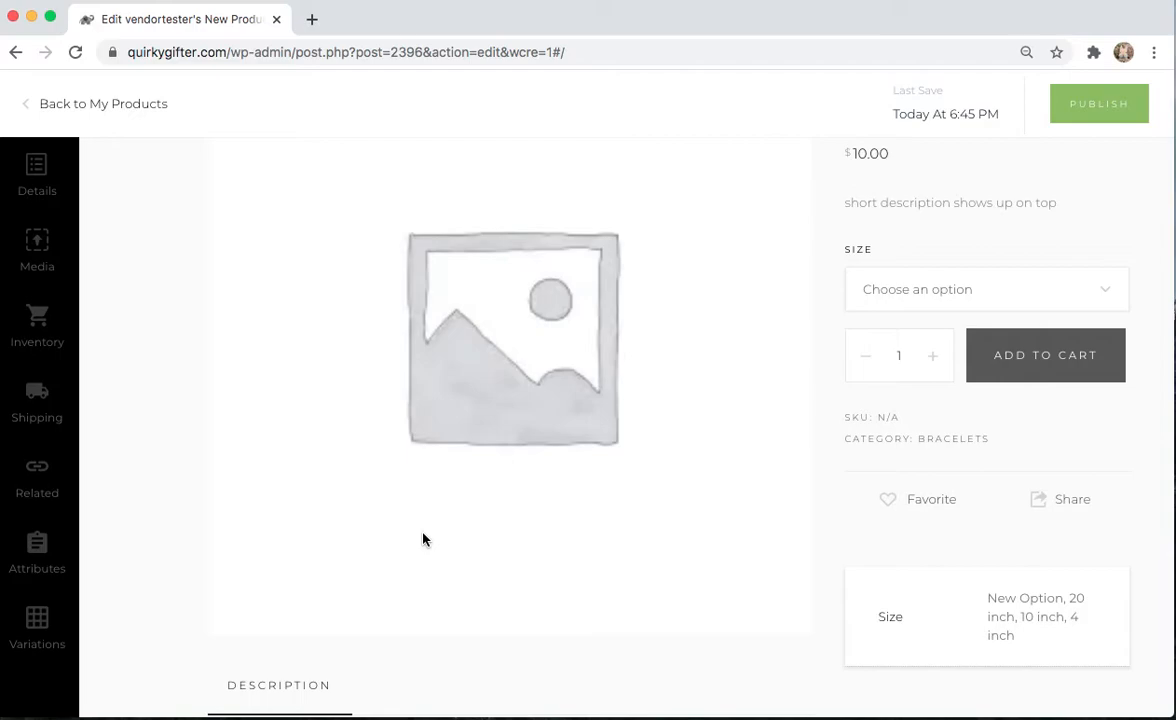
pyautogui.scroll(3)
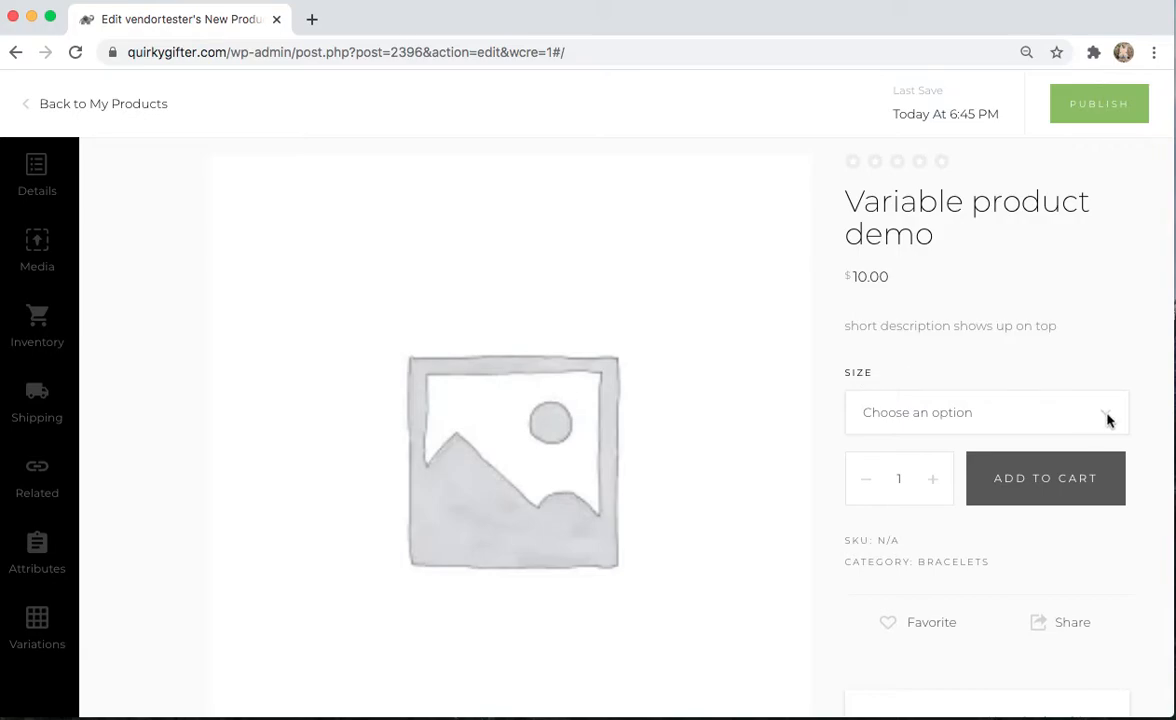
pyautogui.click(984, 412)
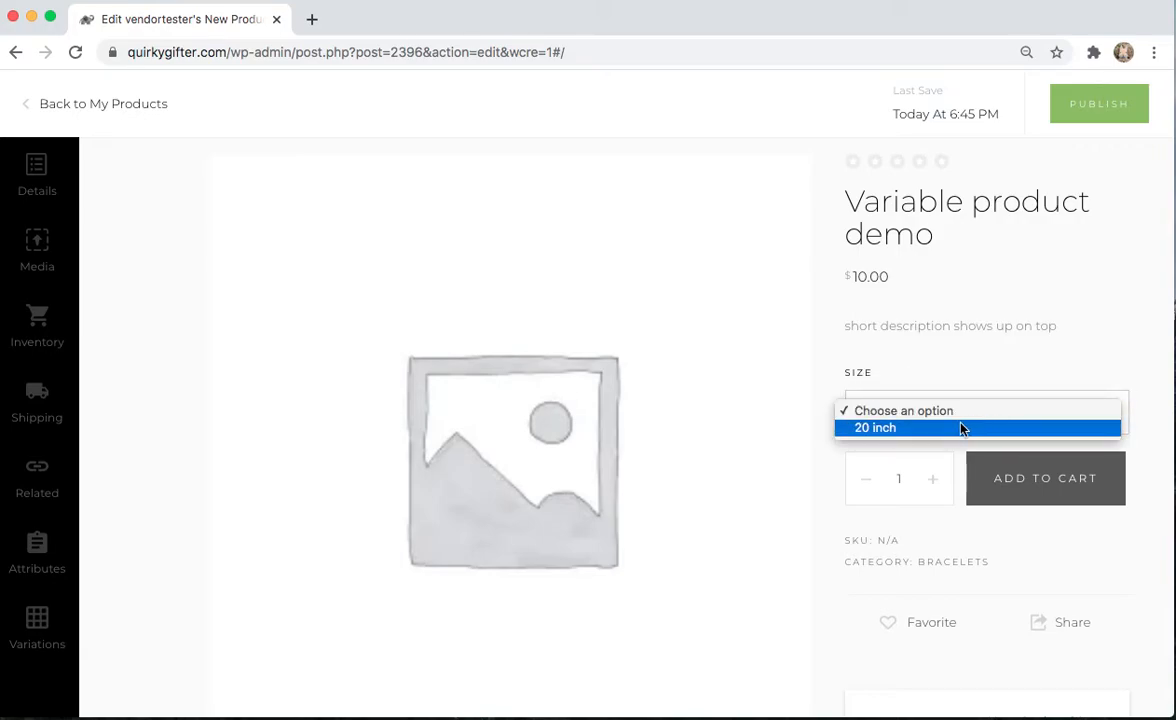
pyautogui.click(876, 428)
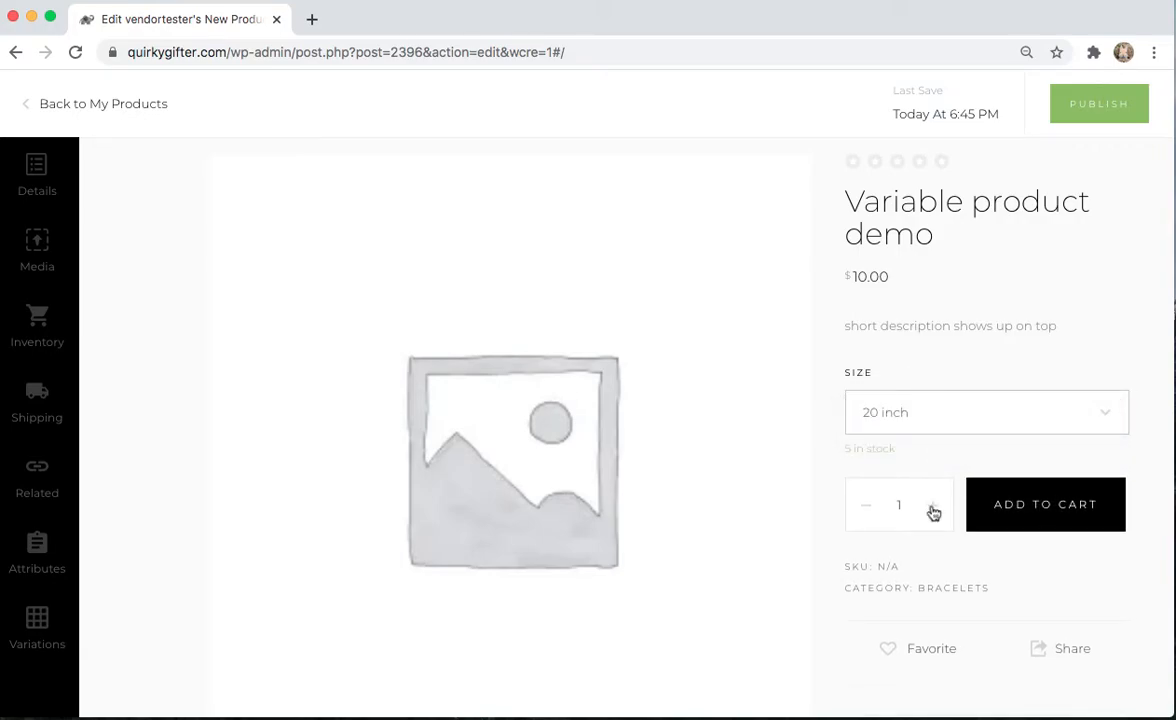
pyautogui.scroll(-3)
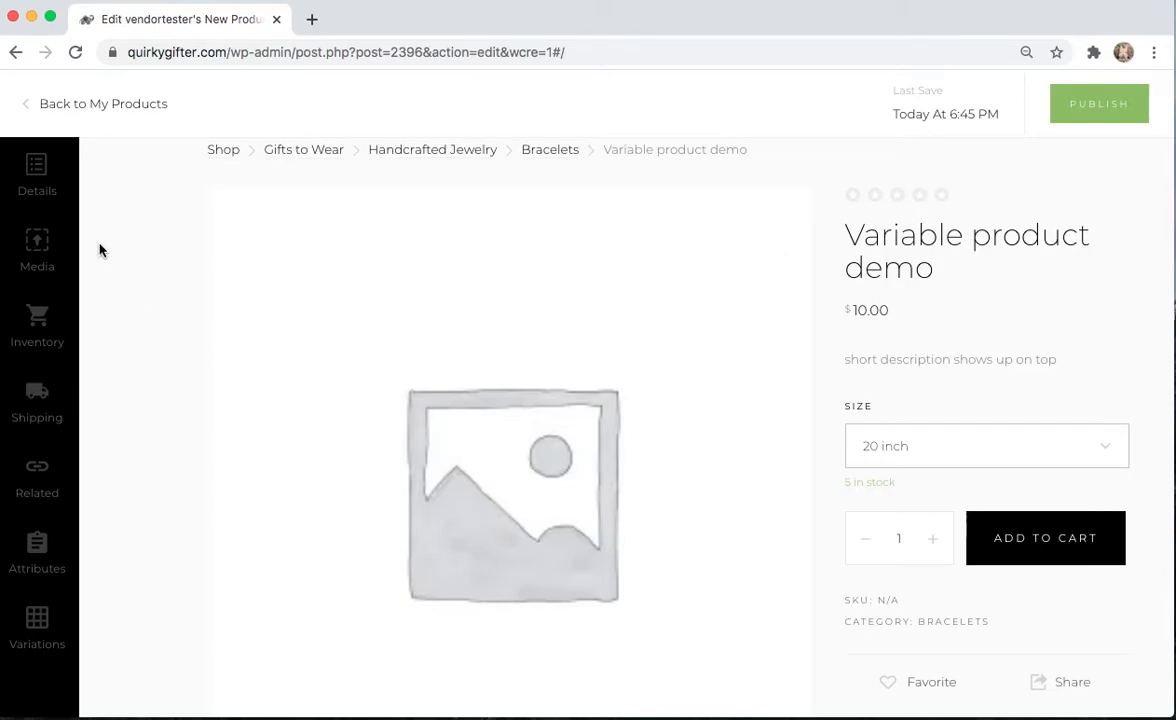
pyautogui.moveTo(36, 540)
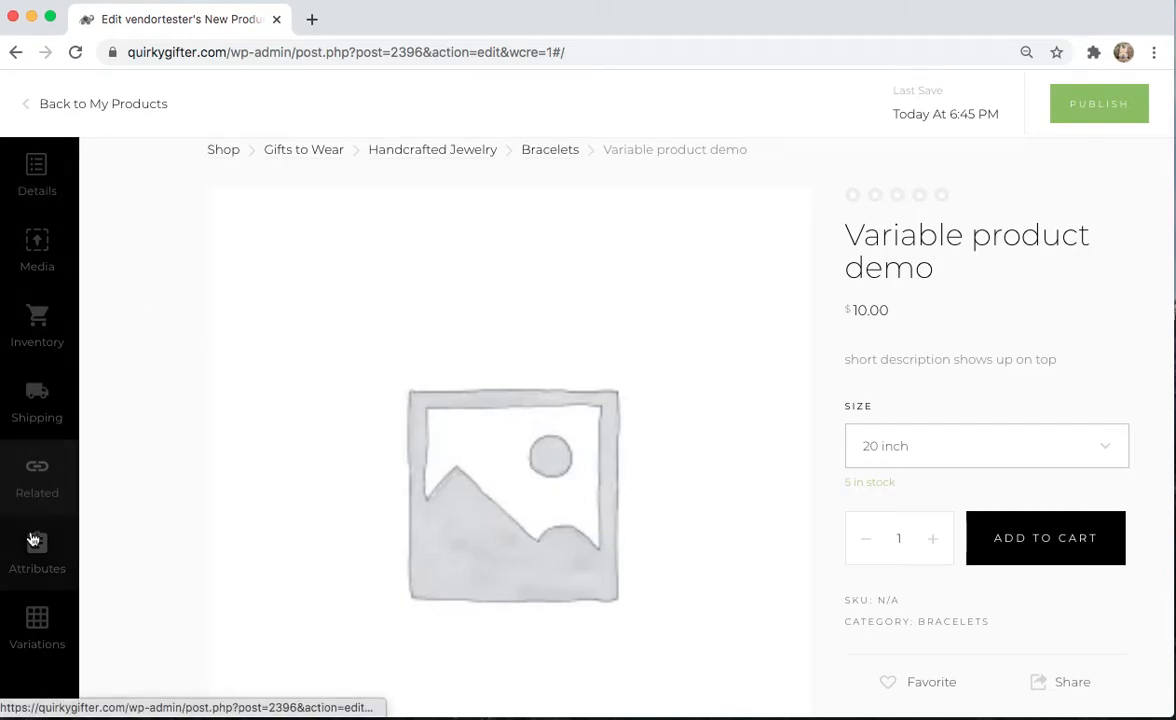
# - Create a new variation #2399 with the Size set to 10 inch
pyautogui.click(36, 624)
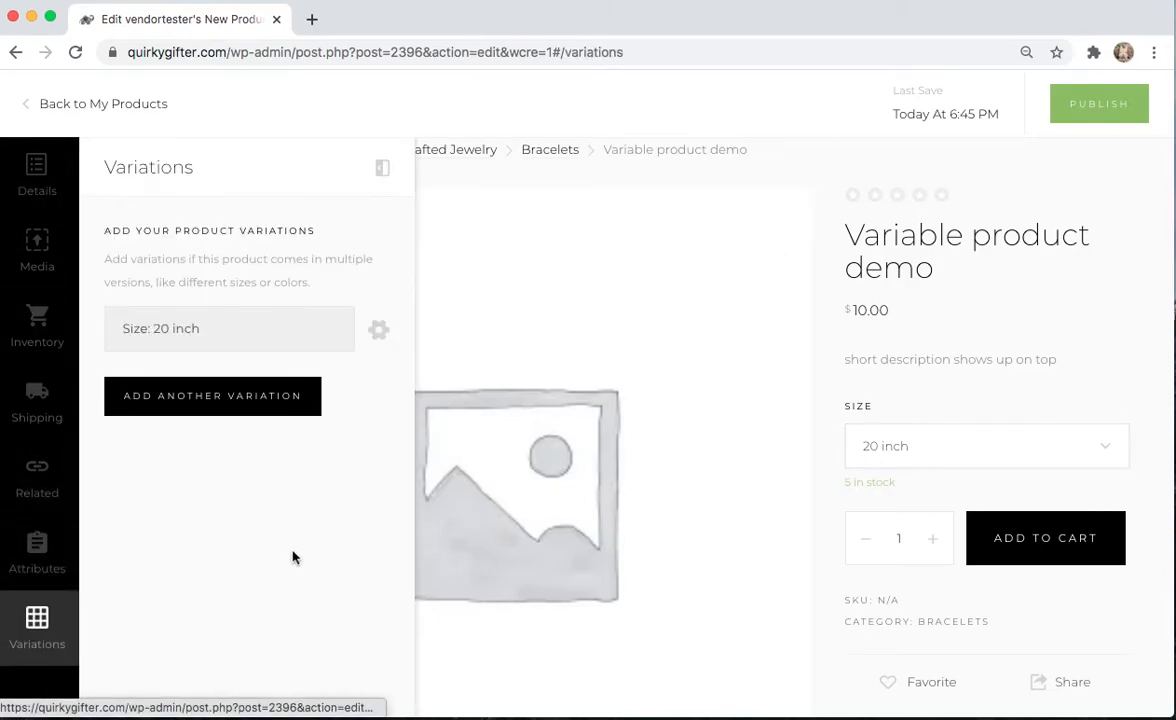
pyautogui.moveTo(354, 408)
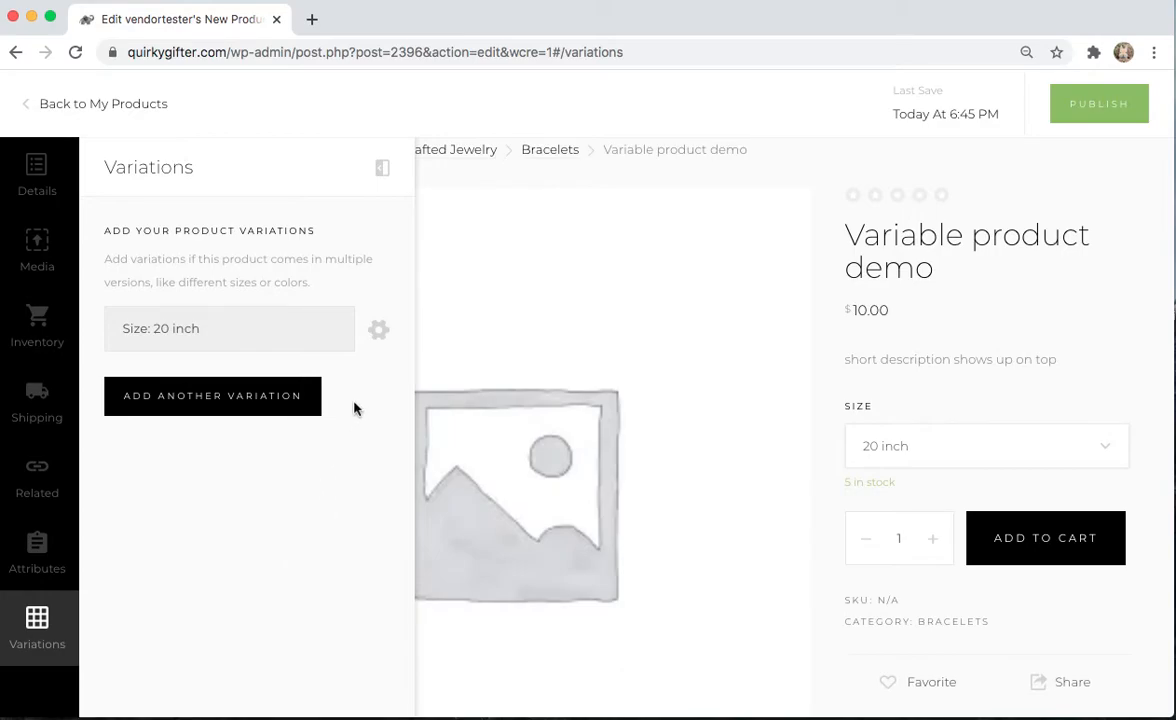
pyautogui.click(212, 396)
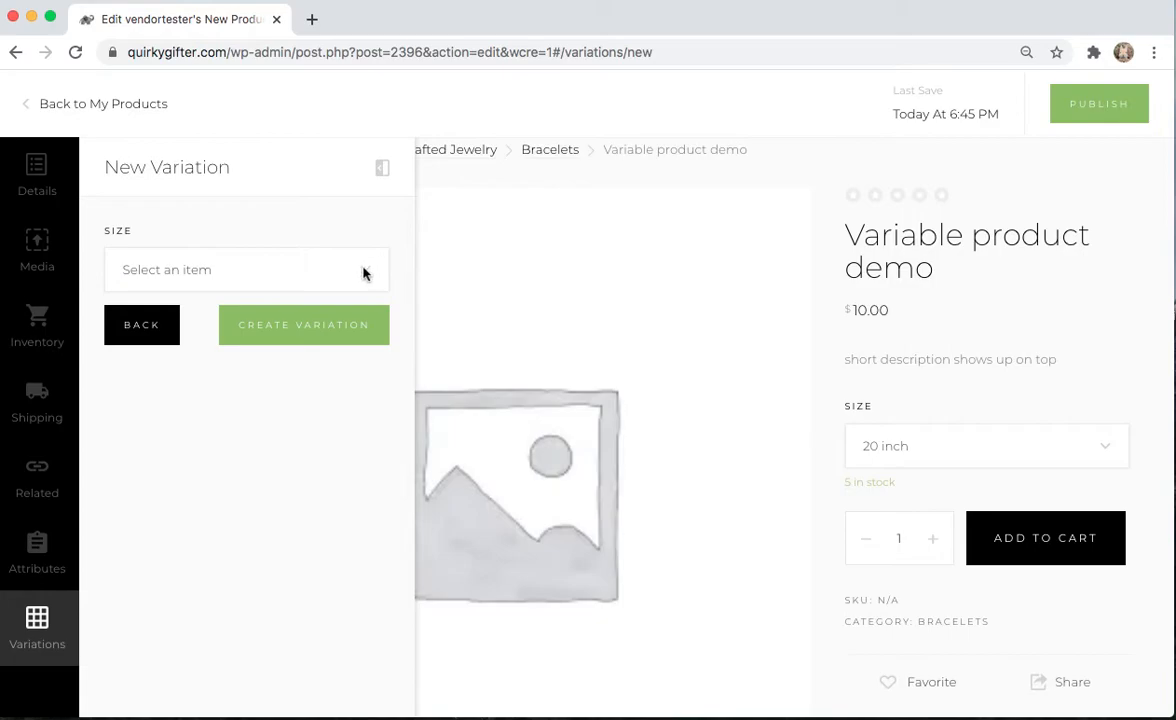
pyautogui.click(246, 268)
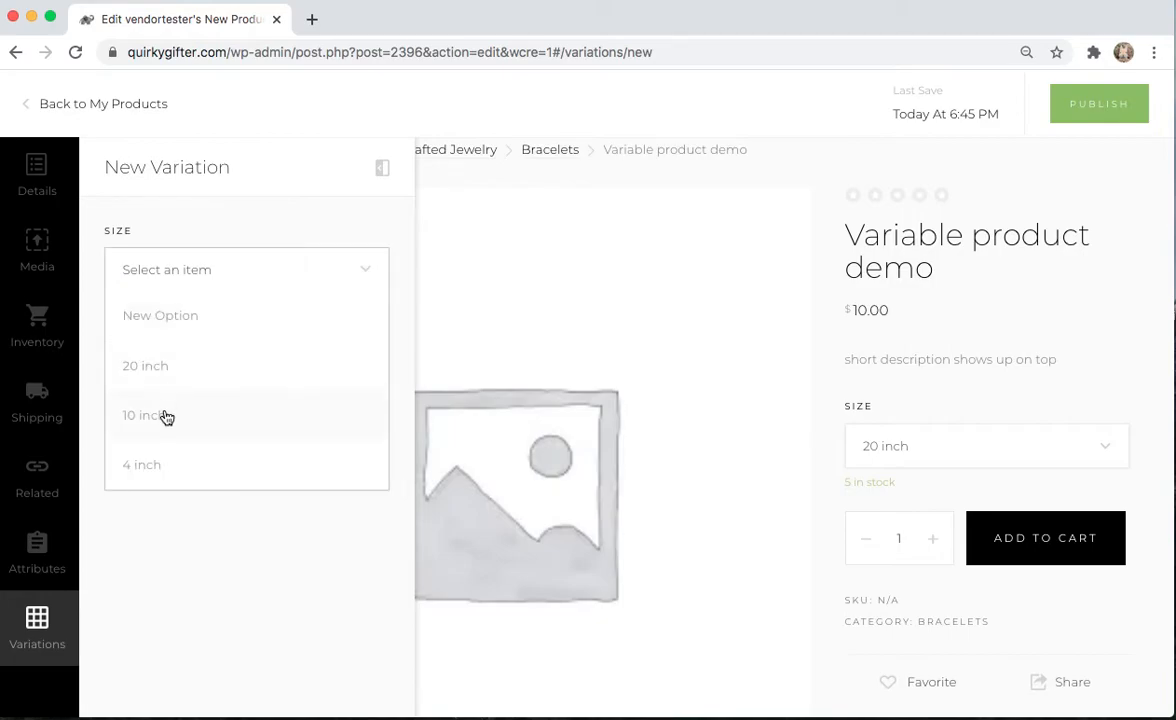
pyautogui.click(144, 414)
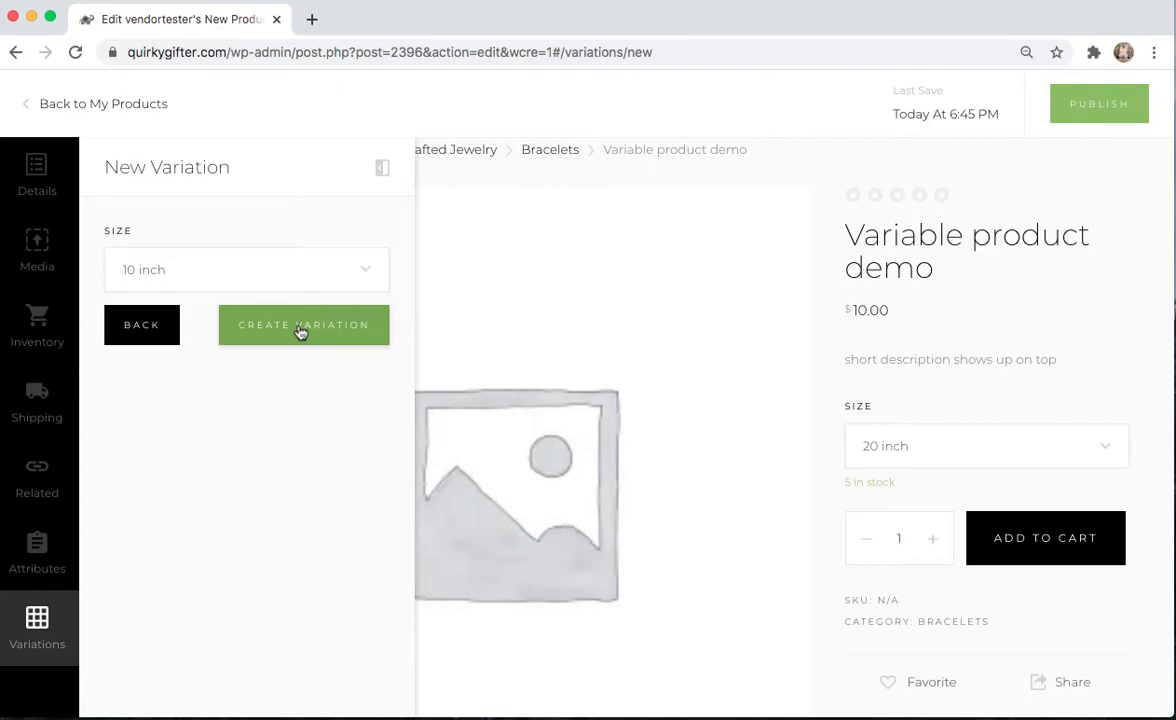
pyautogui.click(304, 324)
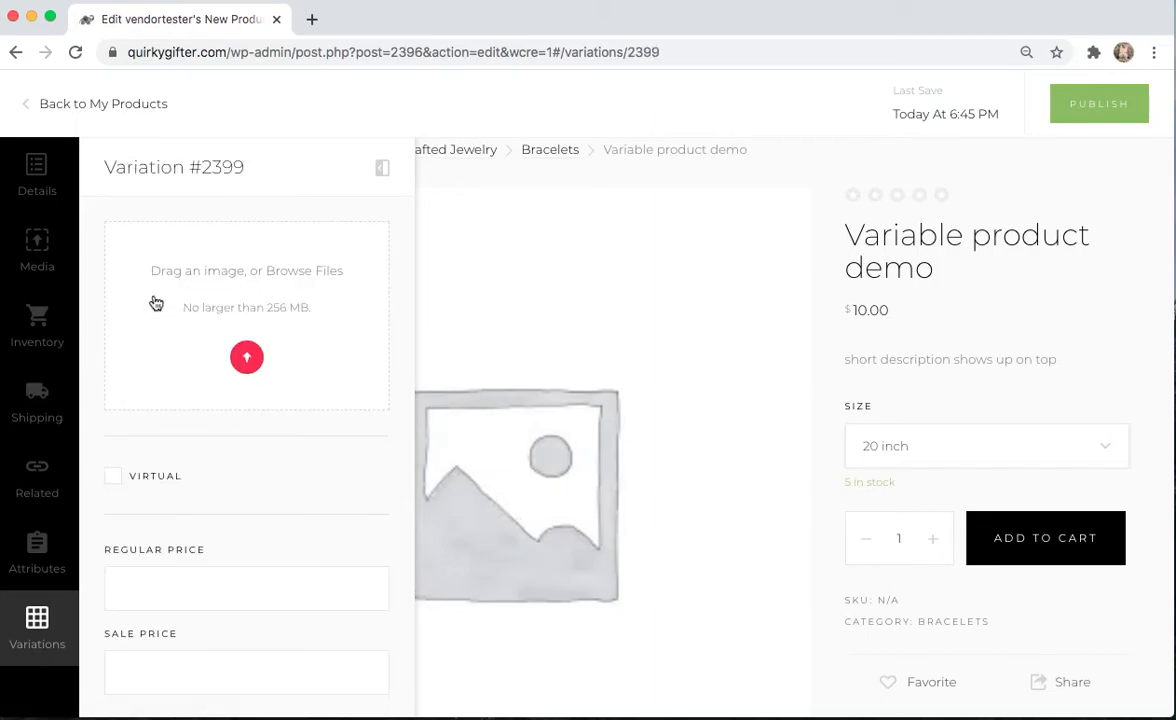
# - Give the 10 inch variation a regular price of 8 and enable stock management with quantity 3
pyautogui.scroll(-3)
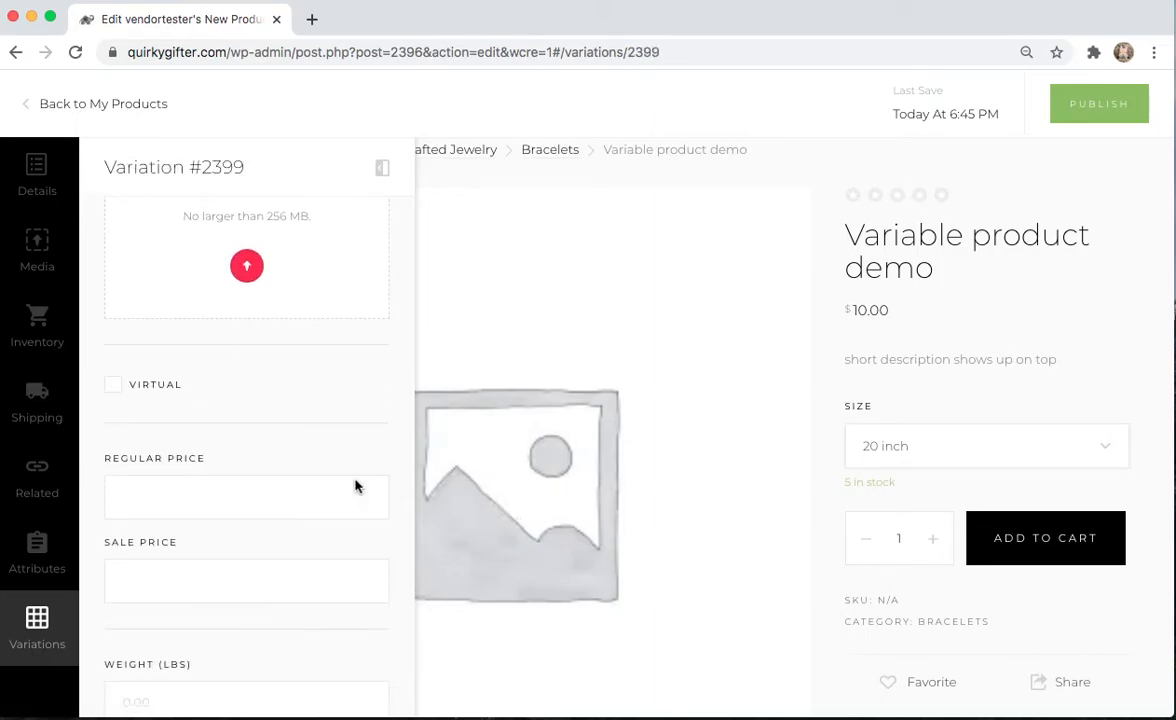
pyautogui.click(246, 496)
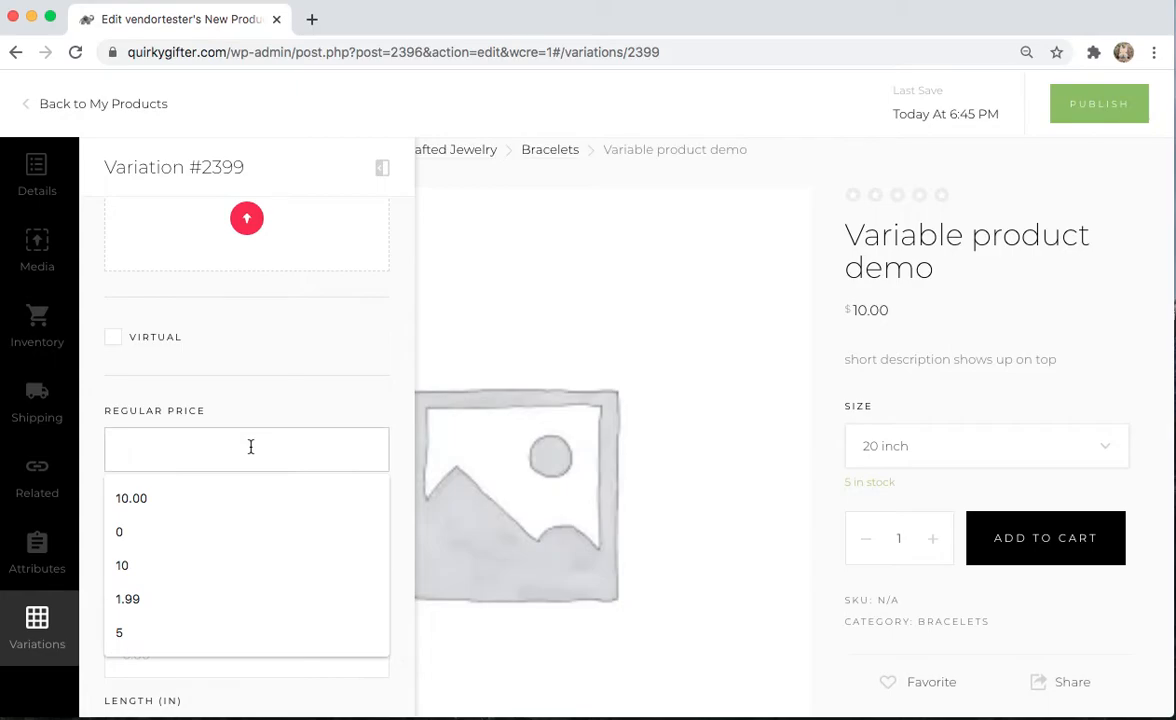
pyautogui.write('8.')
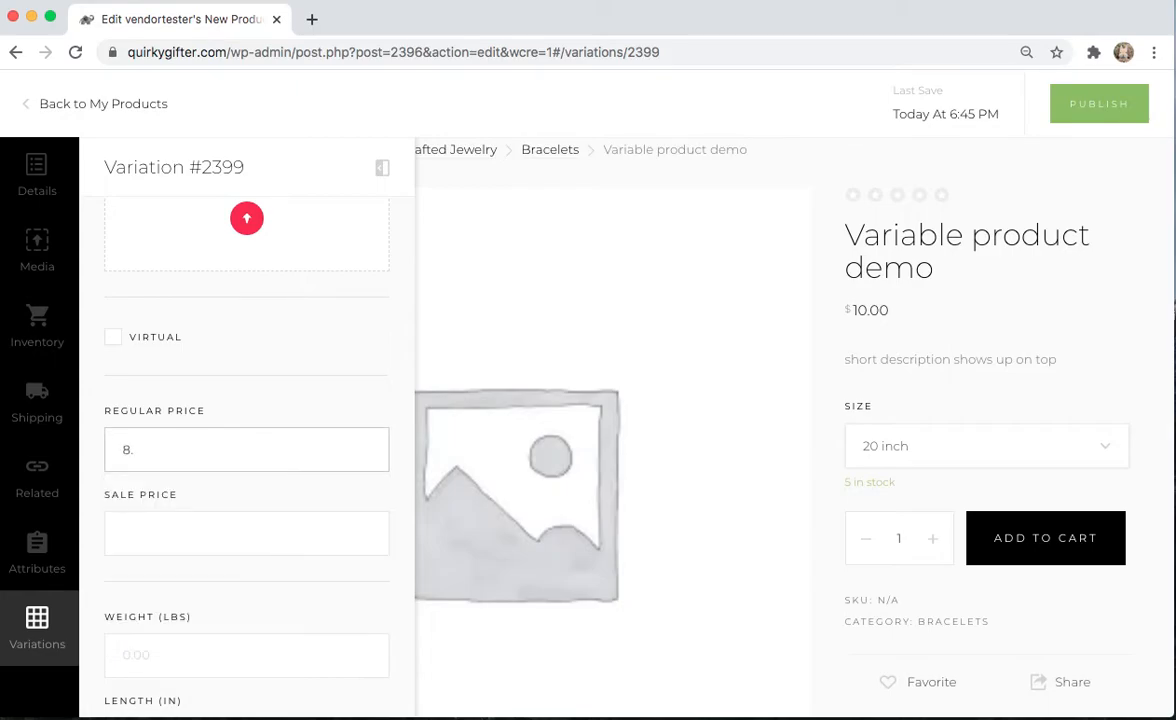
pyautogui.scroll(-3)
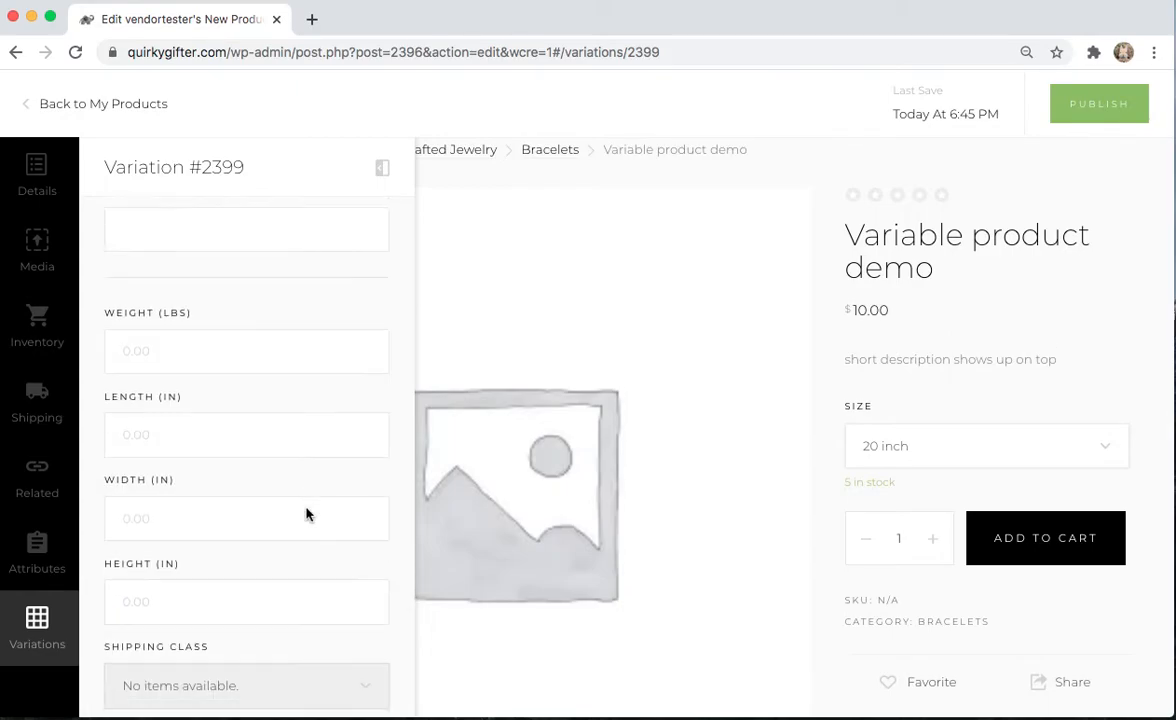
pyautogui.scroll(-3)
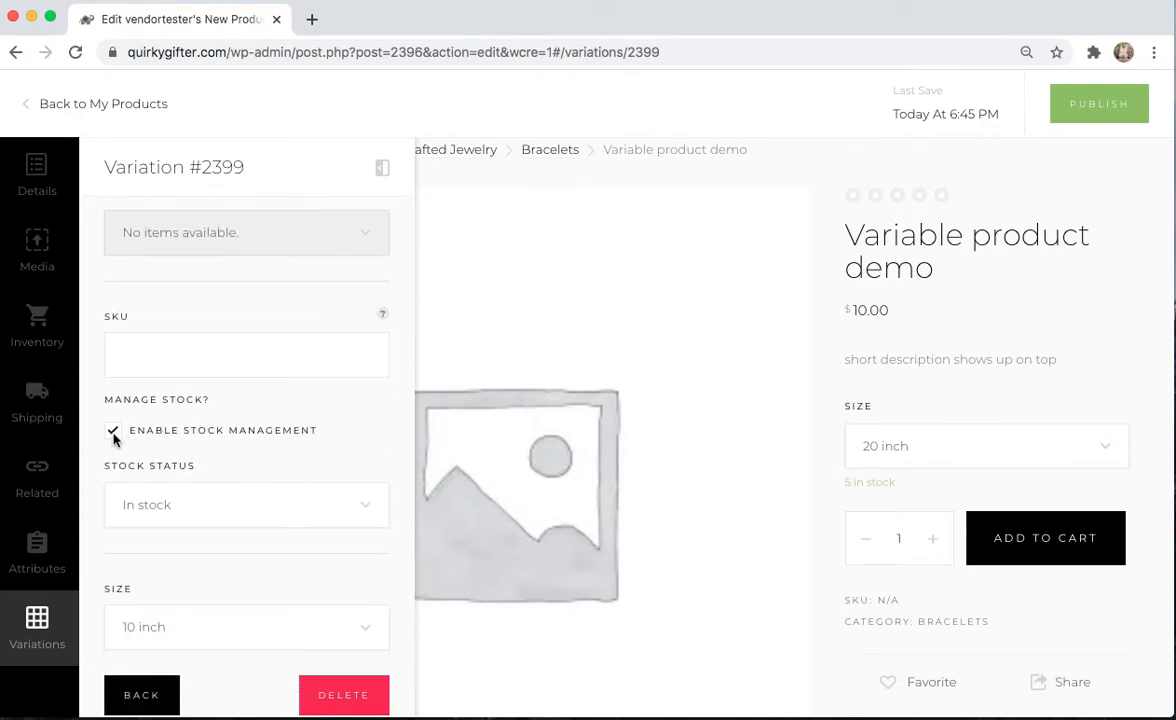
pyautogui.click(112, 430)
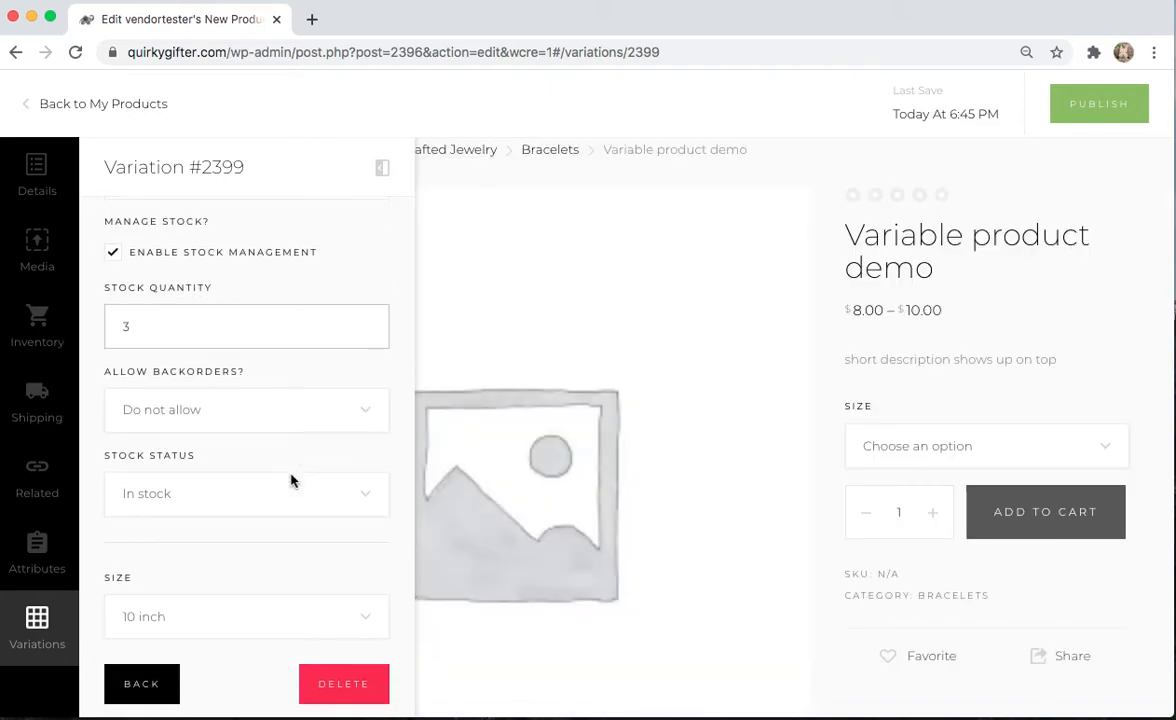
pyautogui.moveTo(282, 556)
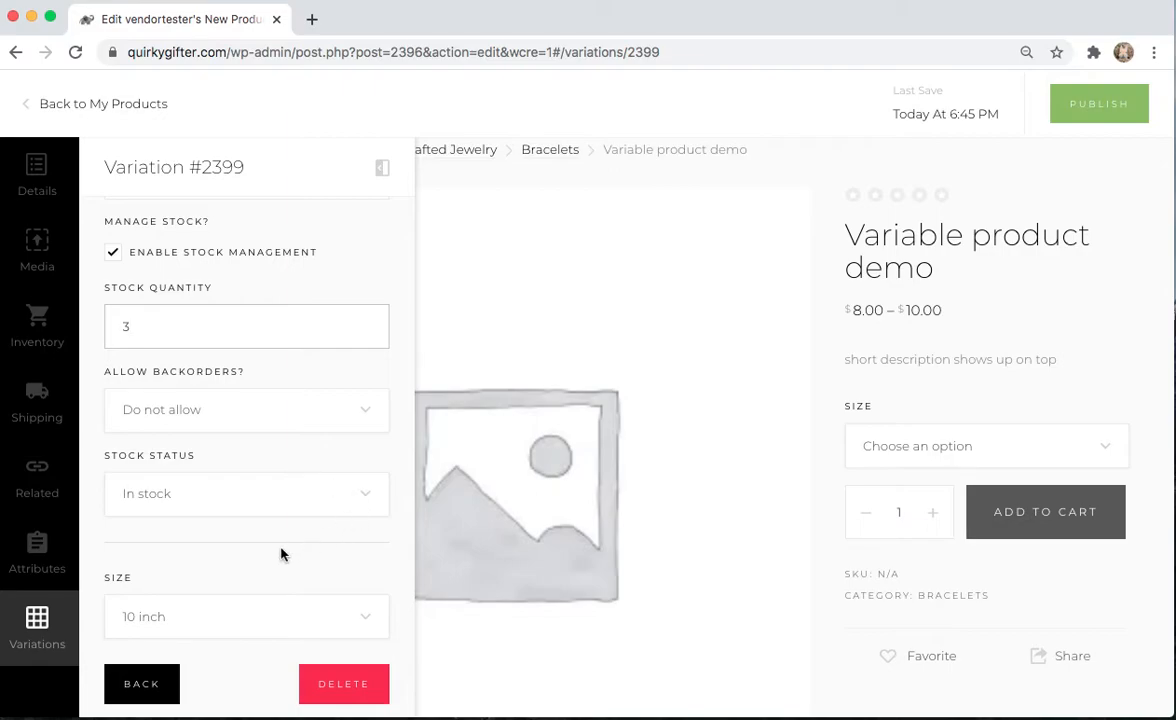
pyautogui.moveTo(238, 688)
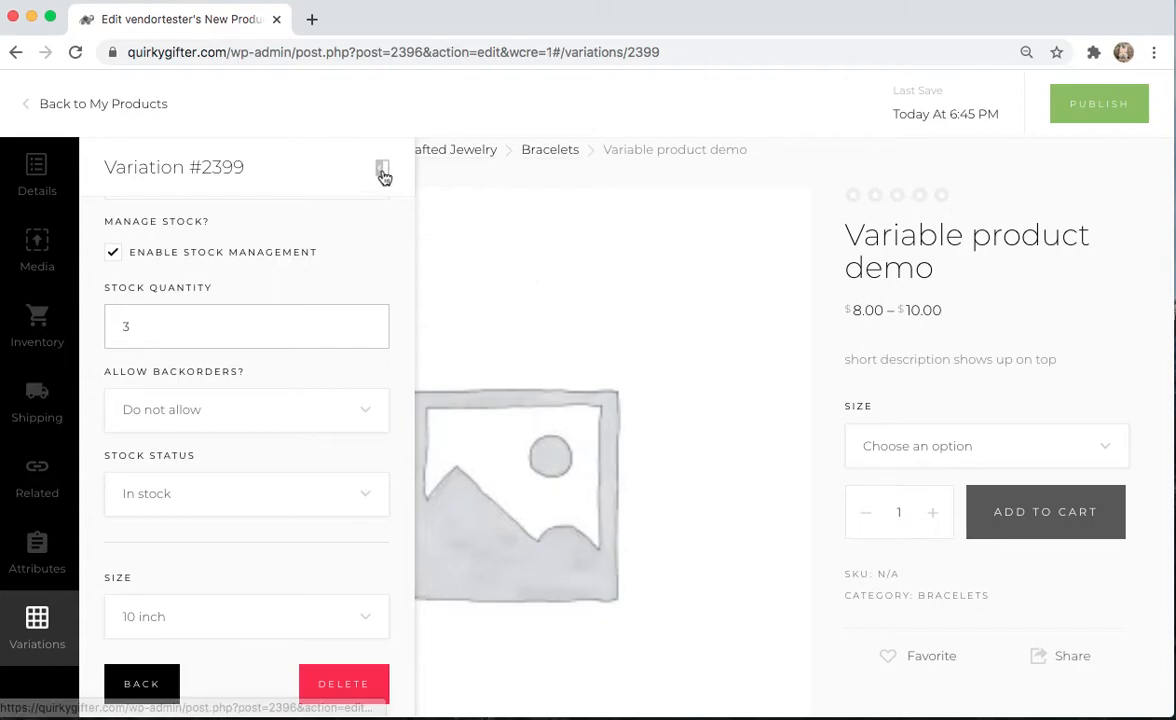
# - Collapse the variation editor and preview the 20 inch option at $10.00 with 5 in stock
pyautogui.click(382, 172)
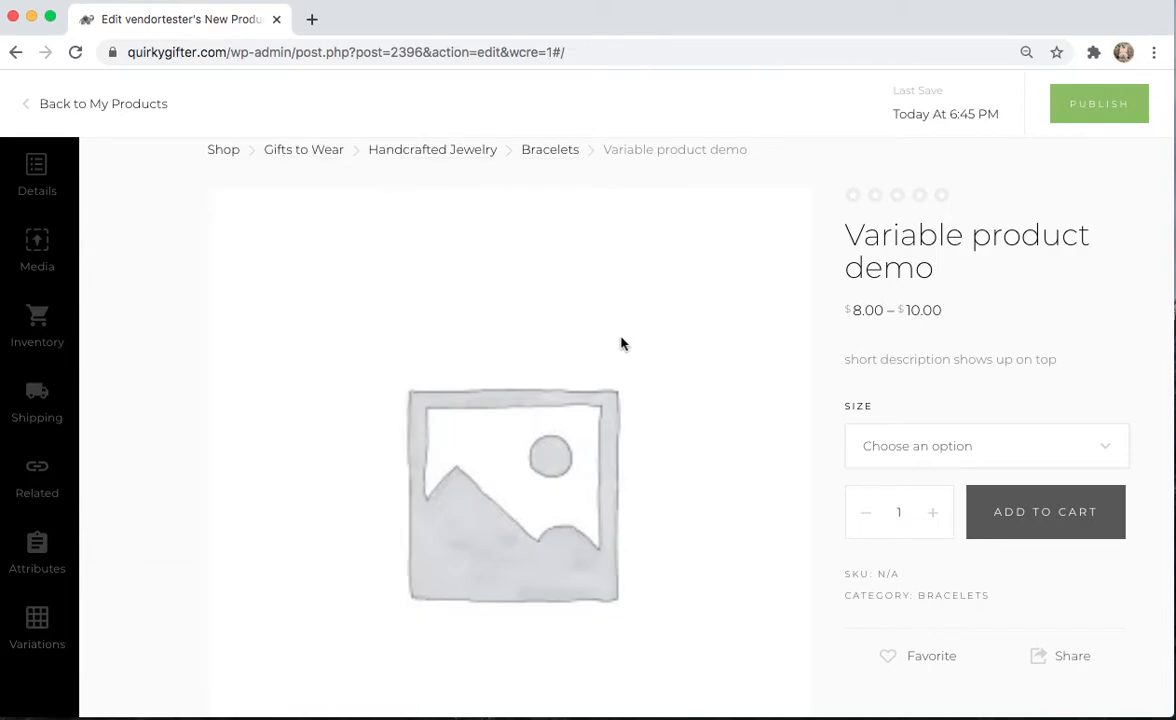
pyautogui.moveTo(836, 236)
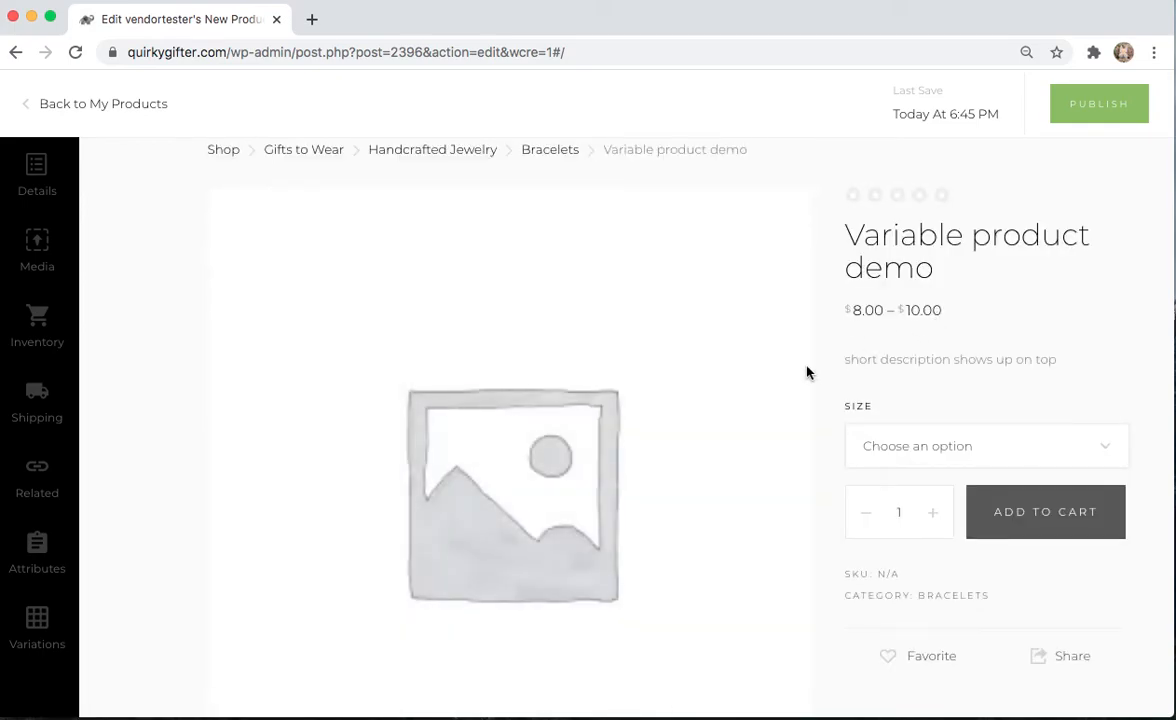
pyautogui.scroll(-3)
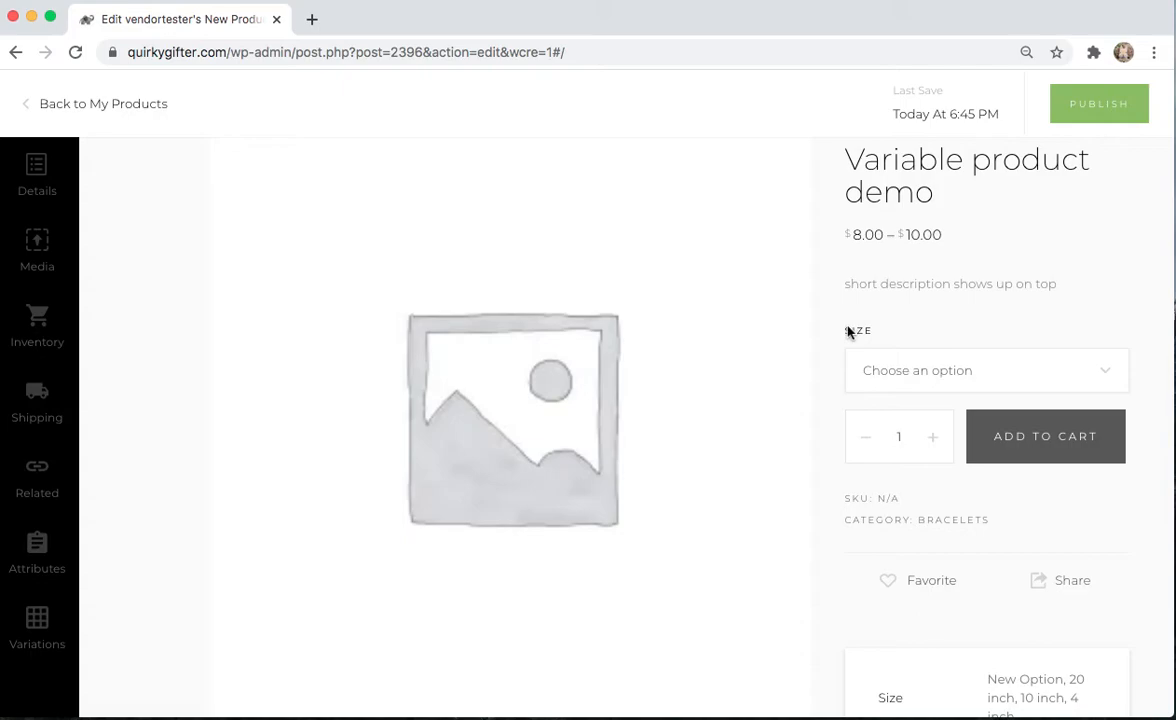
pyautogui.click(984, 370)
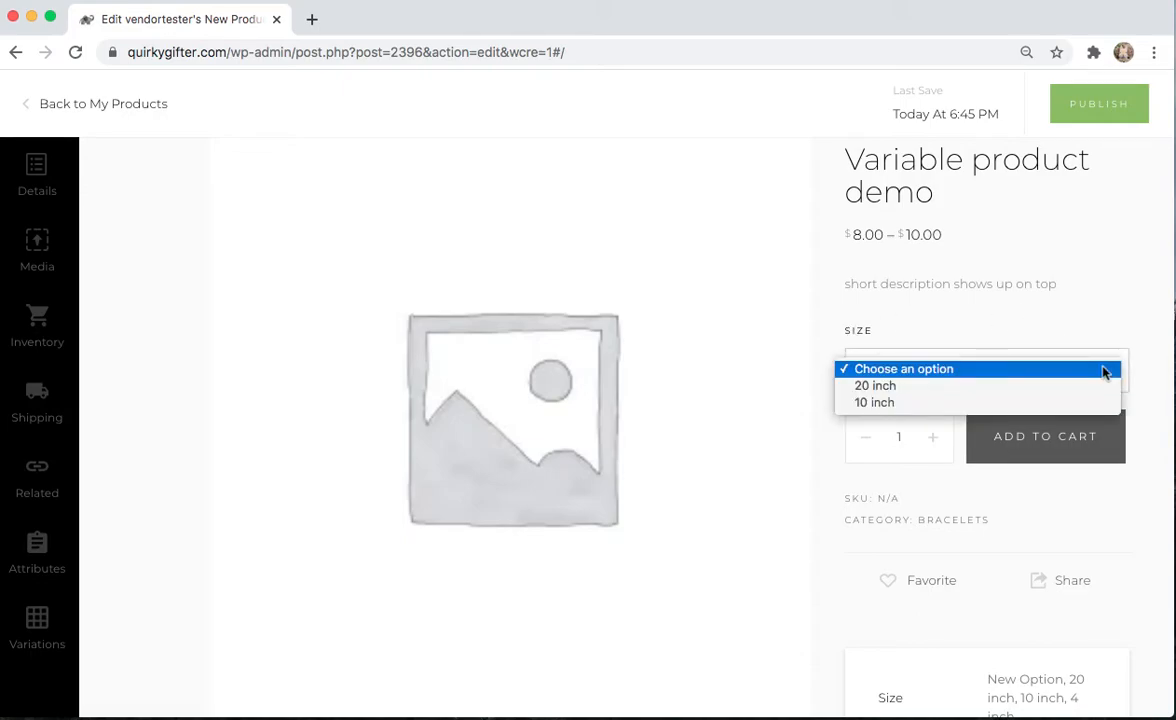
pyautogui.moveTo(938, 408)
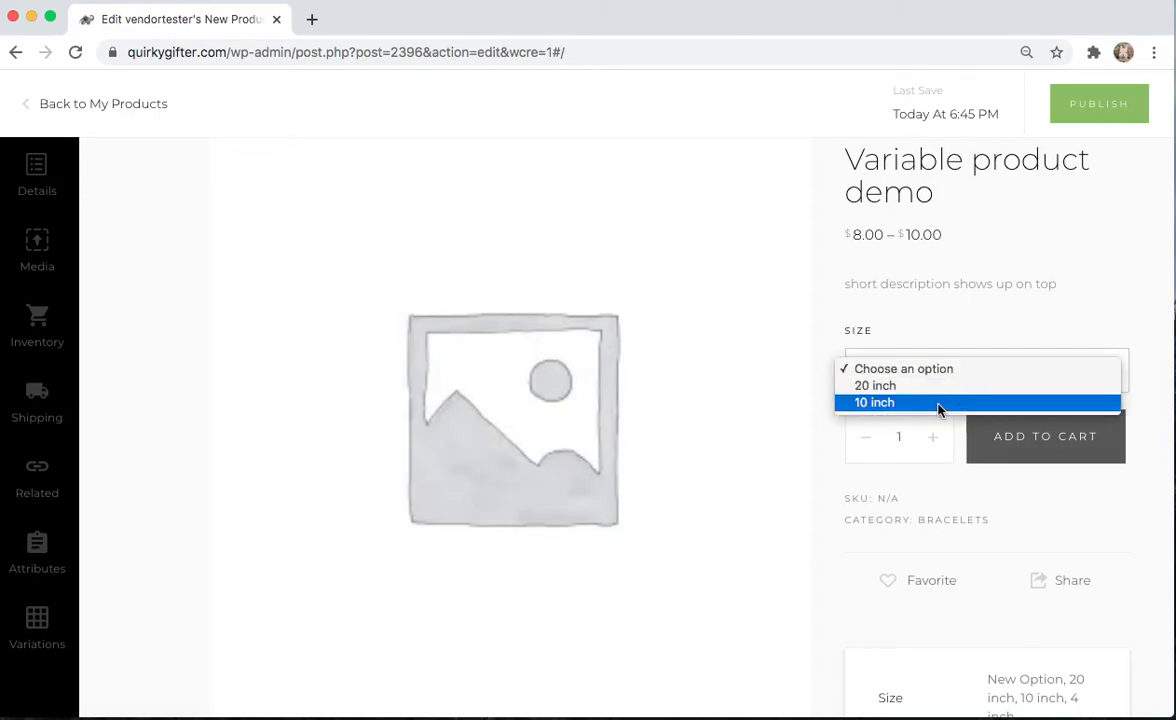
pyautogui.click(876, 384)
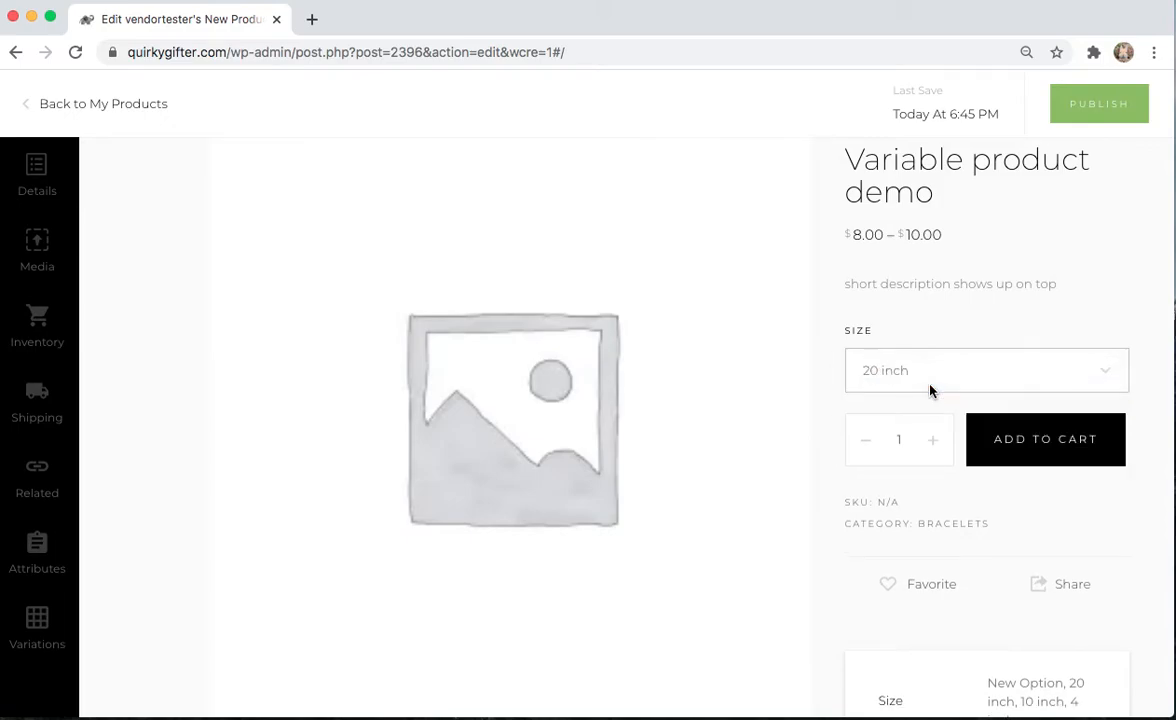
# - Preview the 10 inch option at $8.00 with 3 in stock
pyautogui.click(984, 370)
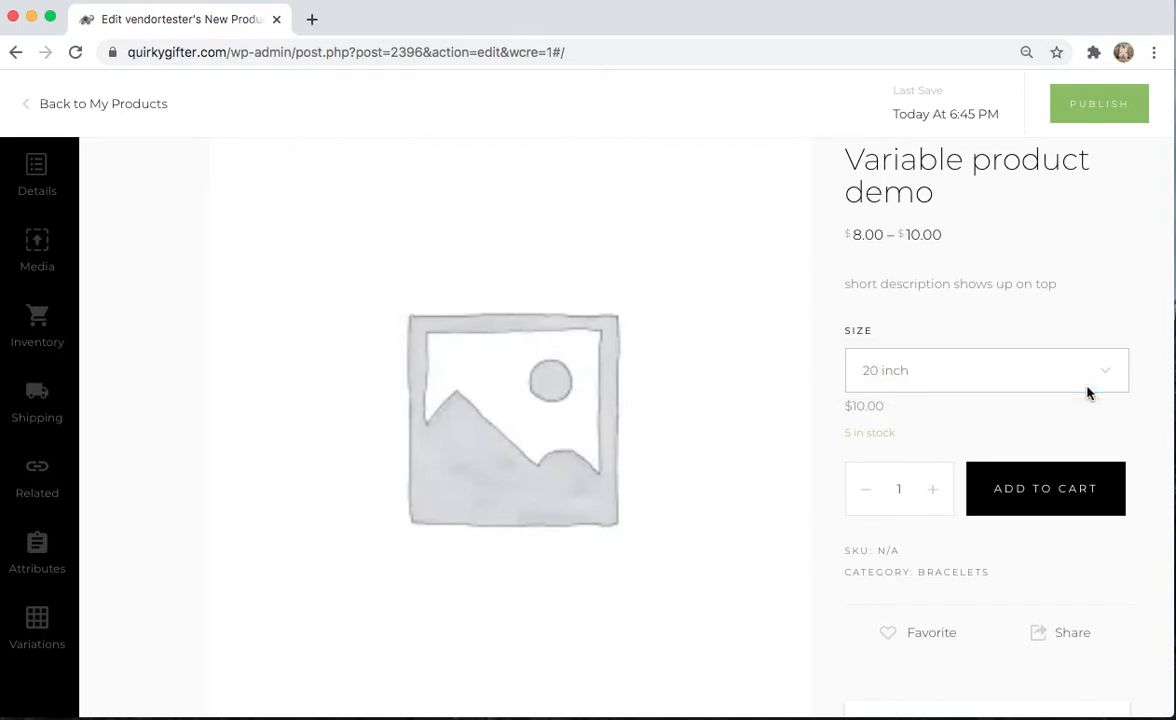
pyautogui.click(986, 370)
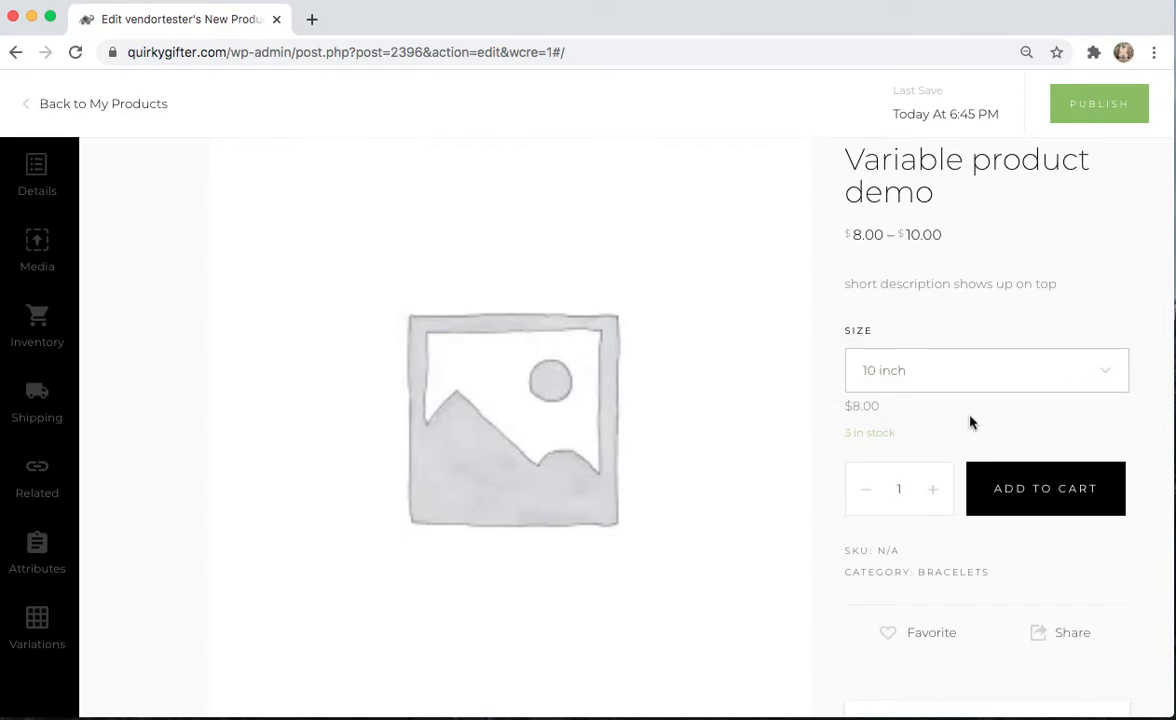
pyautogui.moveTo(808, 472)
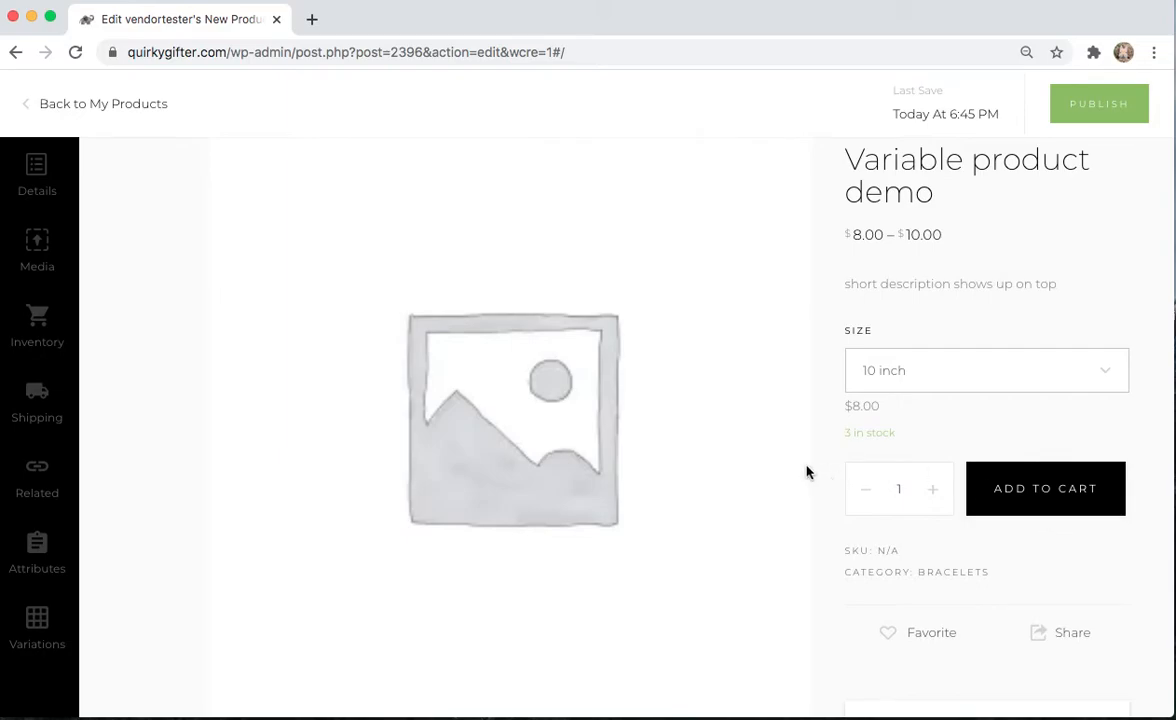
pyautogui.scroll(3)
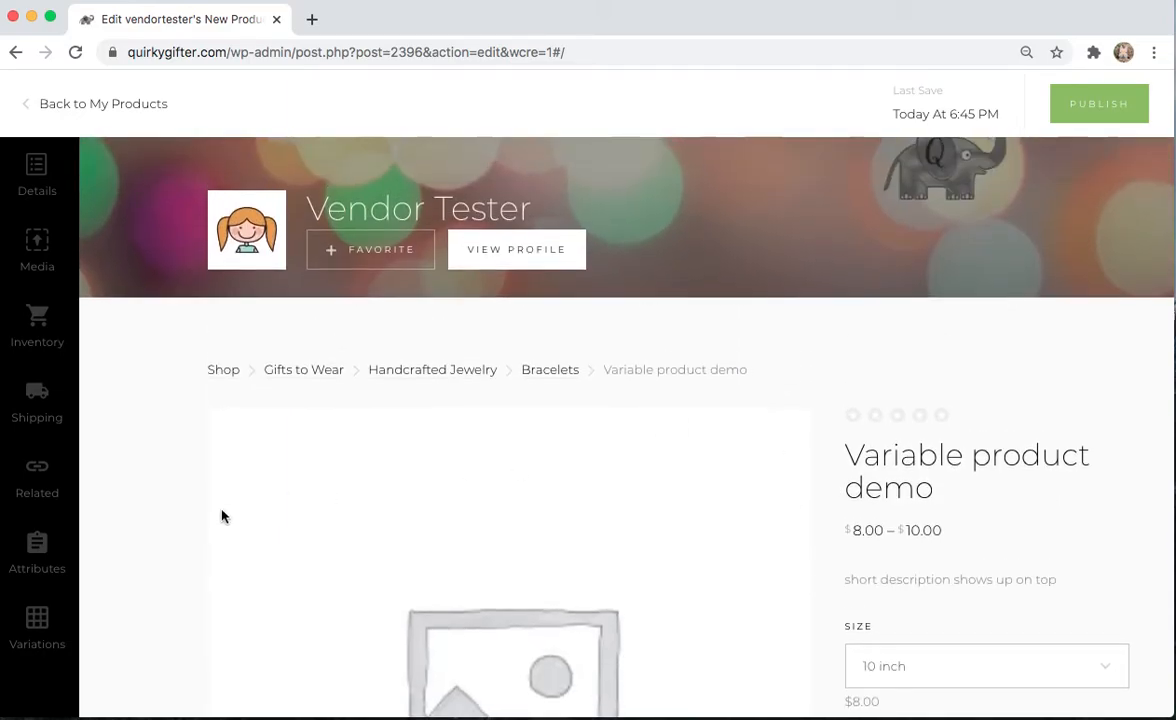
# - Add a second product attribute and name it Color
pyautogui.click(36, 556)
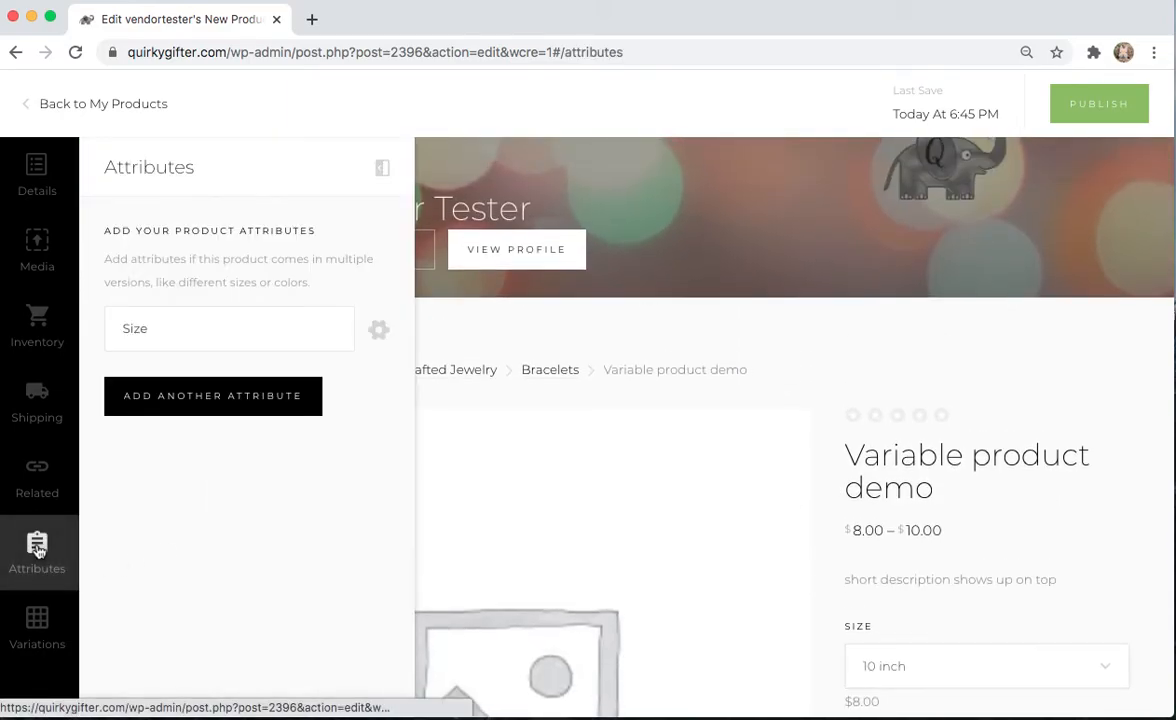
pyautogui.moveTo(224, 530)
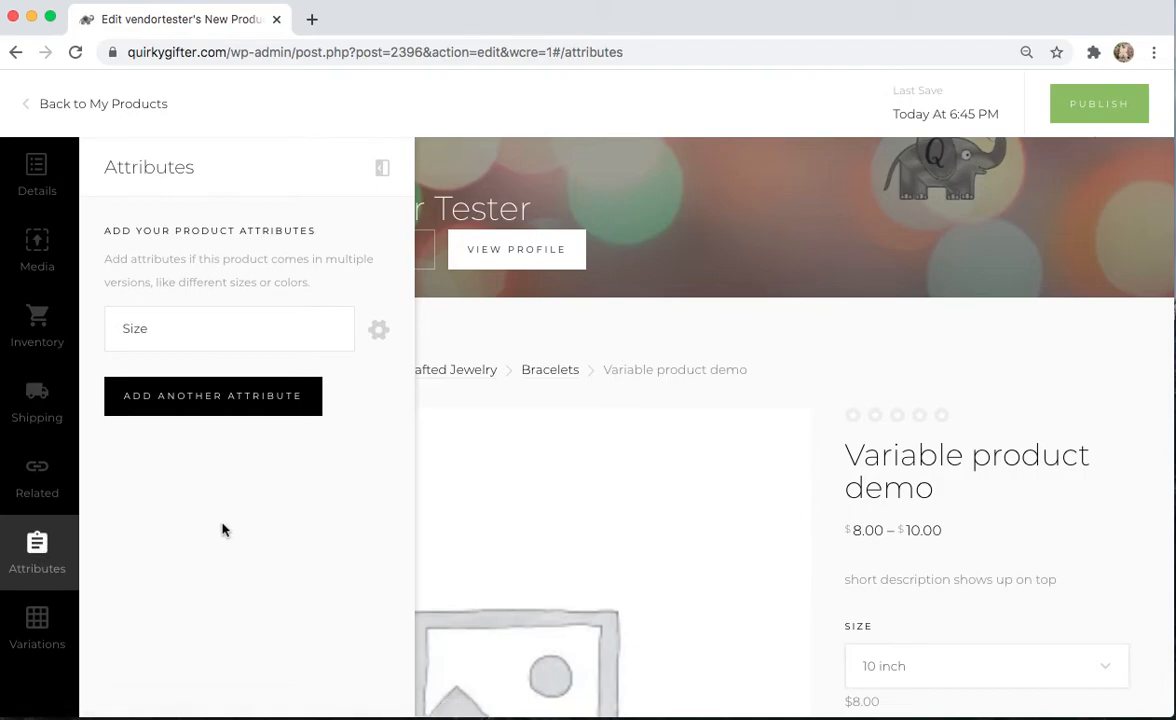
pyautogui.moveTo(212, 402)
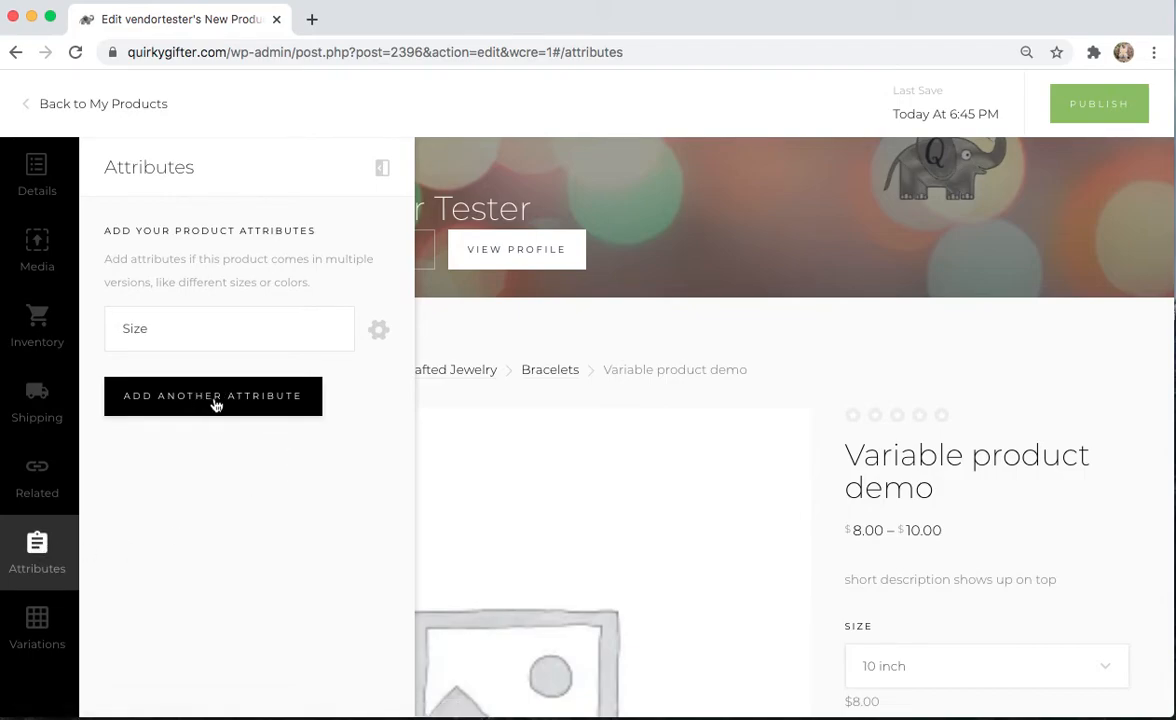
pyautogui.click(212, 396)
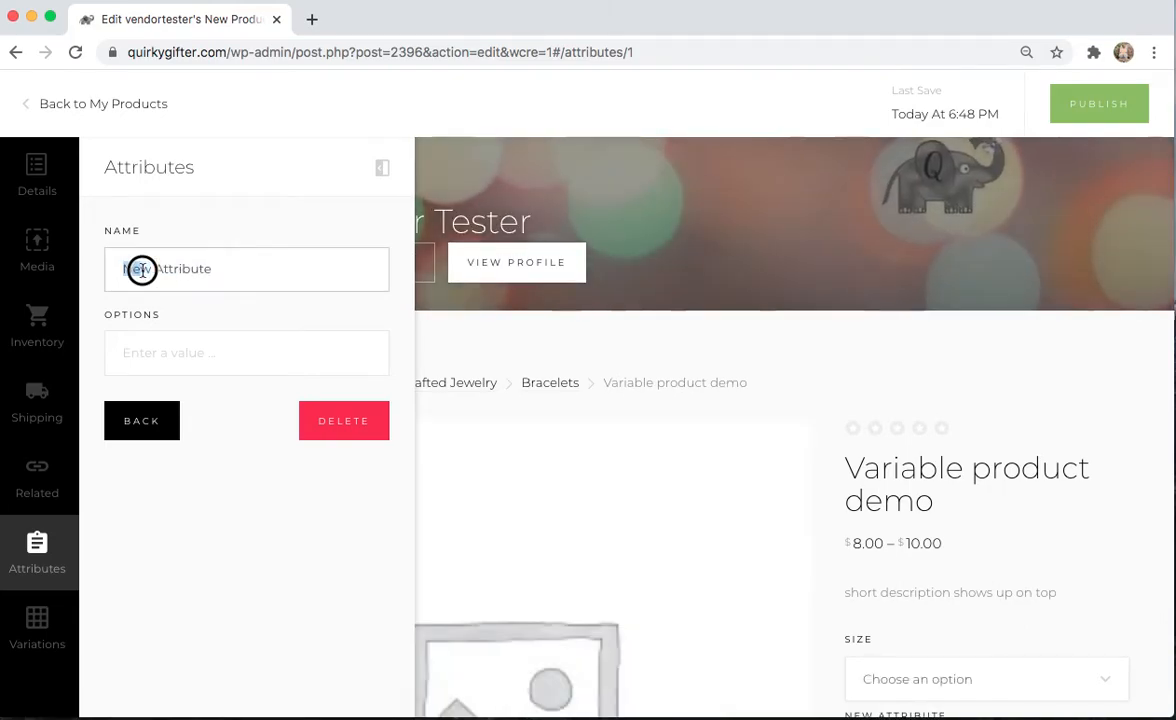
pyautogui.doubleClick(168, 268)
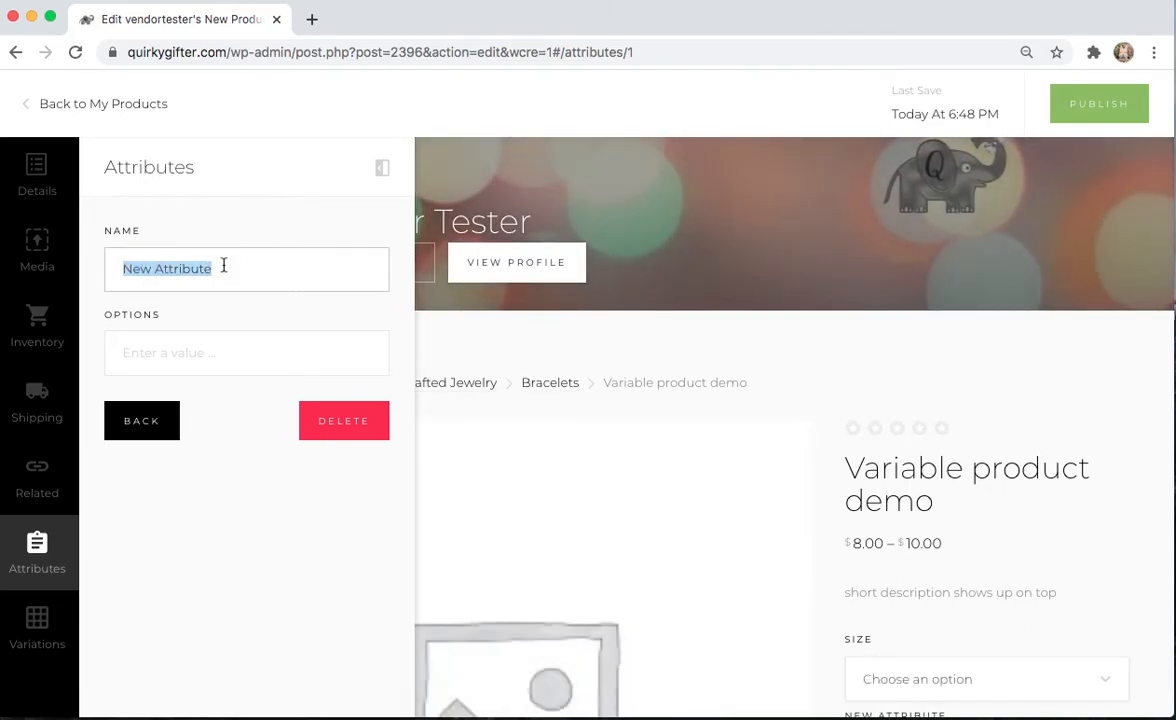
pyautogui.write('Color')
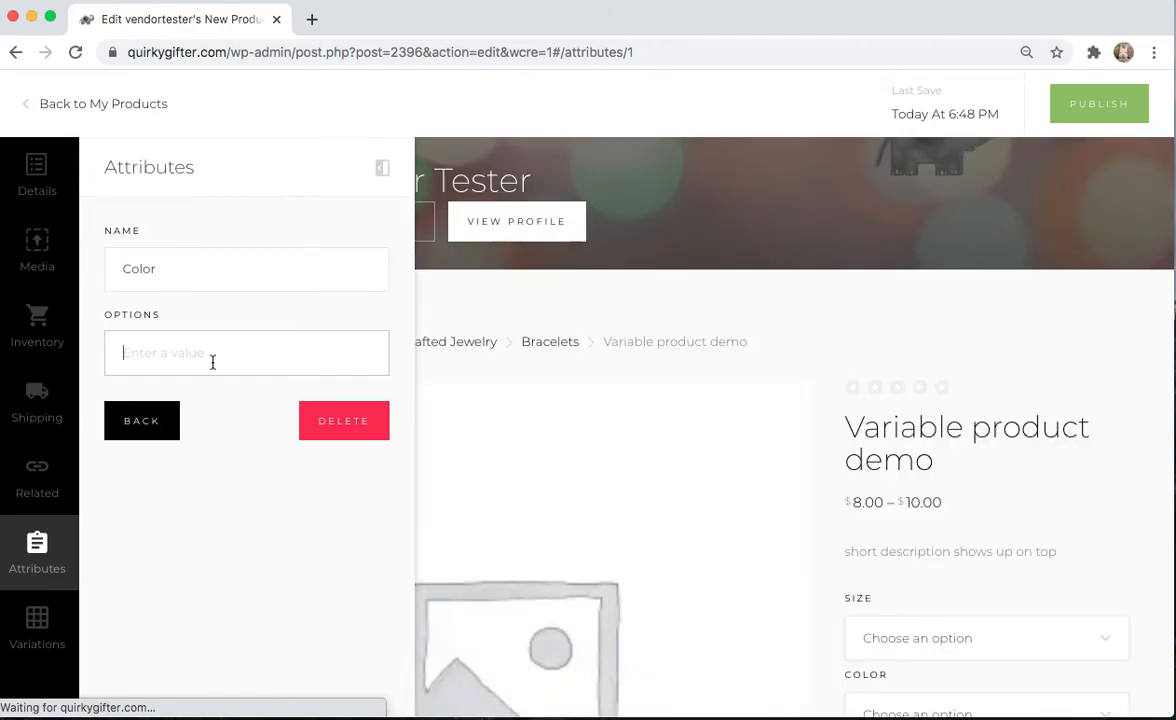
# - Add the Color options Silver and Gold, then return to the variations list
pyautogui.write('Silcer')
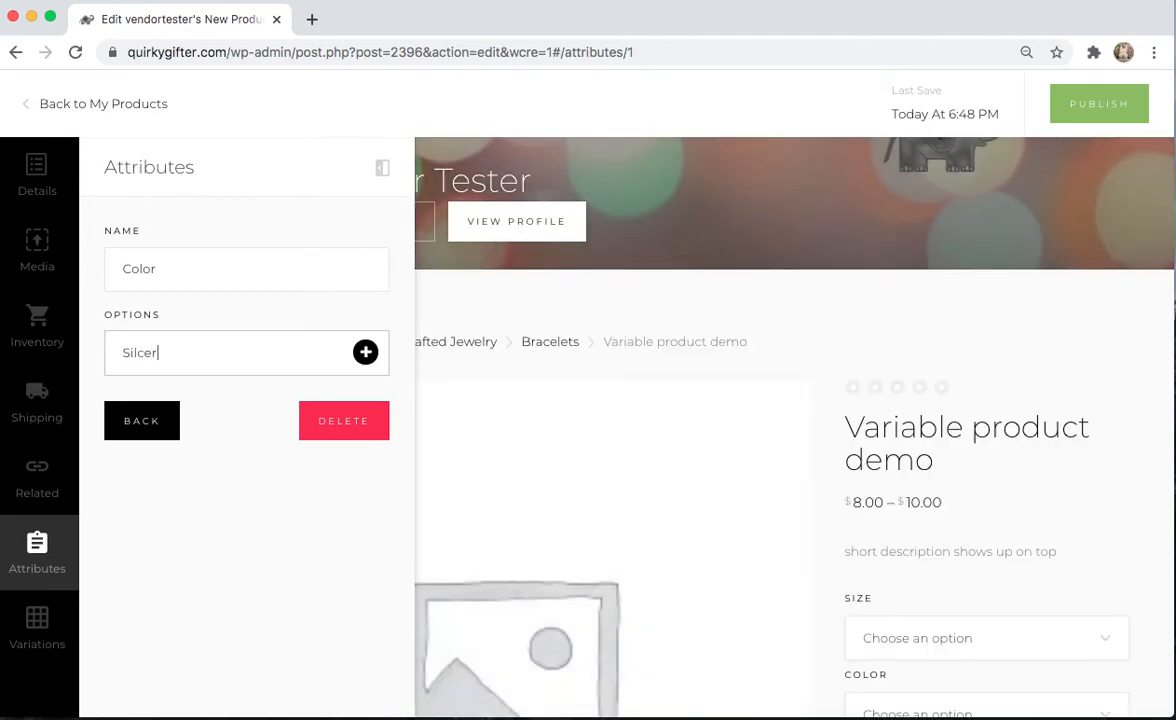
pyautogui.write('Silver')
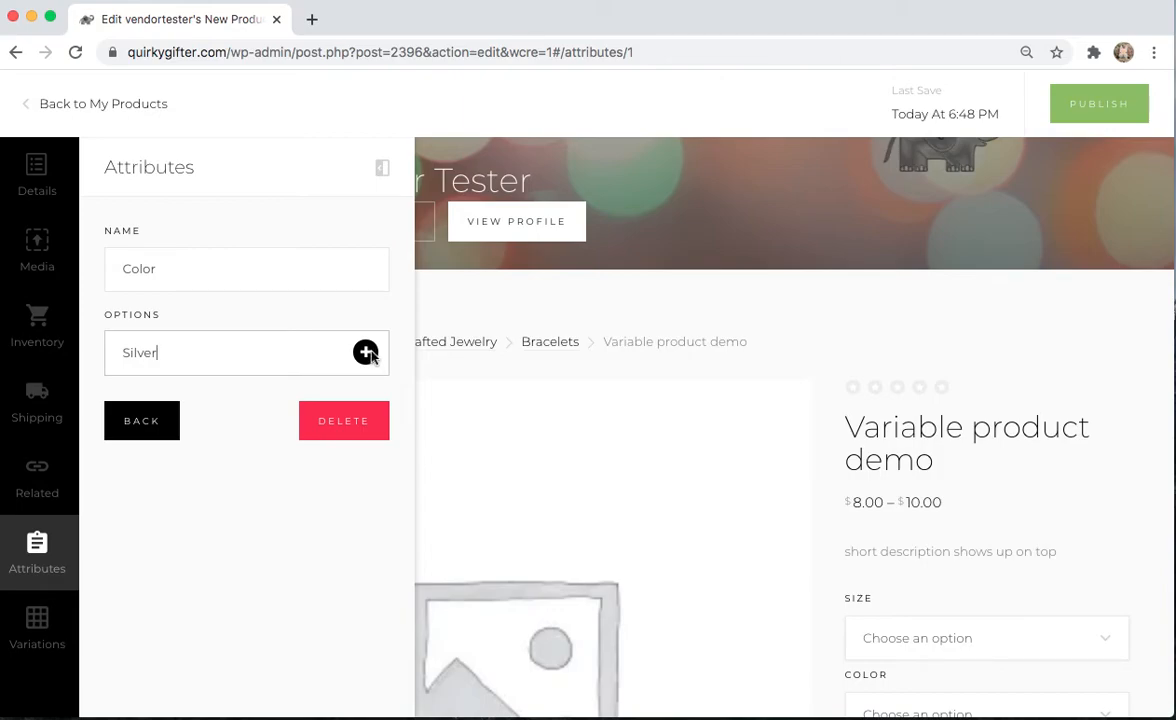
pyautogui.click(366, 352)
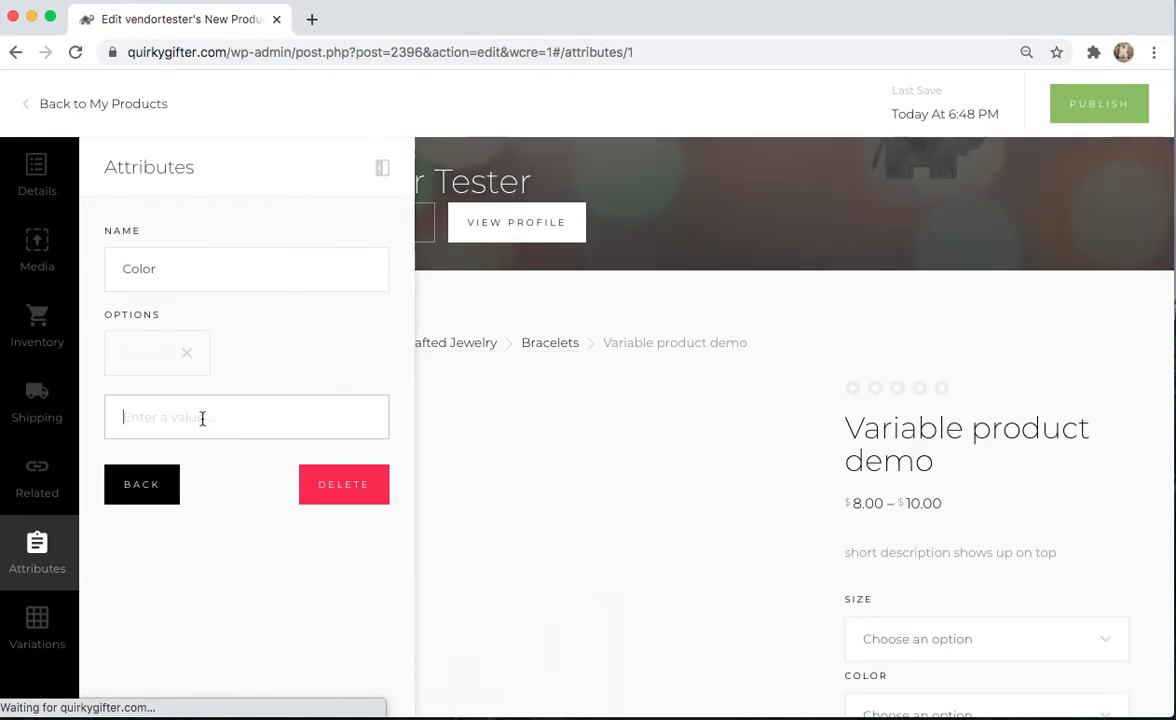
pyautogui.write('Gold')
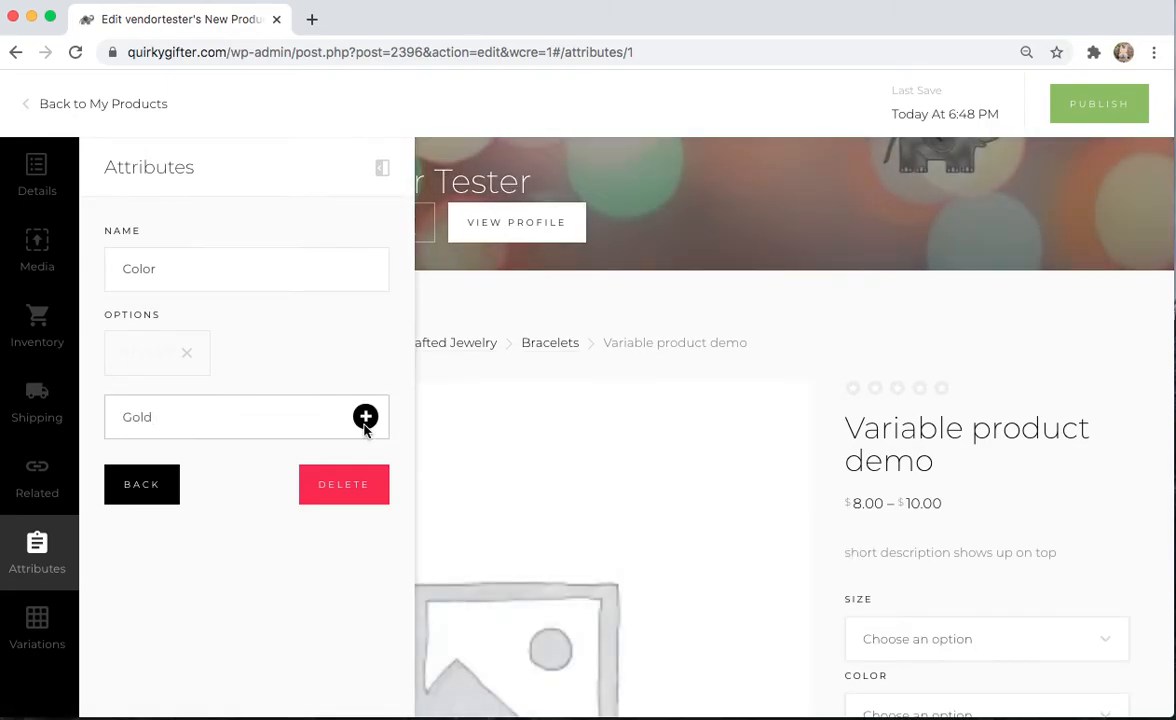
pyautogui.click(364, 418)
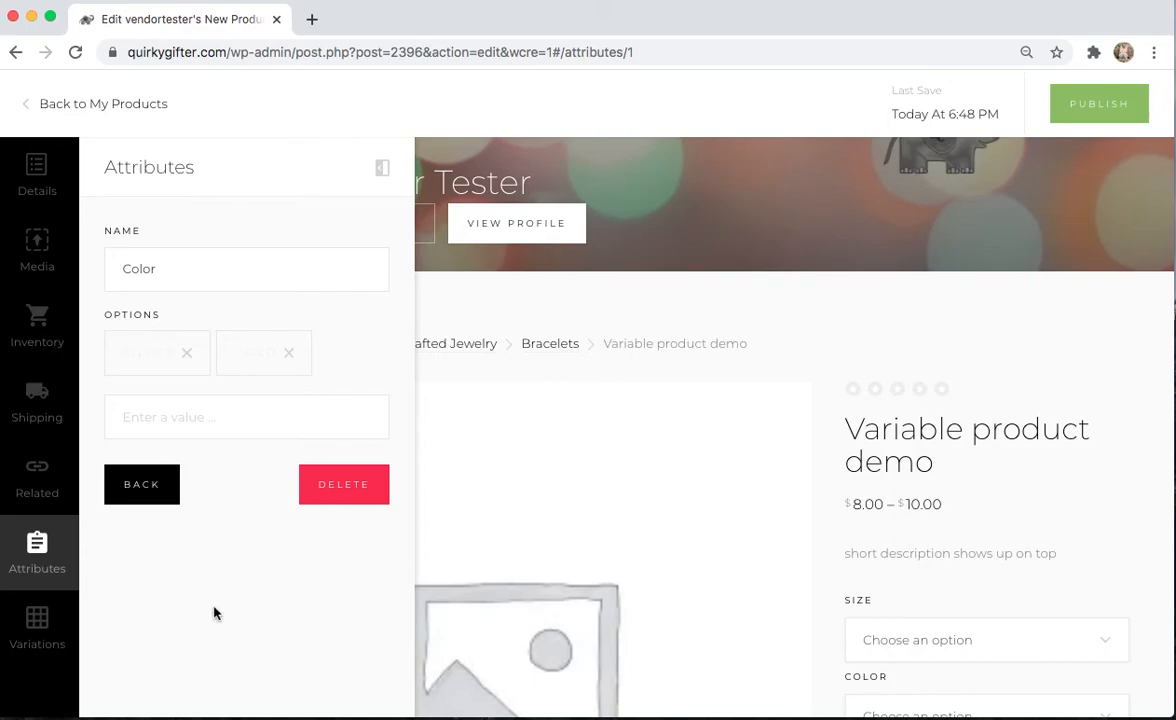
pyautogui.click(36, 628)
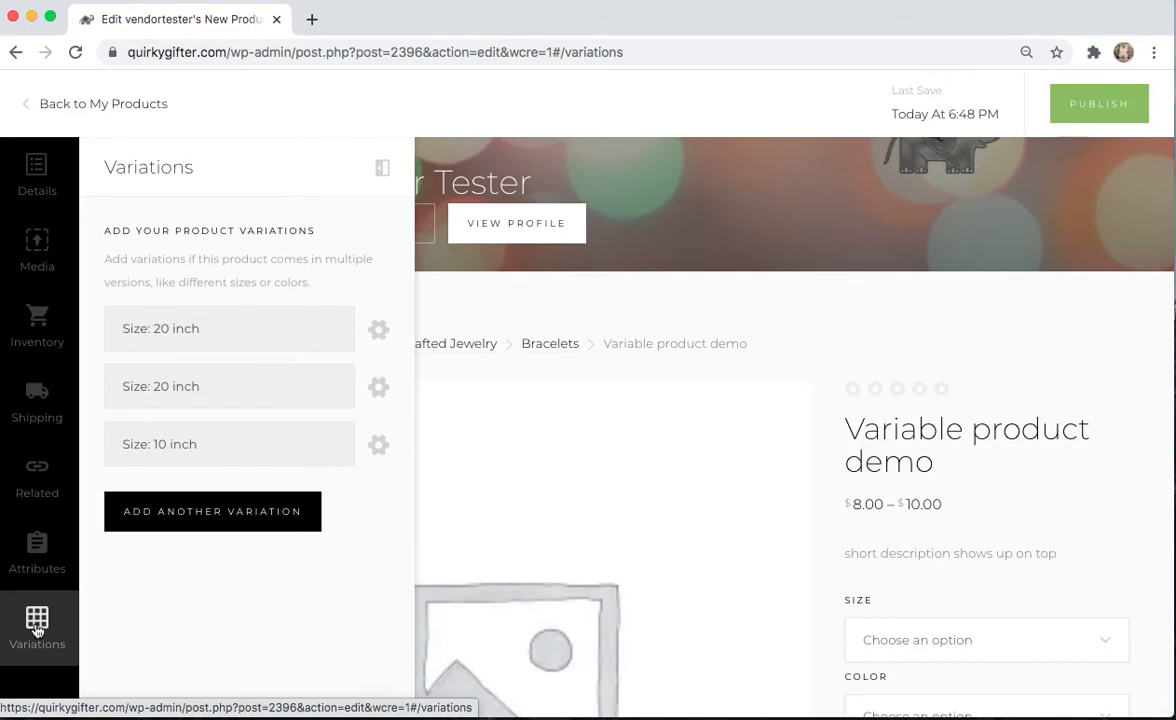
pyautogui.moveTo(210, 336)
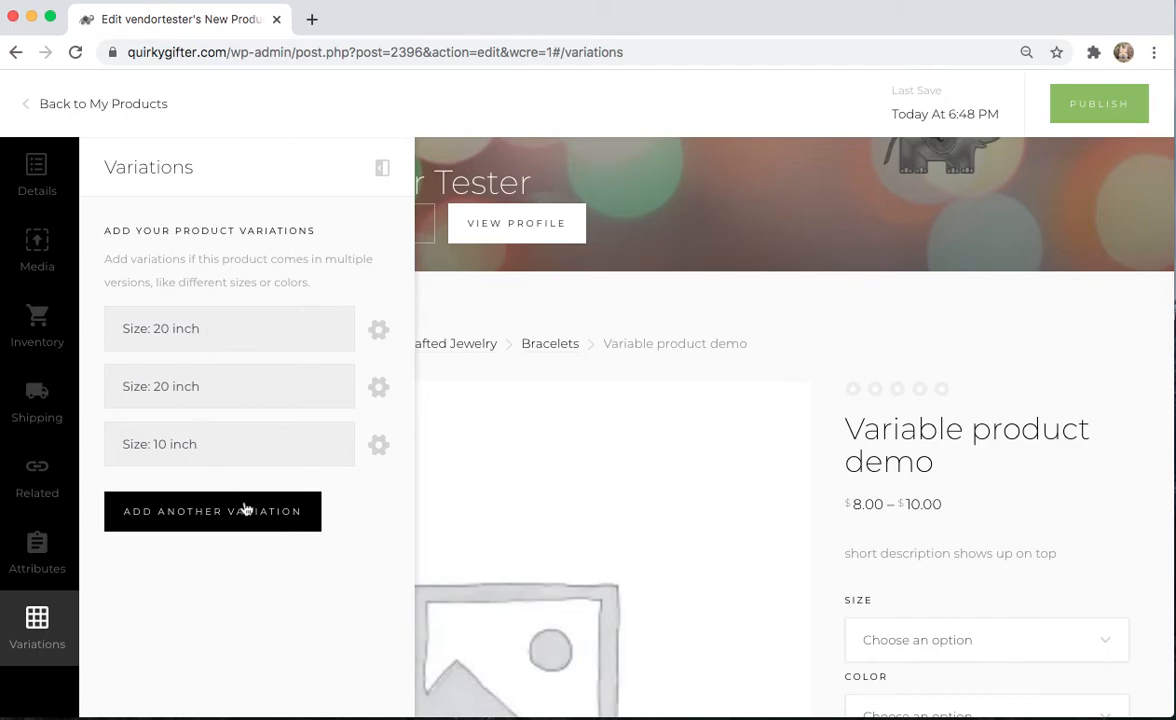
pyautogui.moveTo(372, 322)
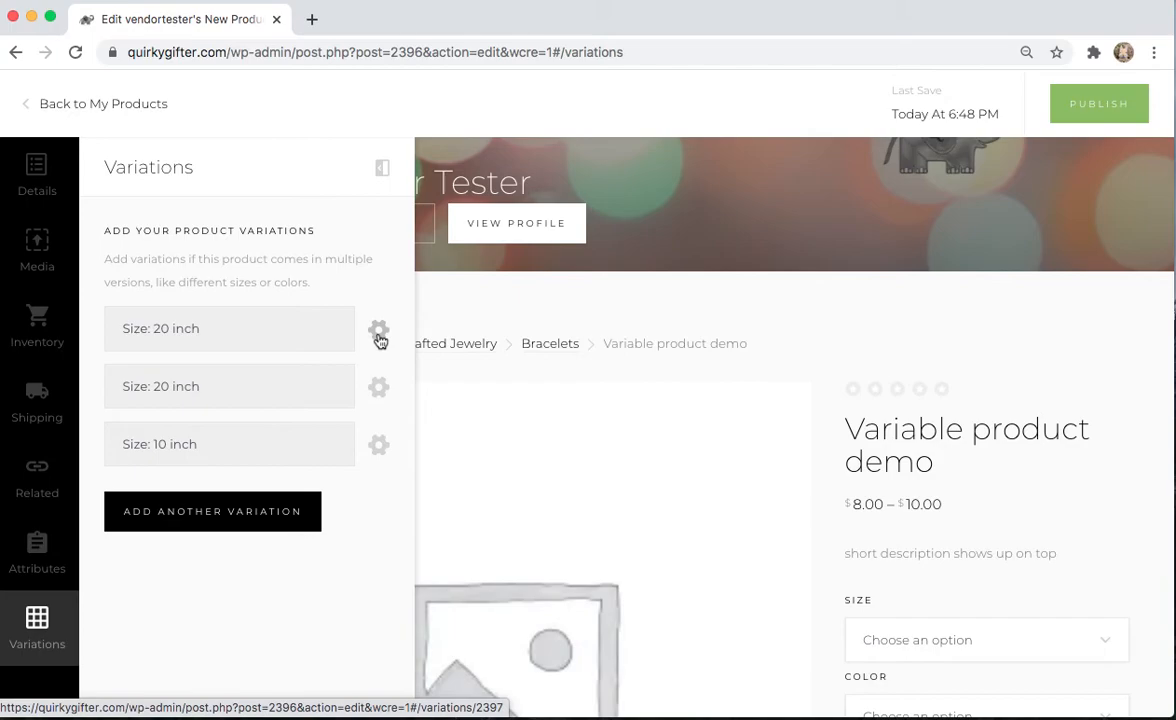
# - In the first 20 inch variation, enable stock management with a quantity of 5
pyautogui.click(380, 332)
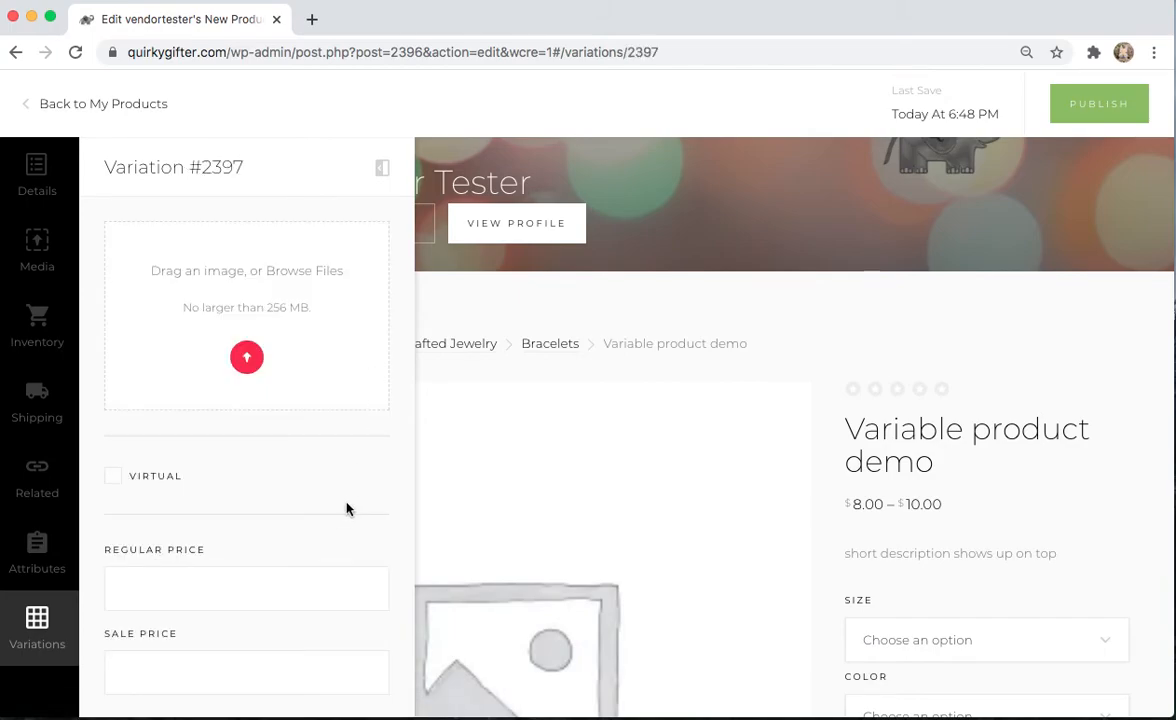
pyautogui.scroll(-3)
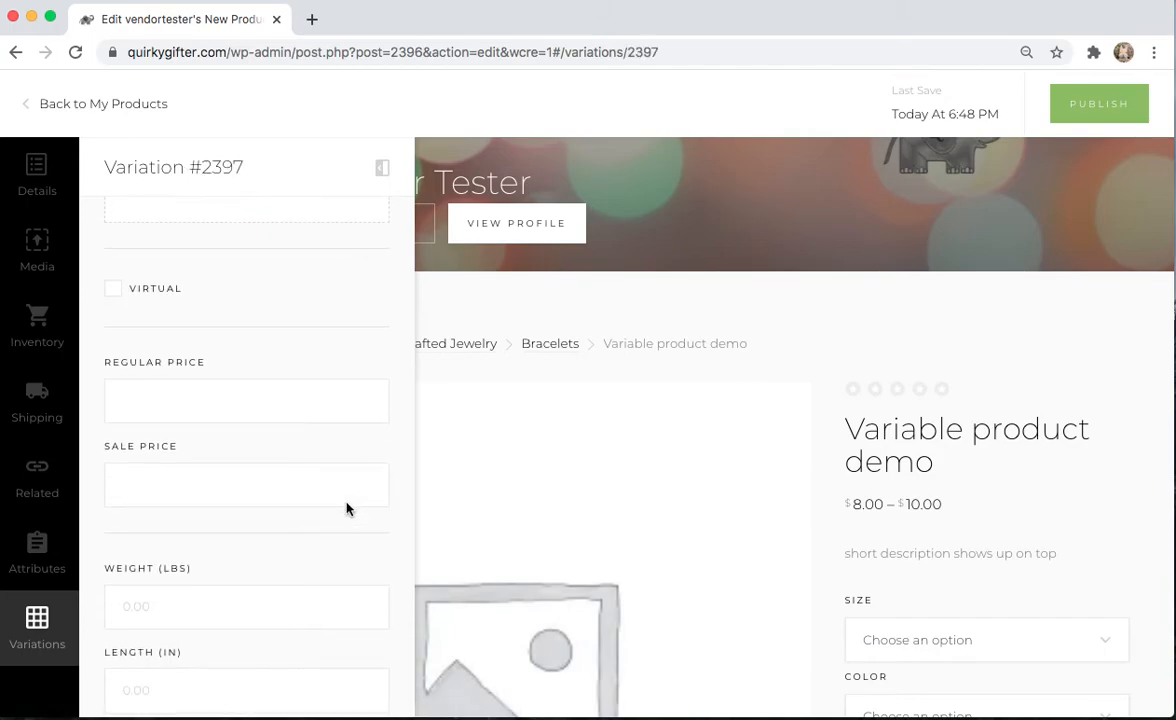
pyautogui.click(246, 394)
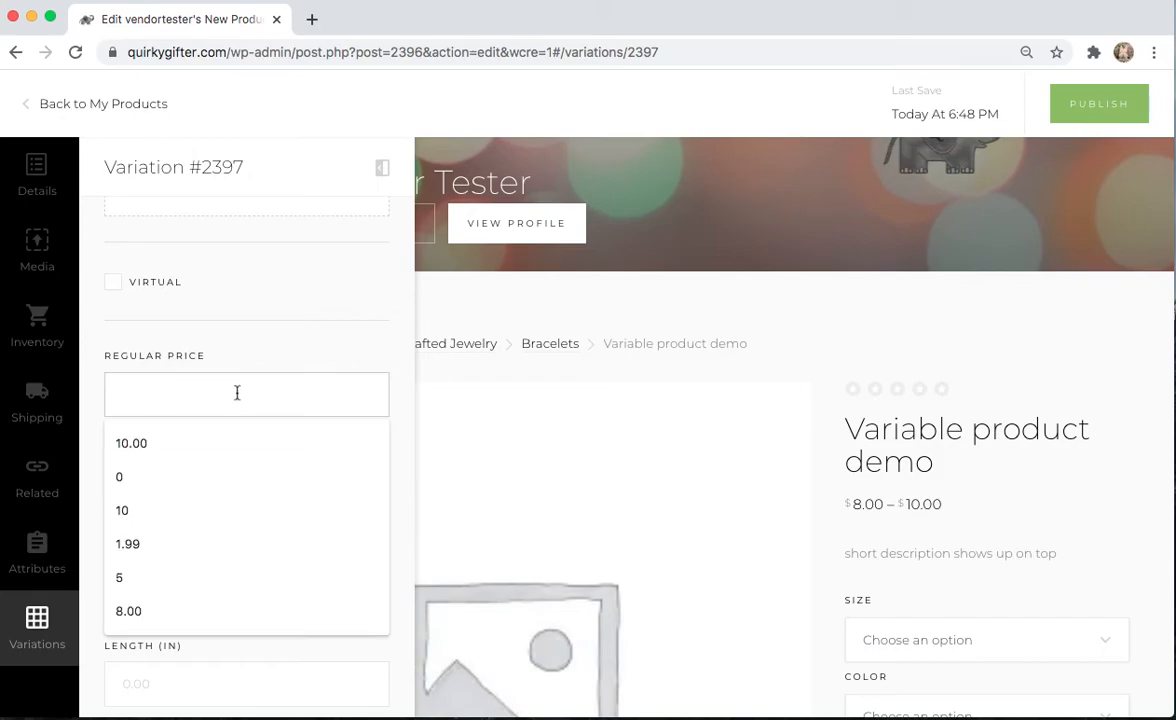
pyautogui.scroll(-3)
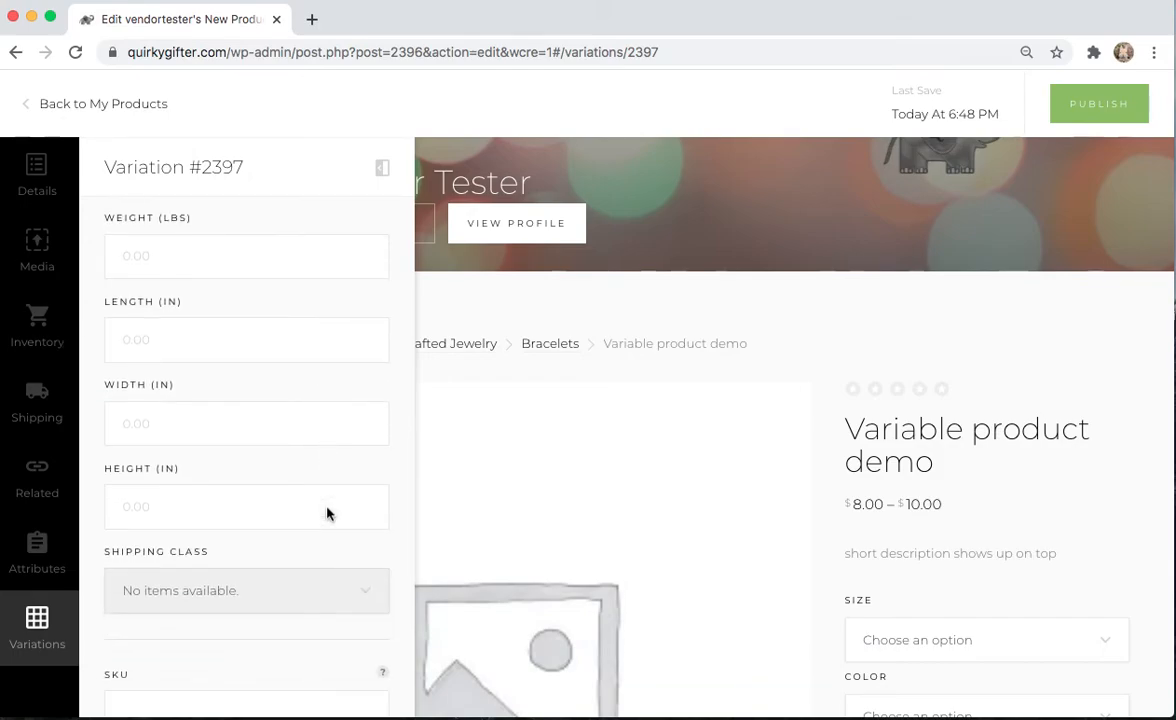
pyautogui.scroll(-3)
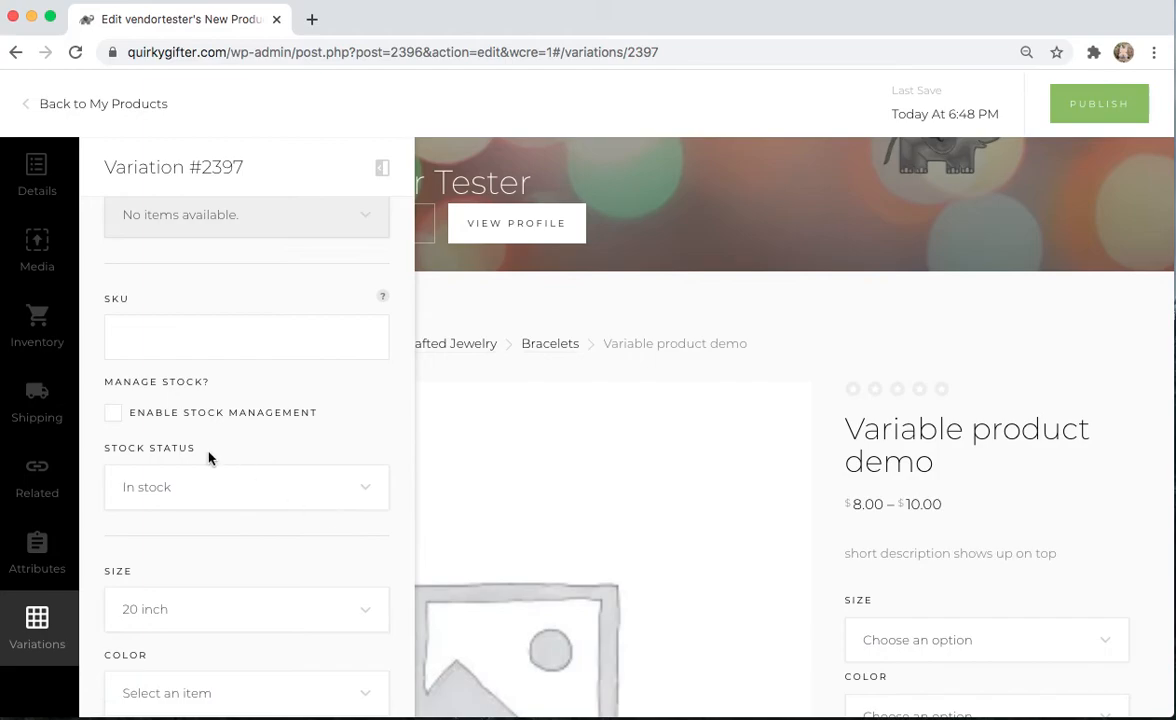
pyautogui.click(112, 412)
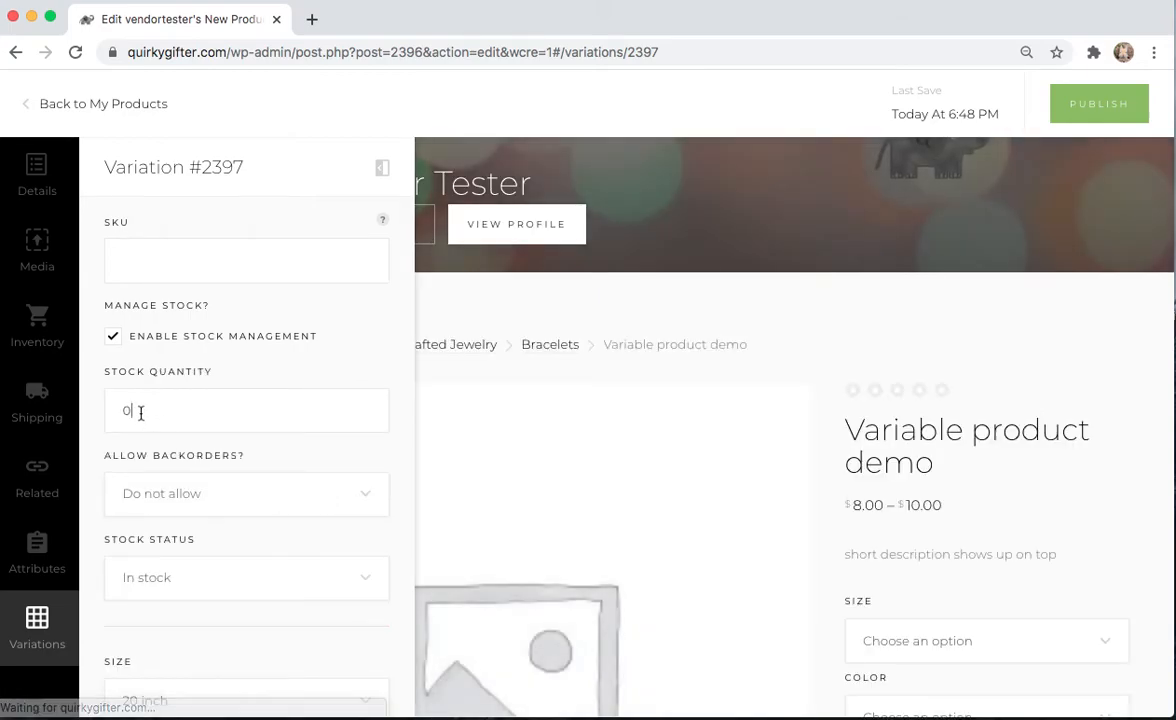
pyautogui.write('5')
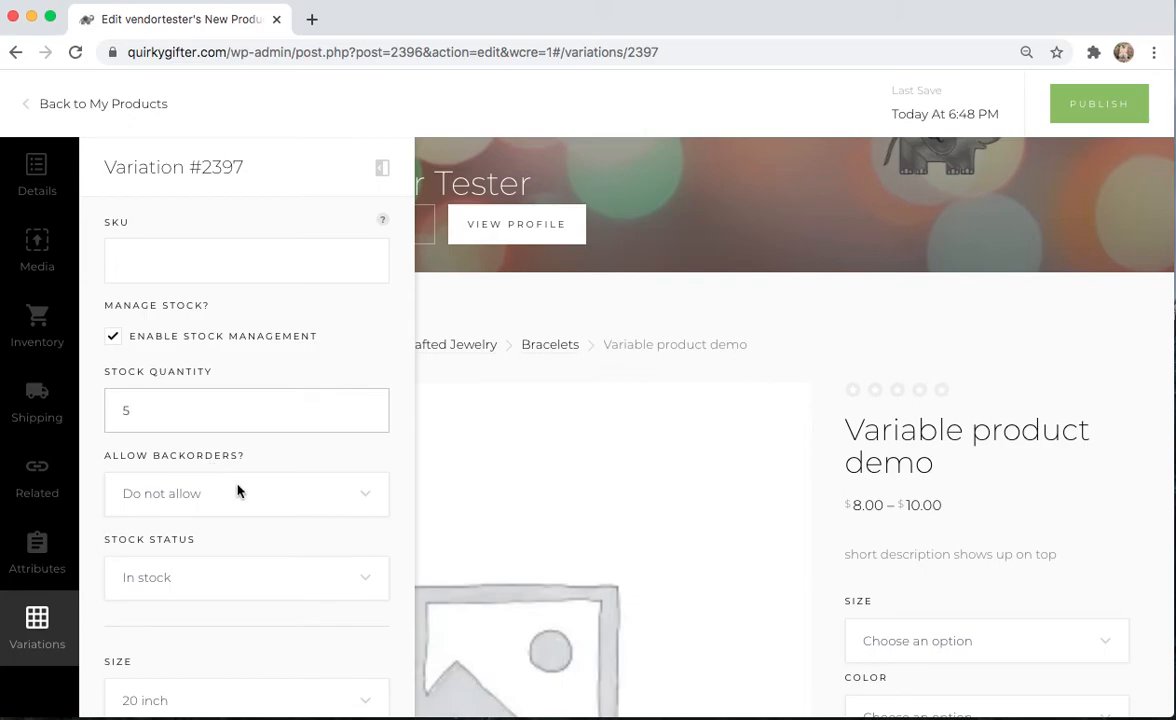
# - Set the variation's Color to Silver
pyautogui.scroll(-3)
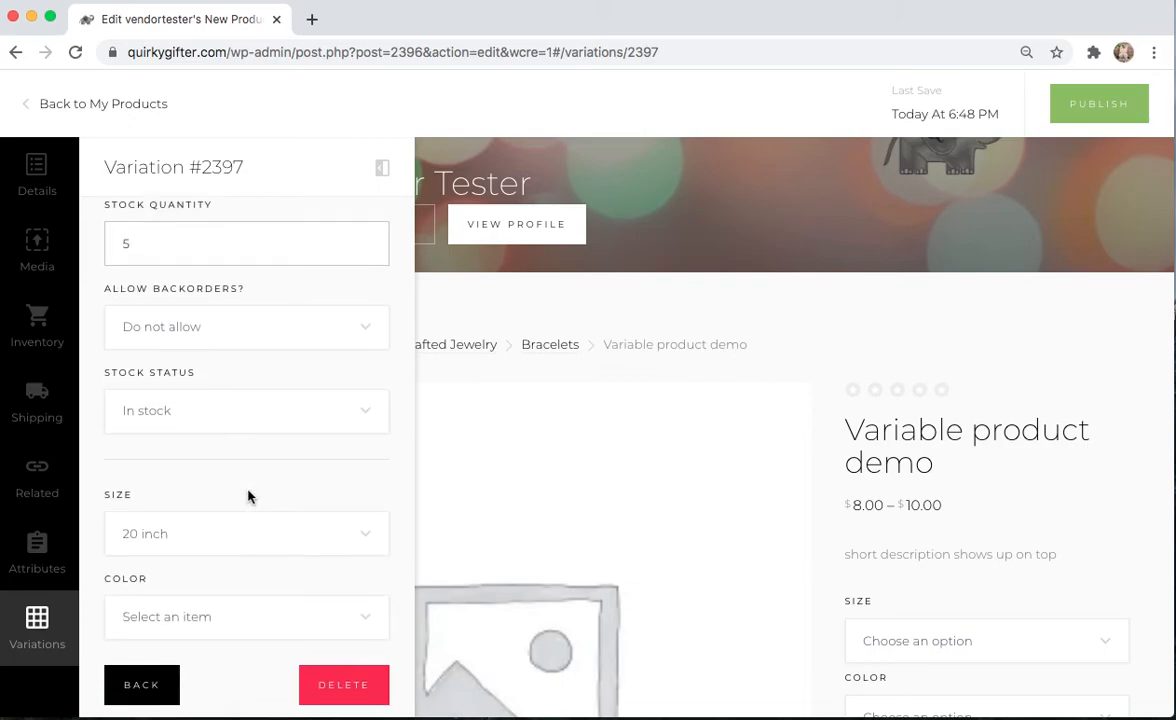
pyautogui.moveTo(368, 486)
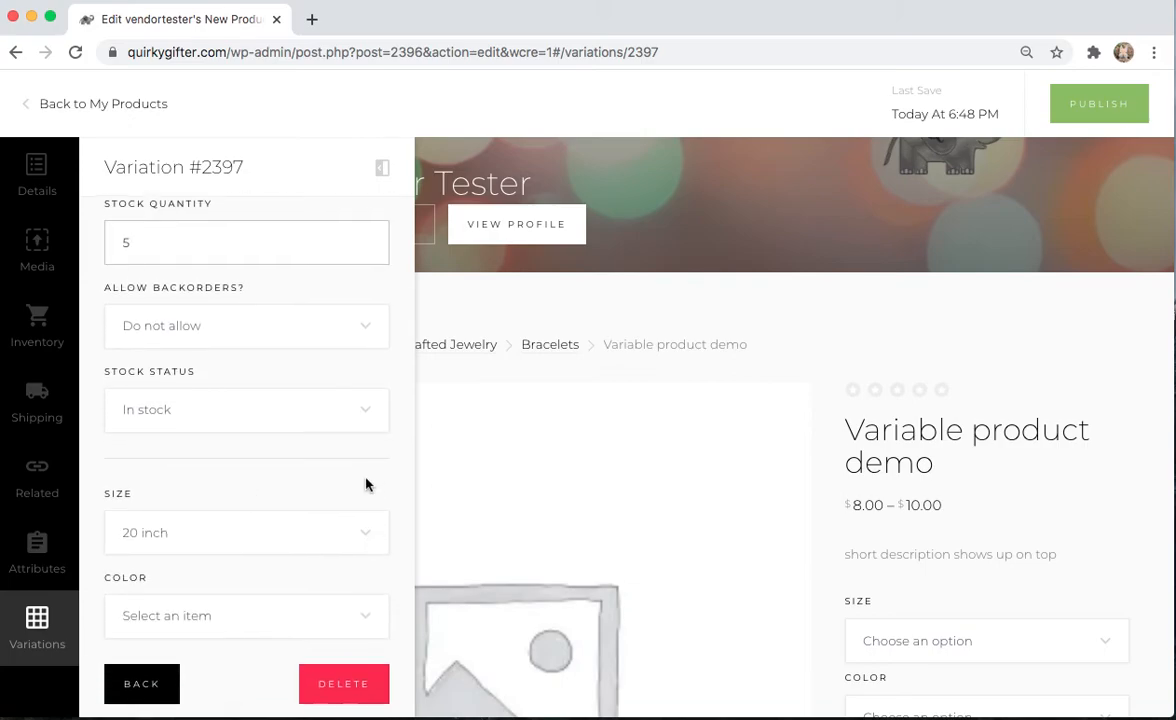
pyautogui.moveTo(180, 576)
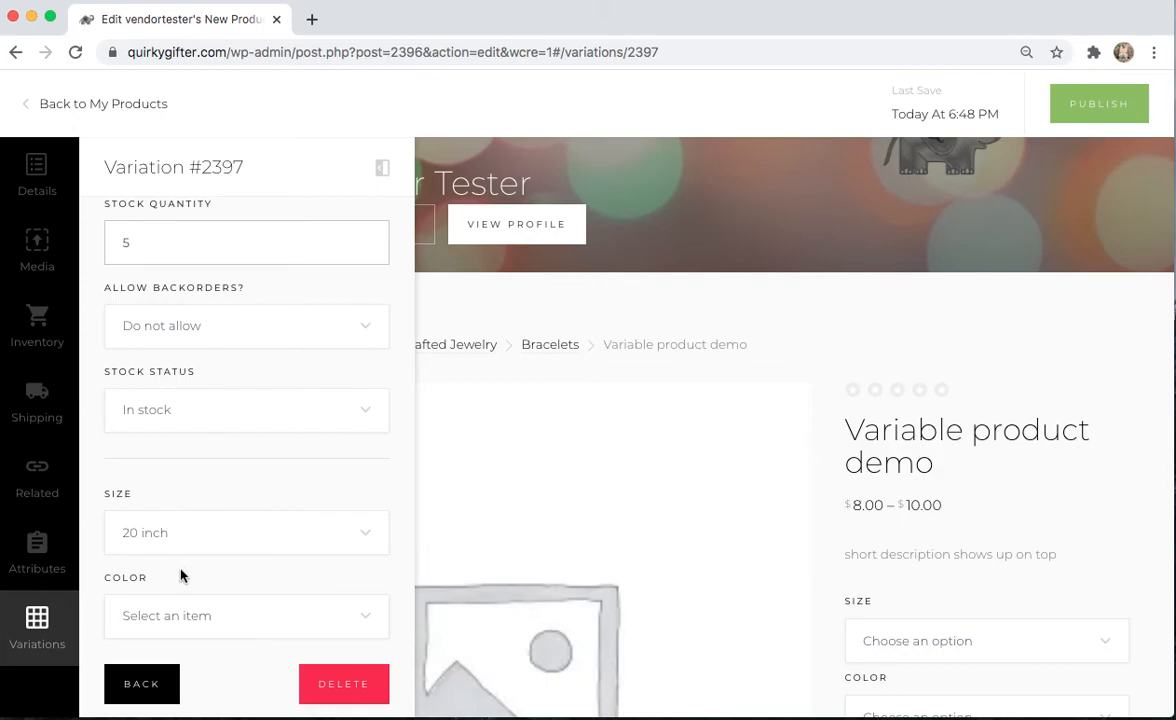
pyautogui.moveTo(362, 548)
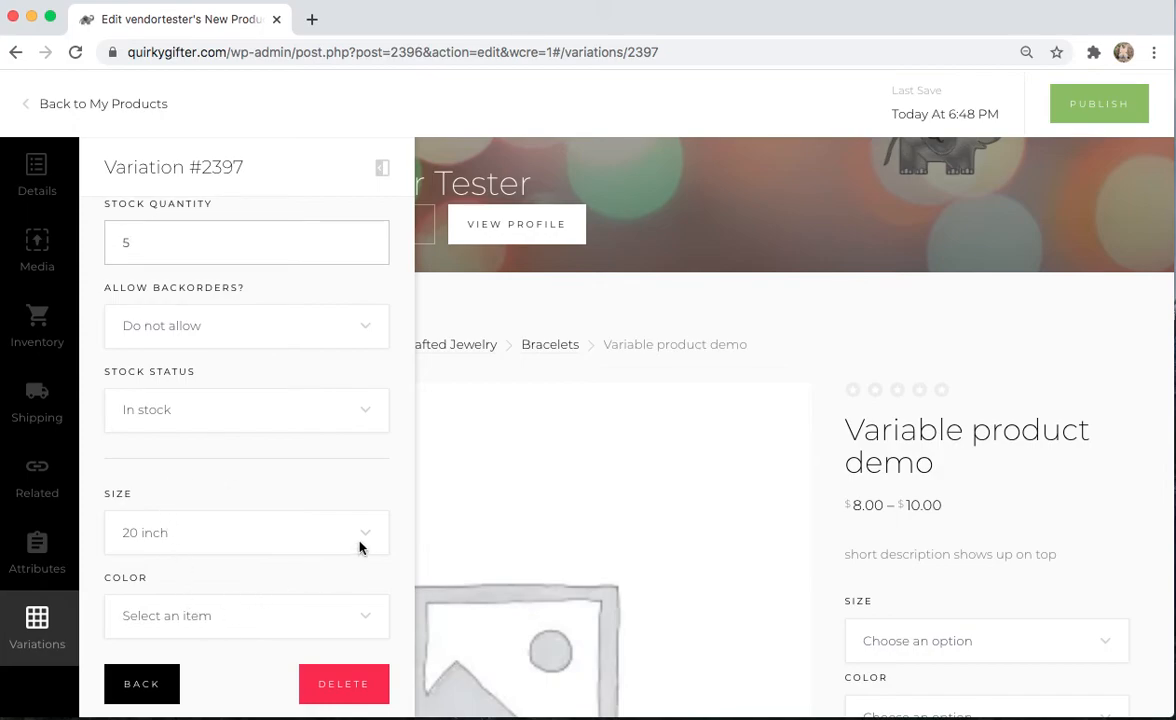
pyautogui.click(246, 616)
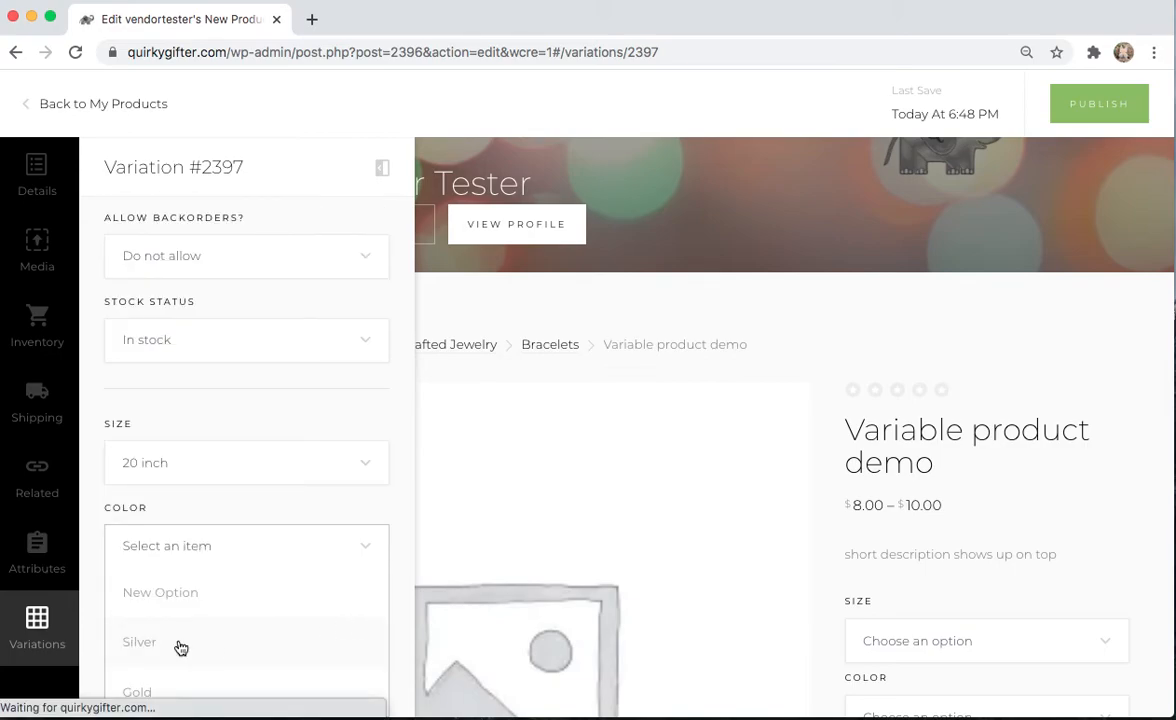
pyautogui.click(140, 640)
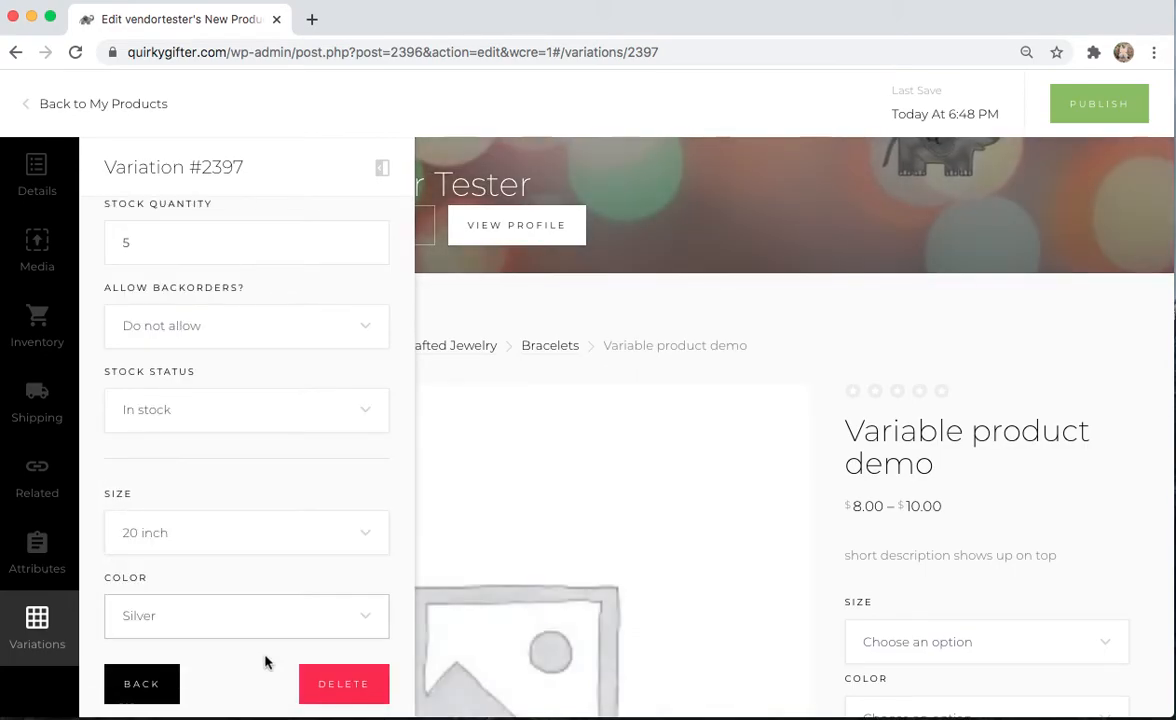
pyautogui.scroll(-3)
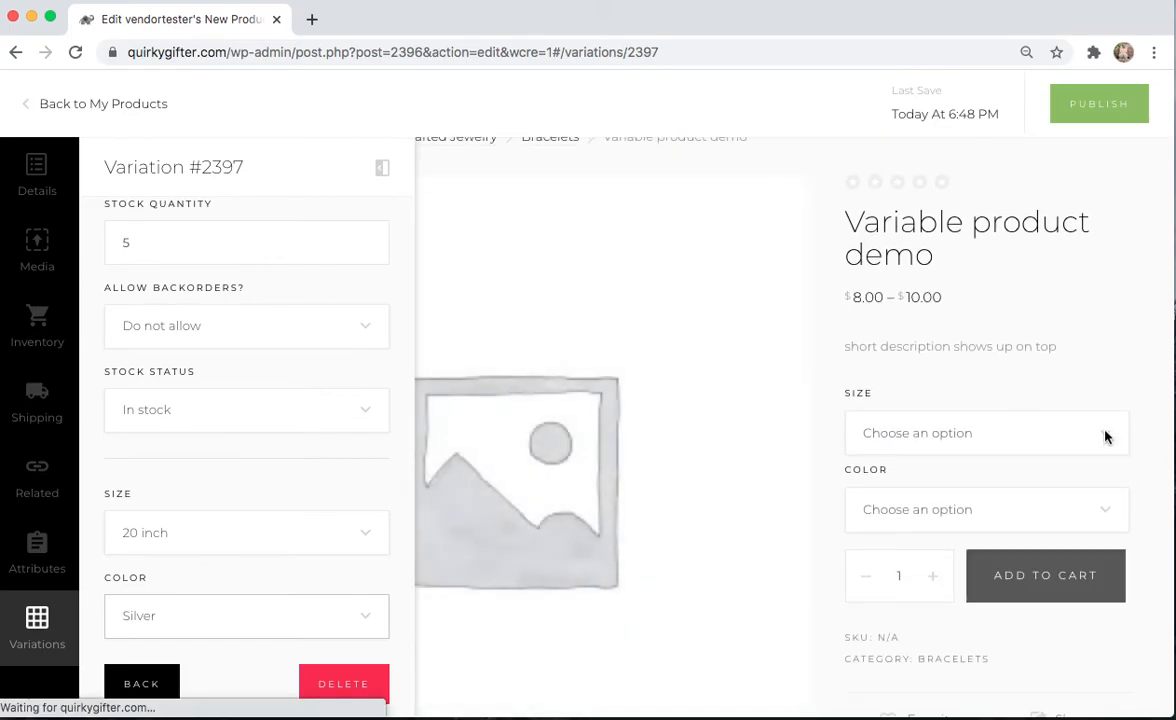
# - Preview 20 inch in Silver at $10.00 with 5 in stock, then return to the variations list
pyautogui.click(984, 432)
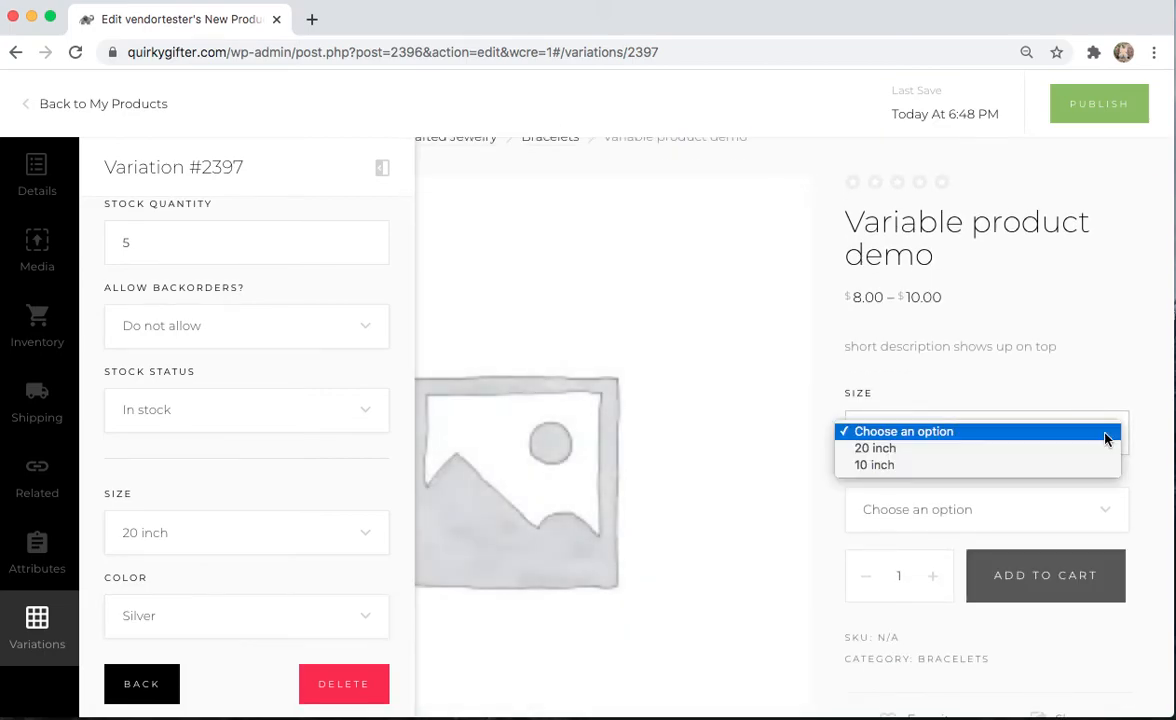
pyautogui.click(876, 448)
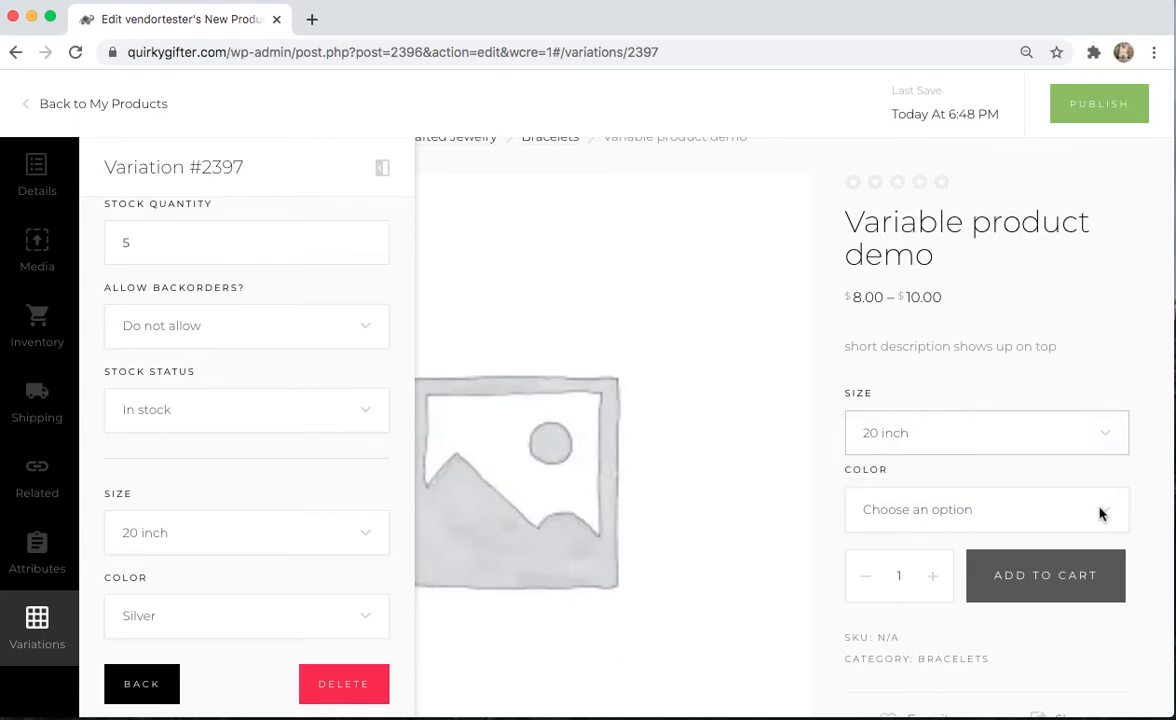
pyautogui.click(986, 510)
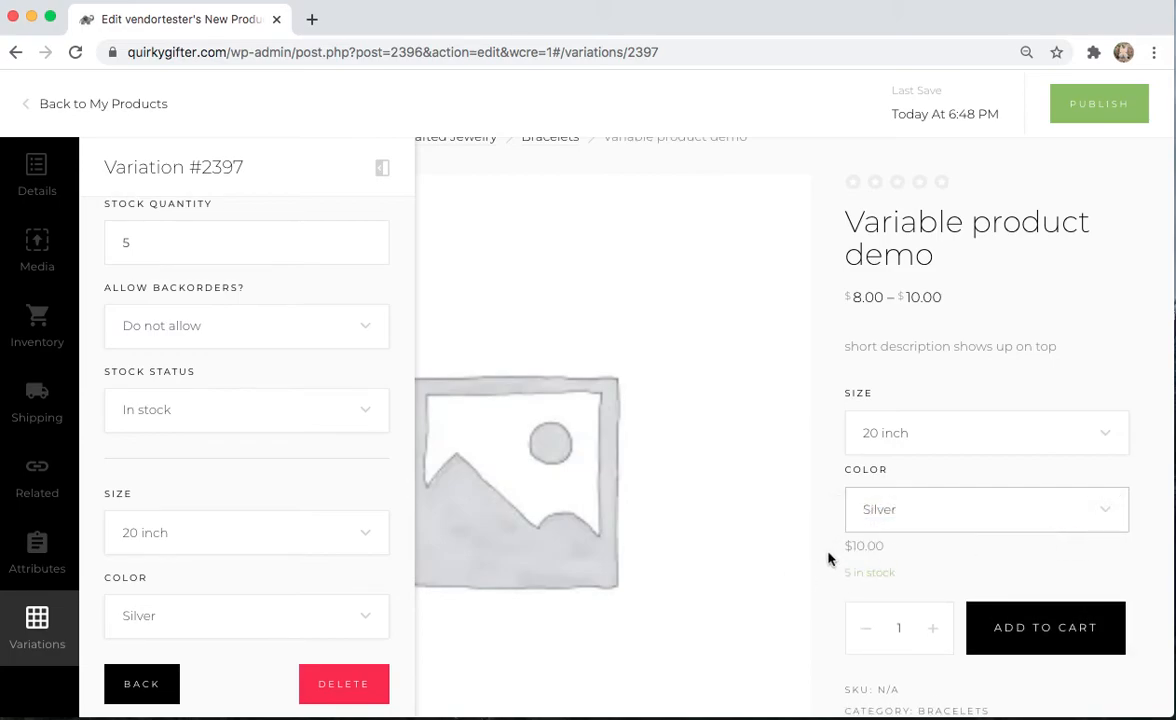
pyautogui.moveTo(668, 346)
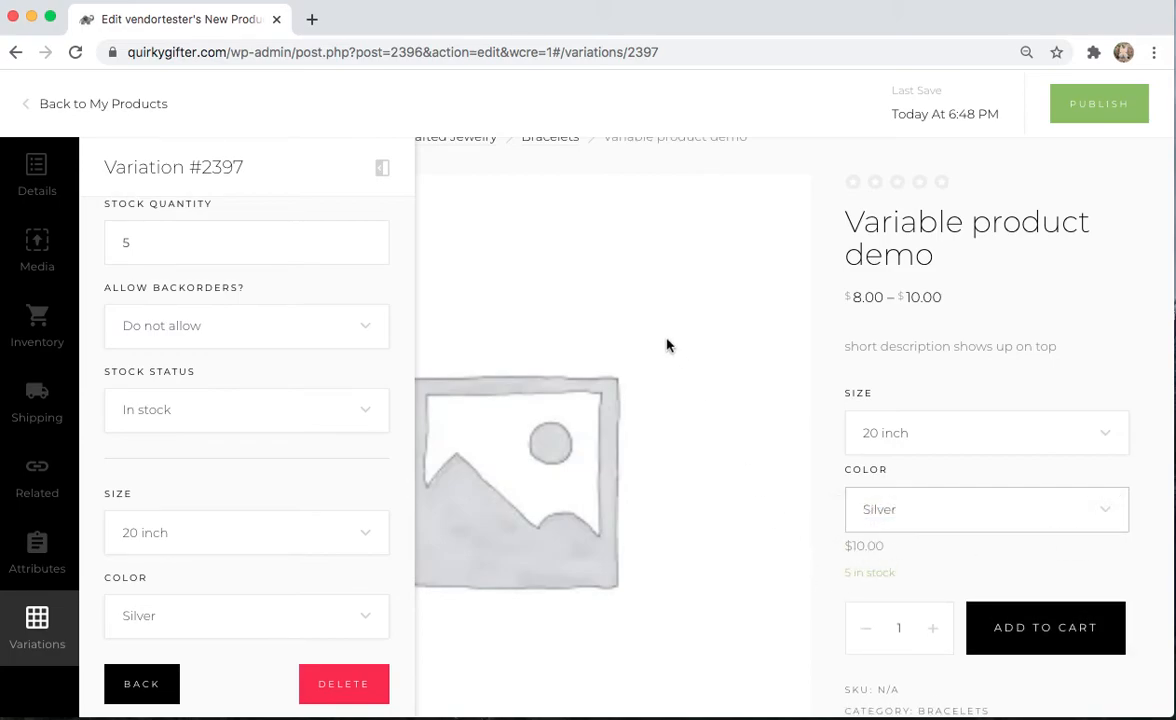
pyautogui.click(140, 684)
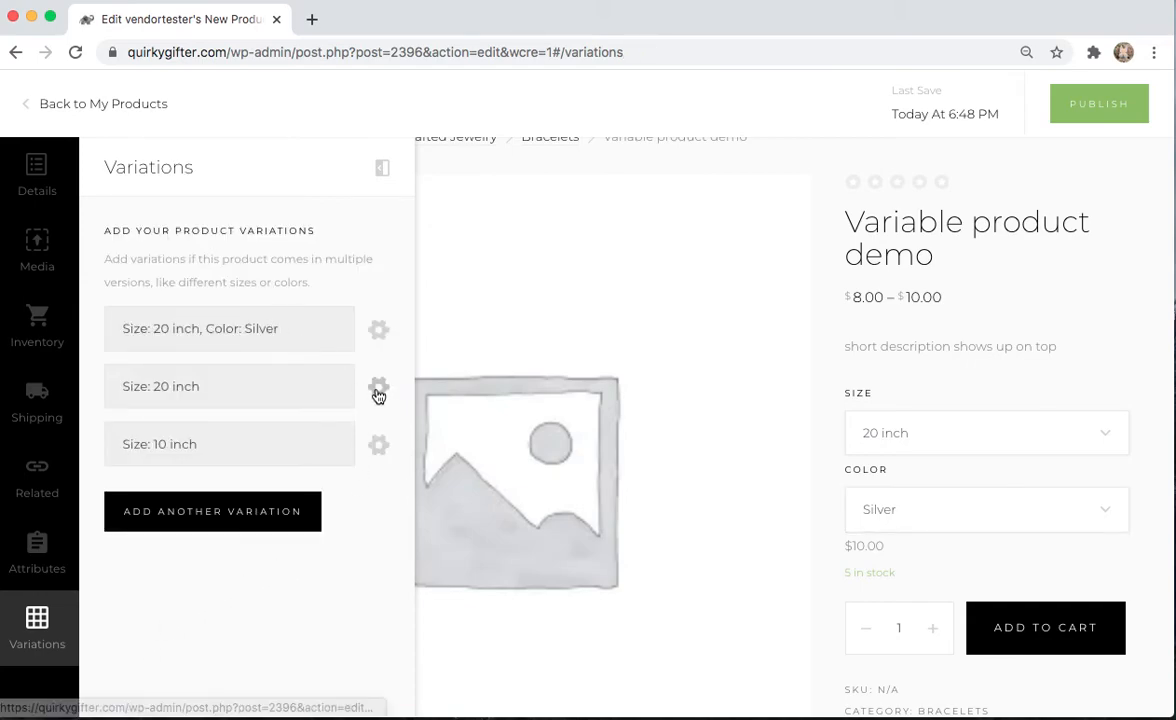
# - Review the second 20 inch variation priced 10.00, then collapse the editing panel
pyautogui.click(378, 388)
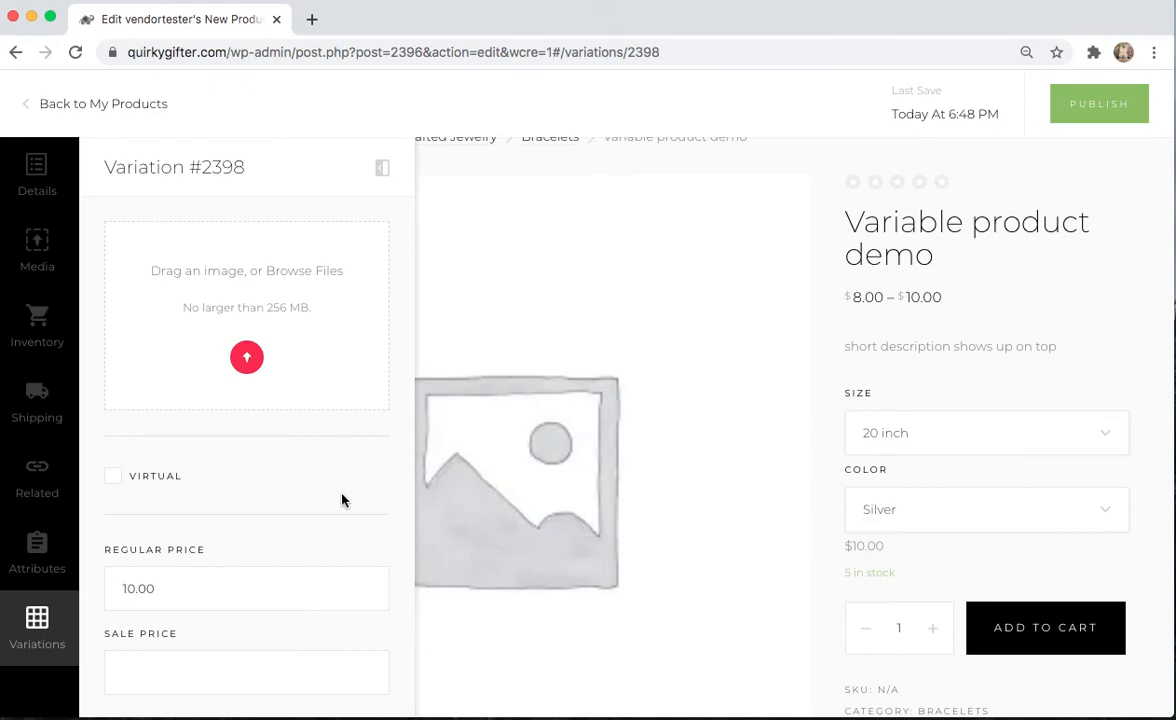
pyautogui.moveTo(780, 406)
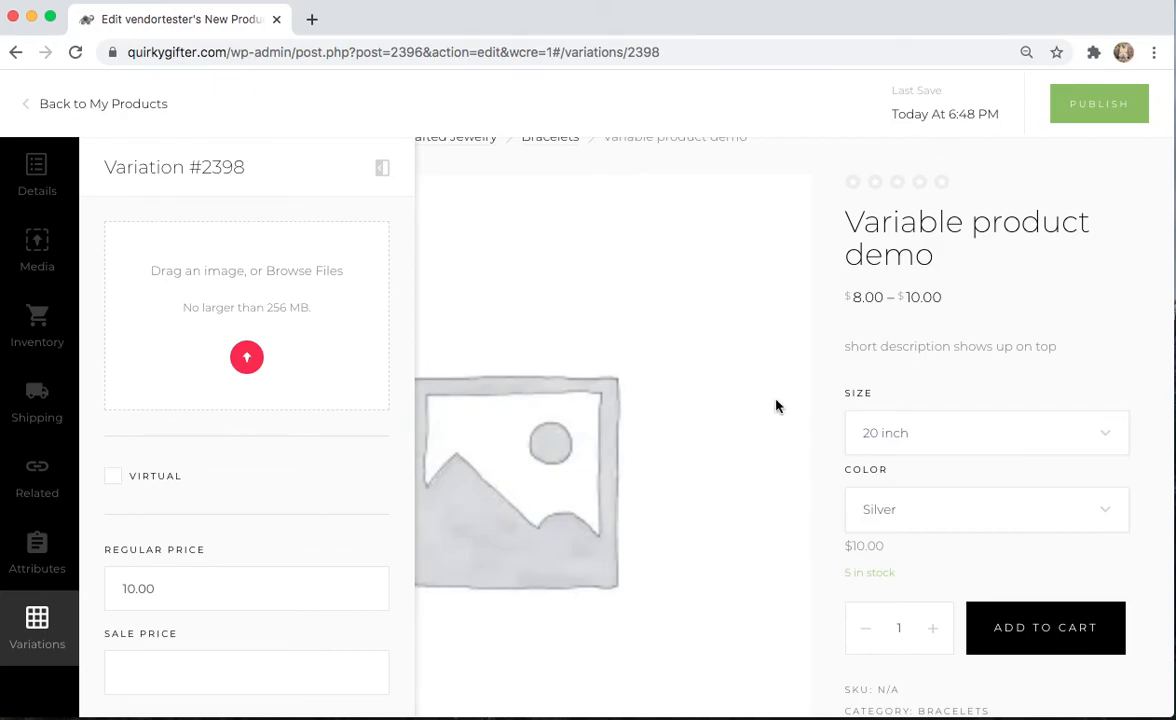
pyautogui.moveTo(630, 336)
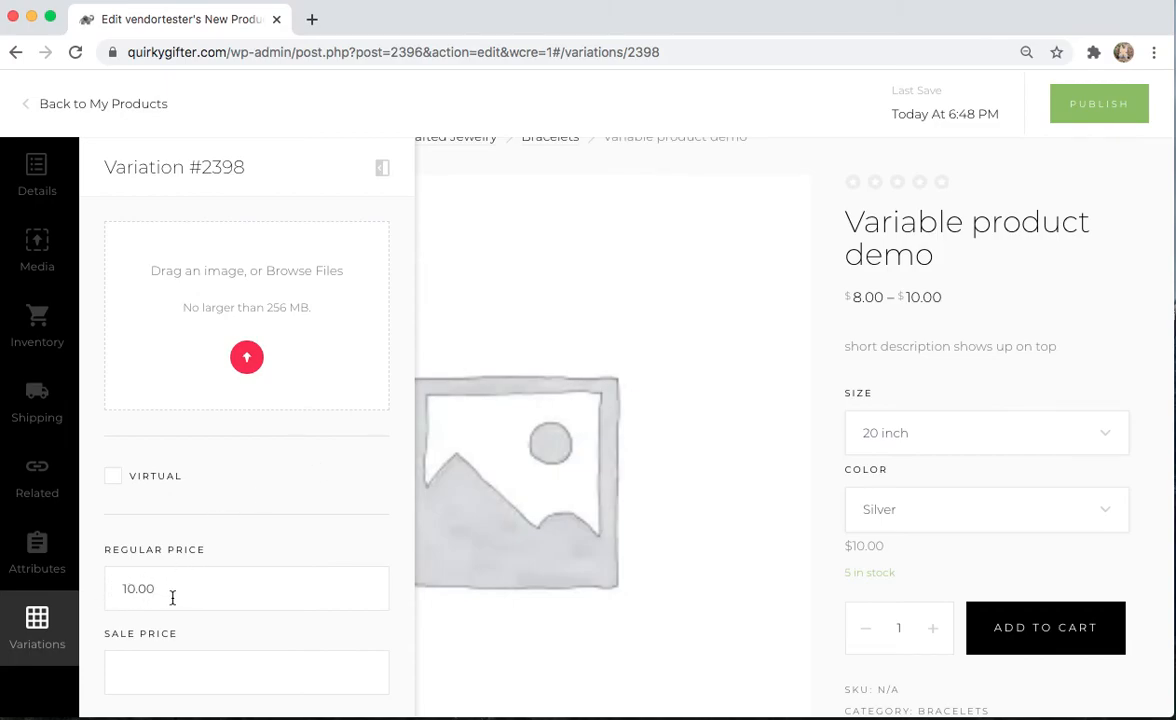
pyautogui.moveTo(884, 344)
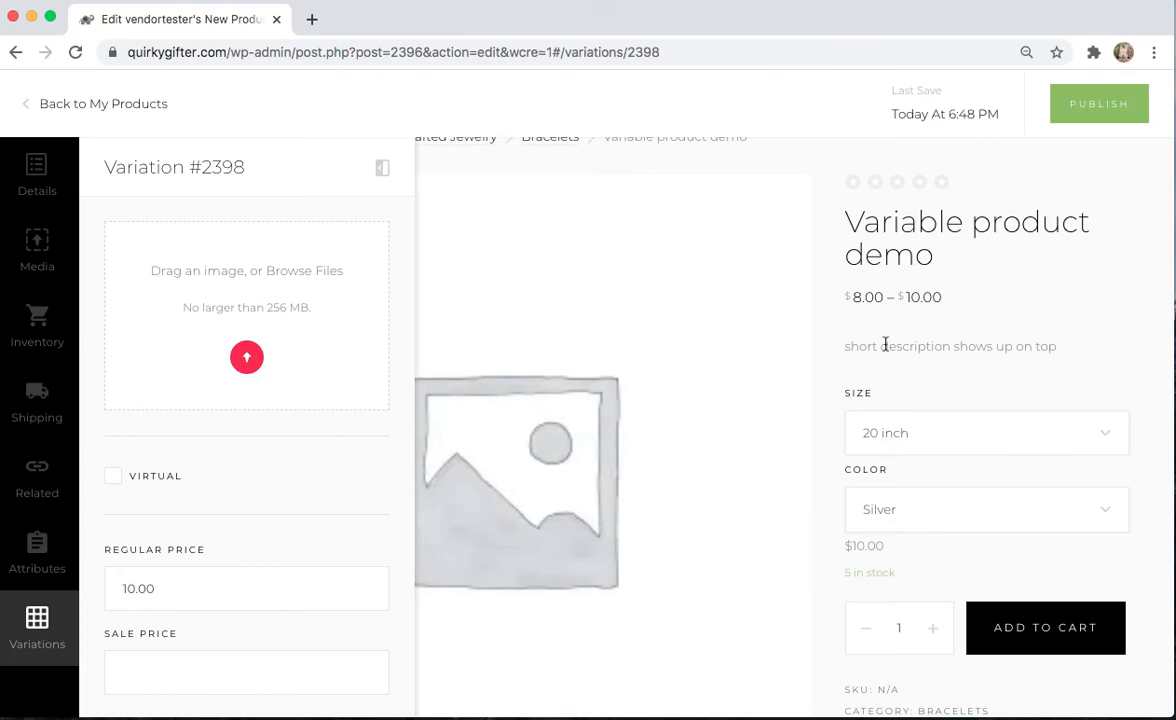
pyautogui.moveTo(408, 192)
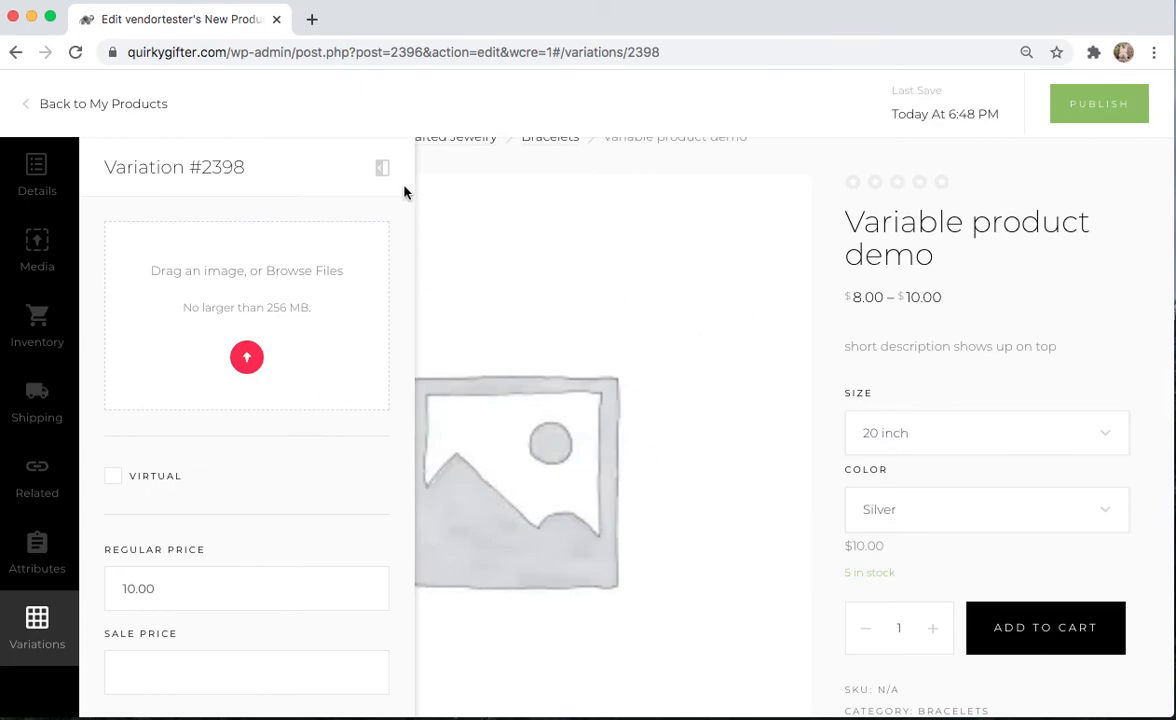
pyautogui.click(382, 168)
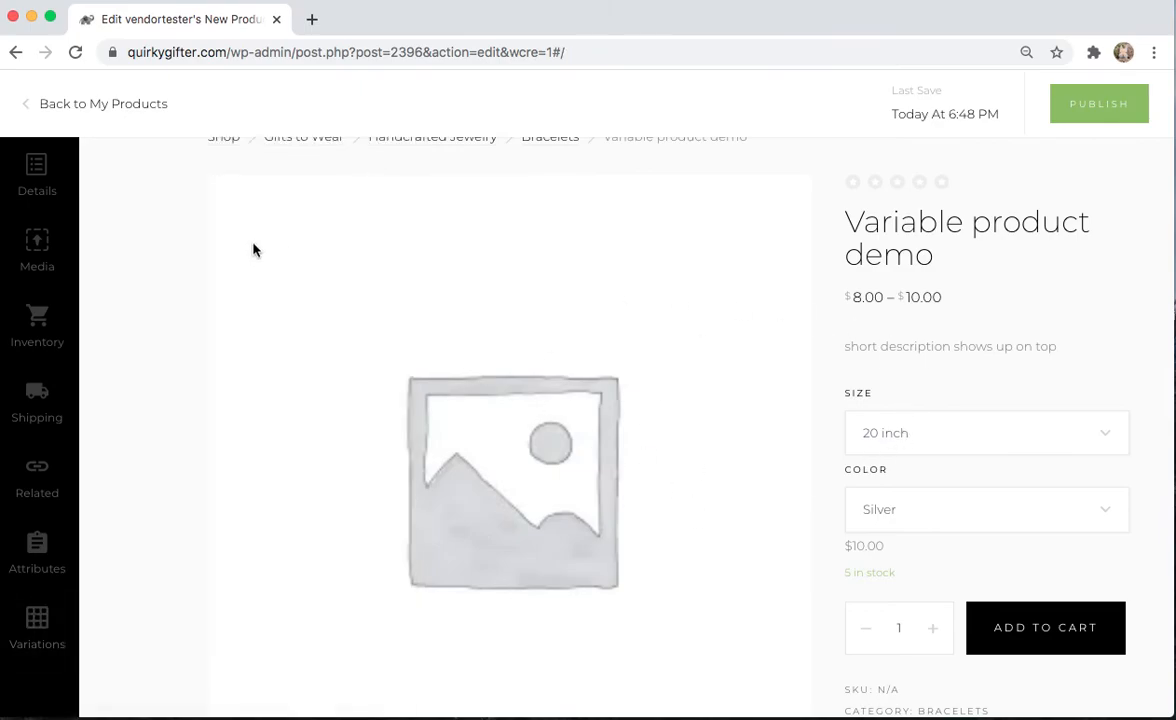
# - Return from the product editor to the My Products listing via Back to My Products
pyautogui.scroll(3)
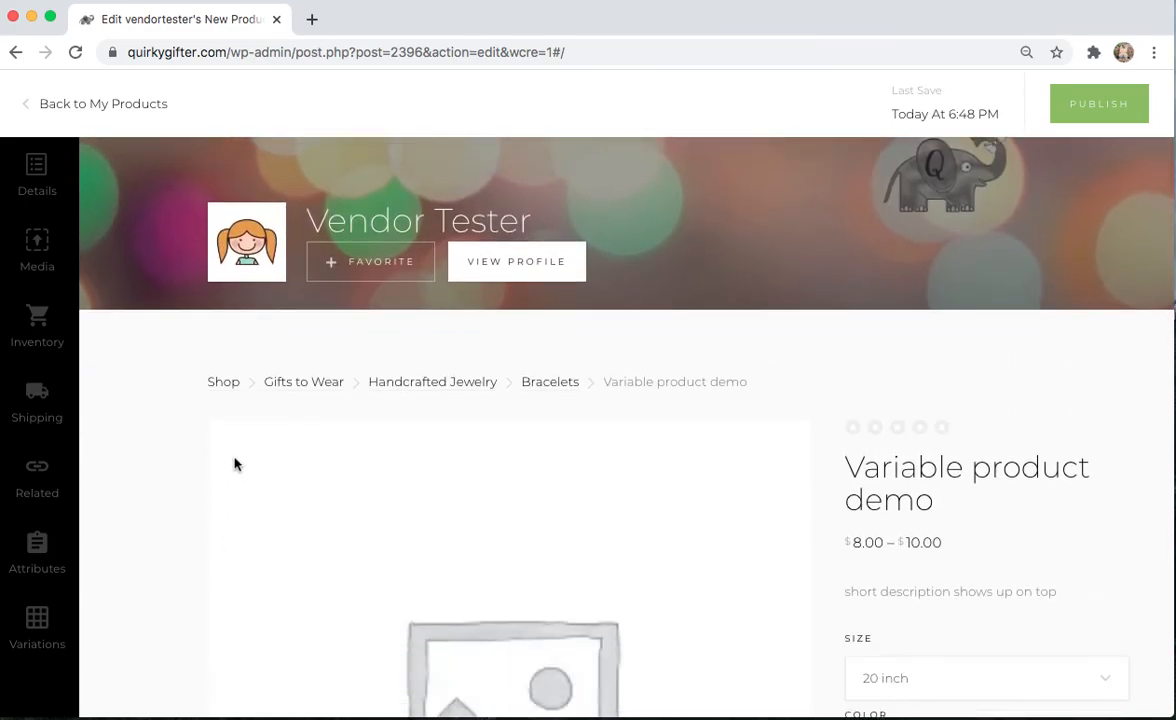
pyautogui.scroll(3)
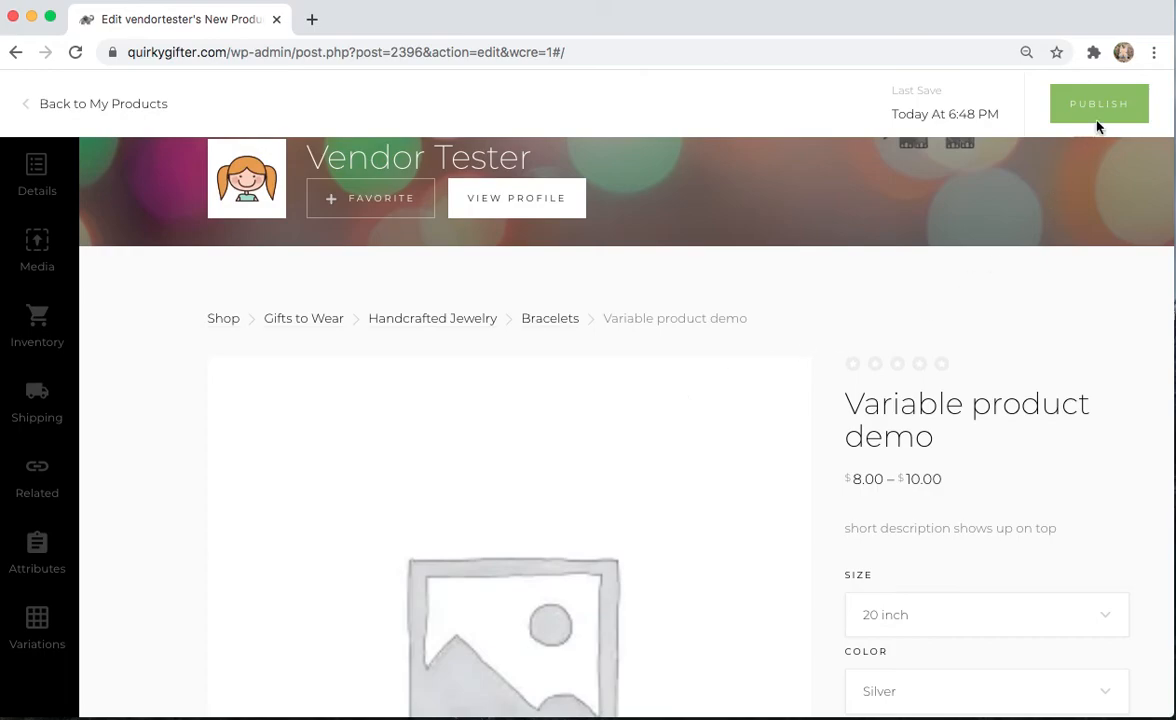
pyautogui.moveTo(1074, 148)
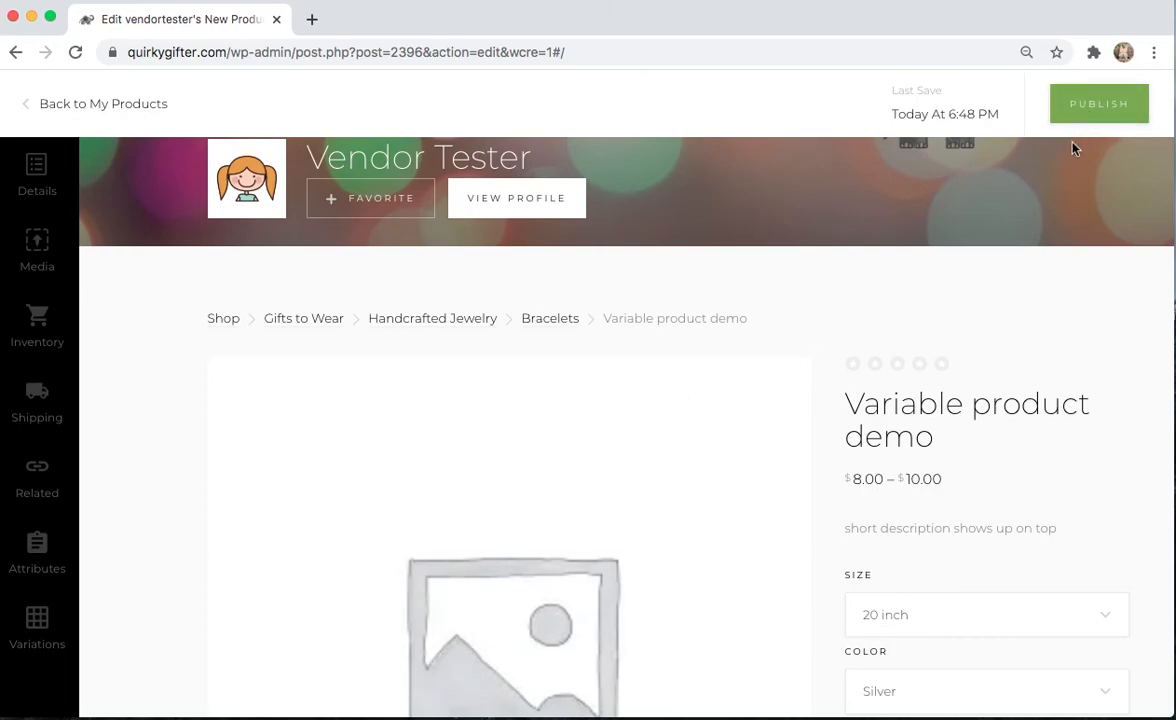
pyautogui.scroll(3)
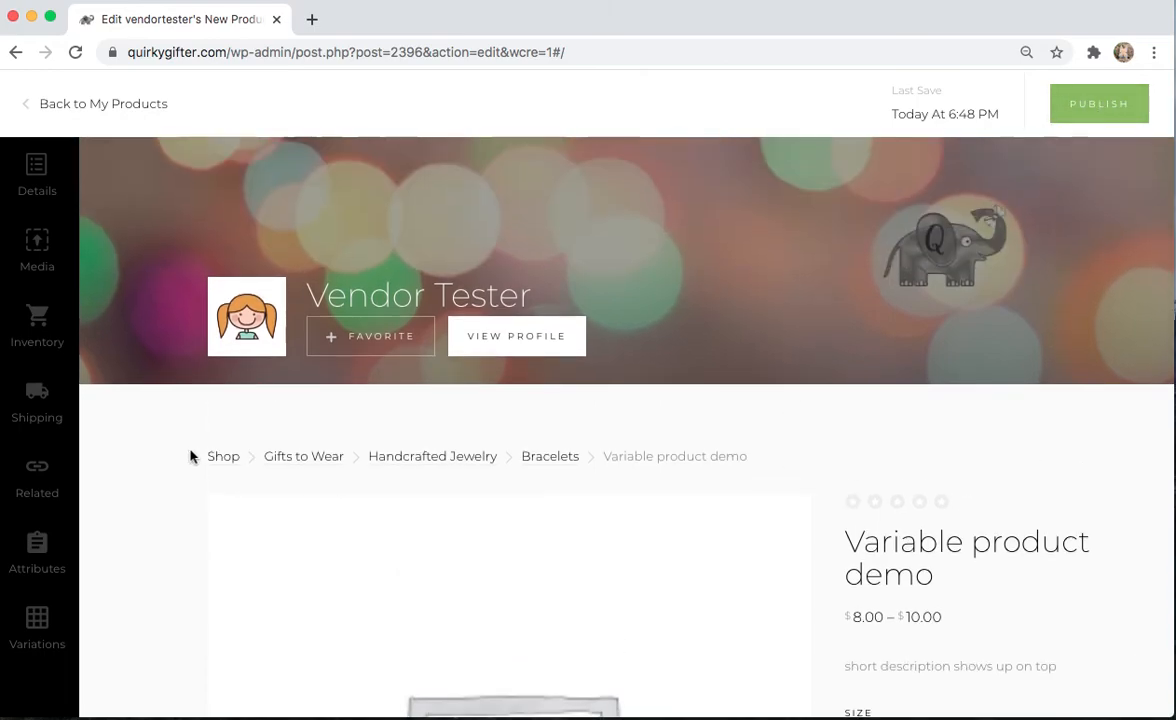
pyautogui.click(104, 104)
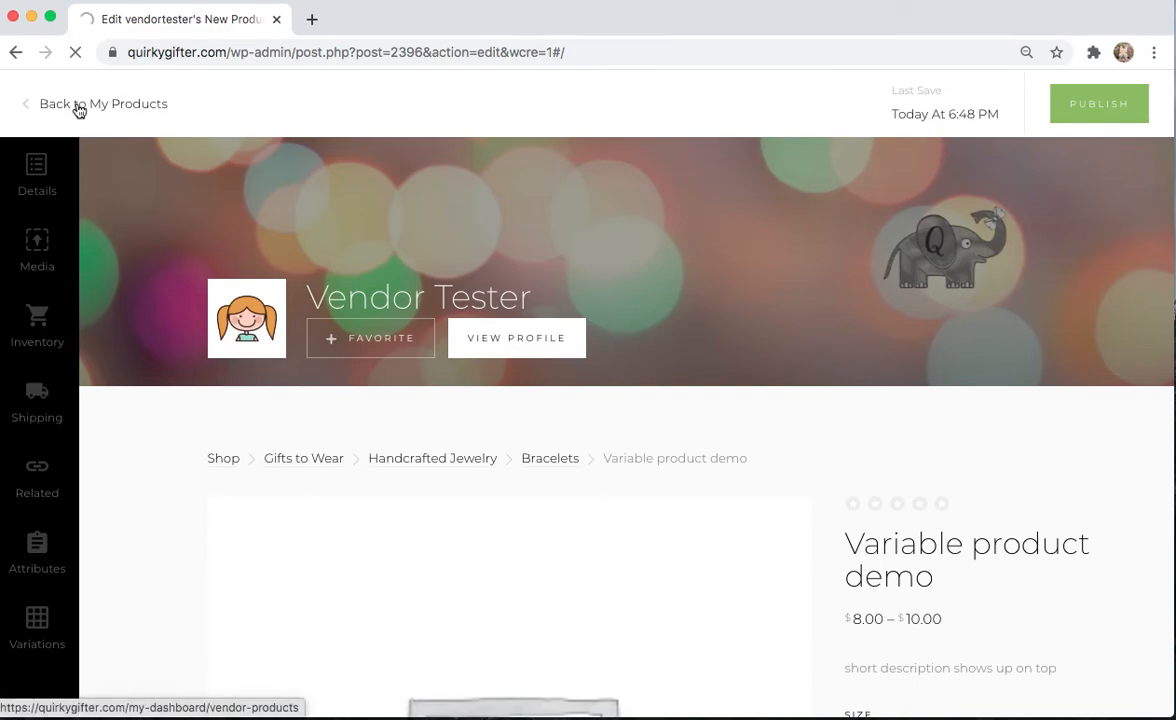
pyautogui.click(116, 104)
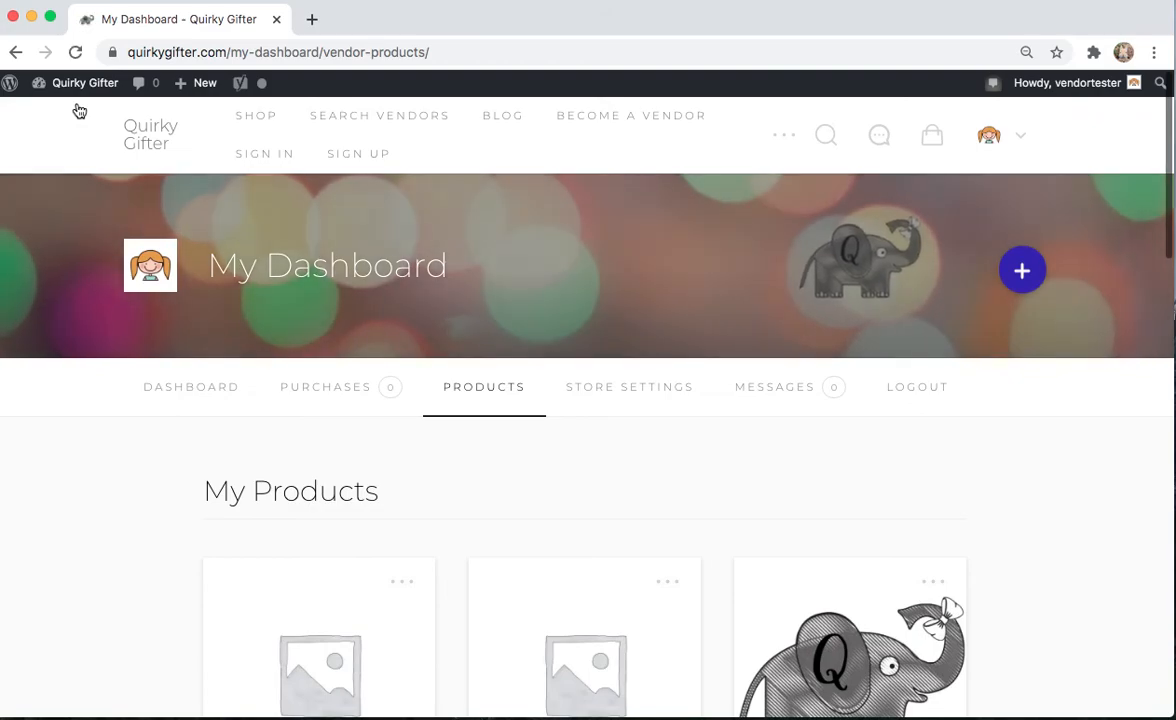
# - Open the Find Vendors directory from Search Vendors, showing the Enlightened Treasures banner
pyautogui.scroll(-3)
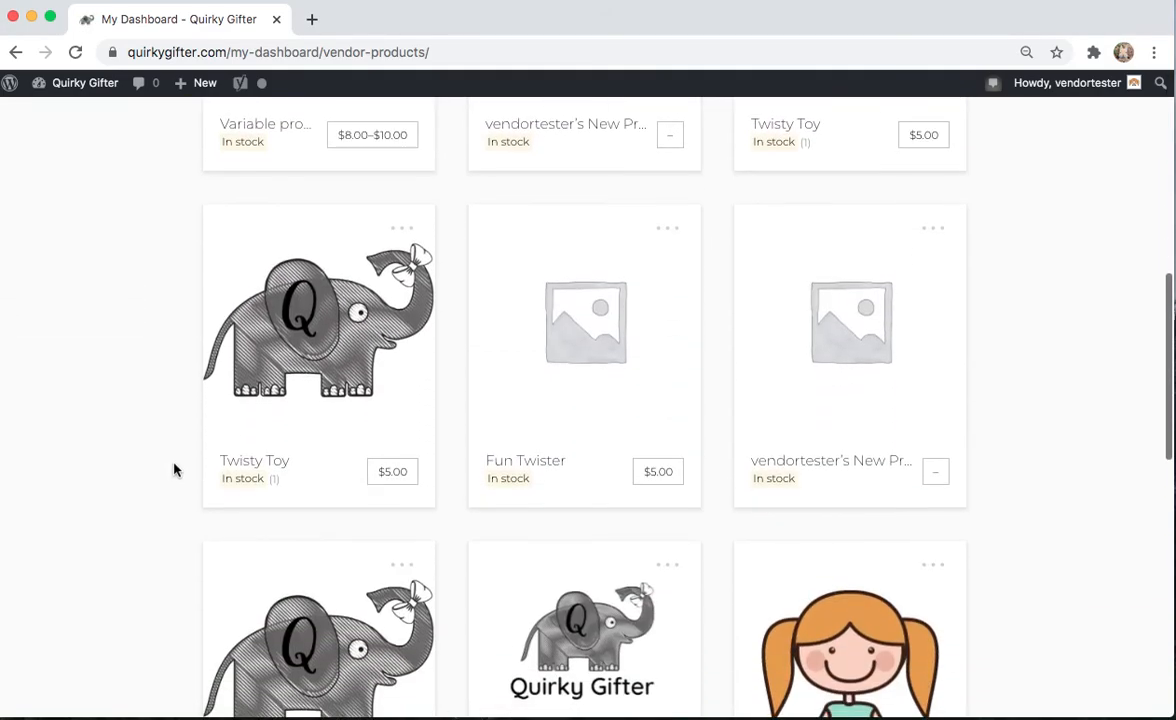
pyautogui.scroll(3)
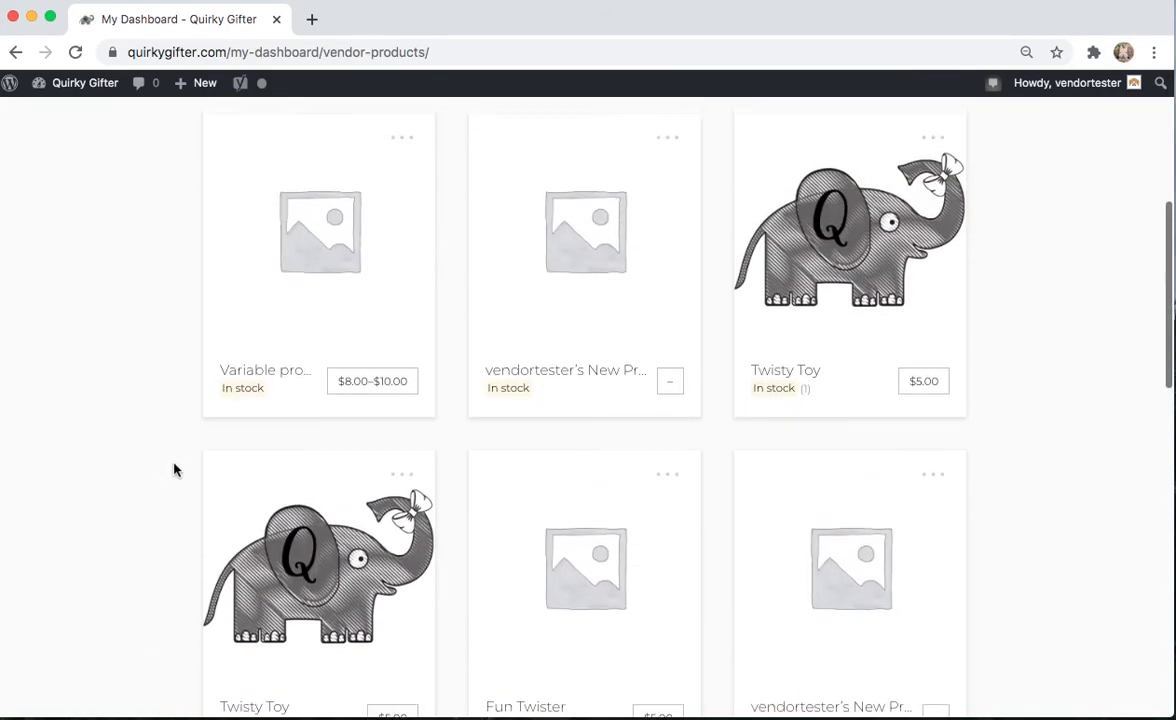
pyautogui.scroll(3)
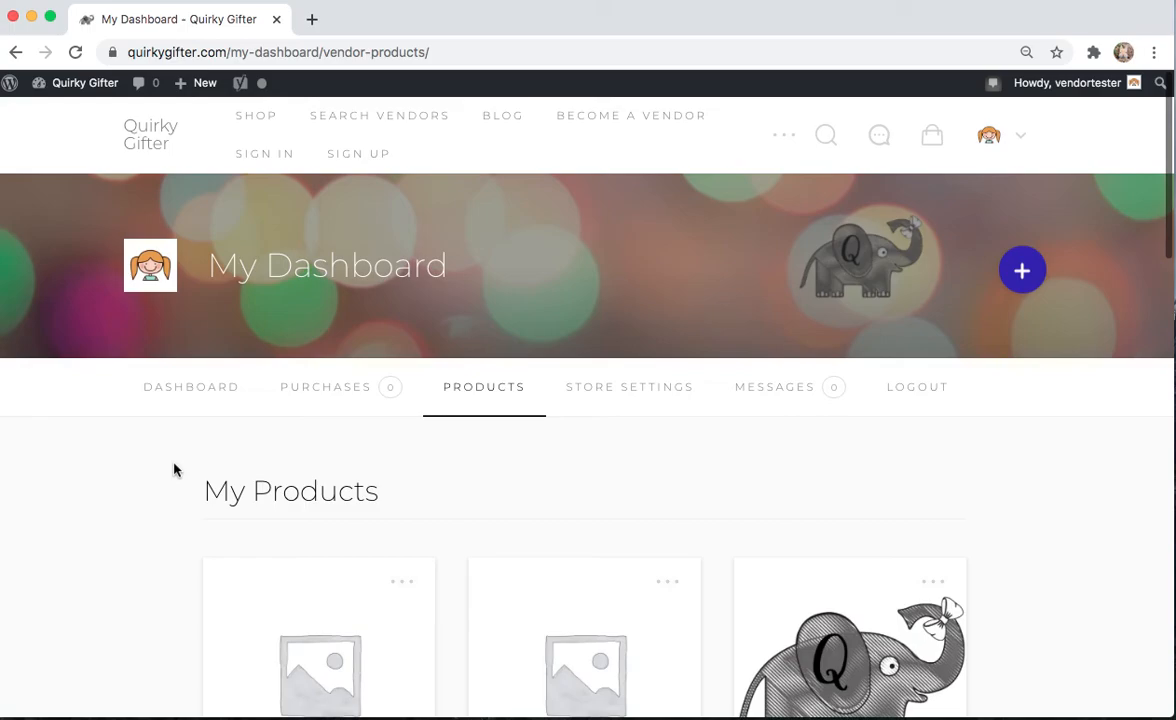
pyautogui.moveTo(444, 164)
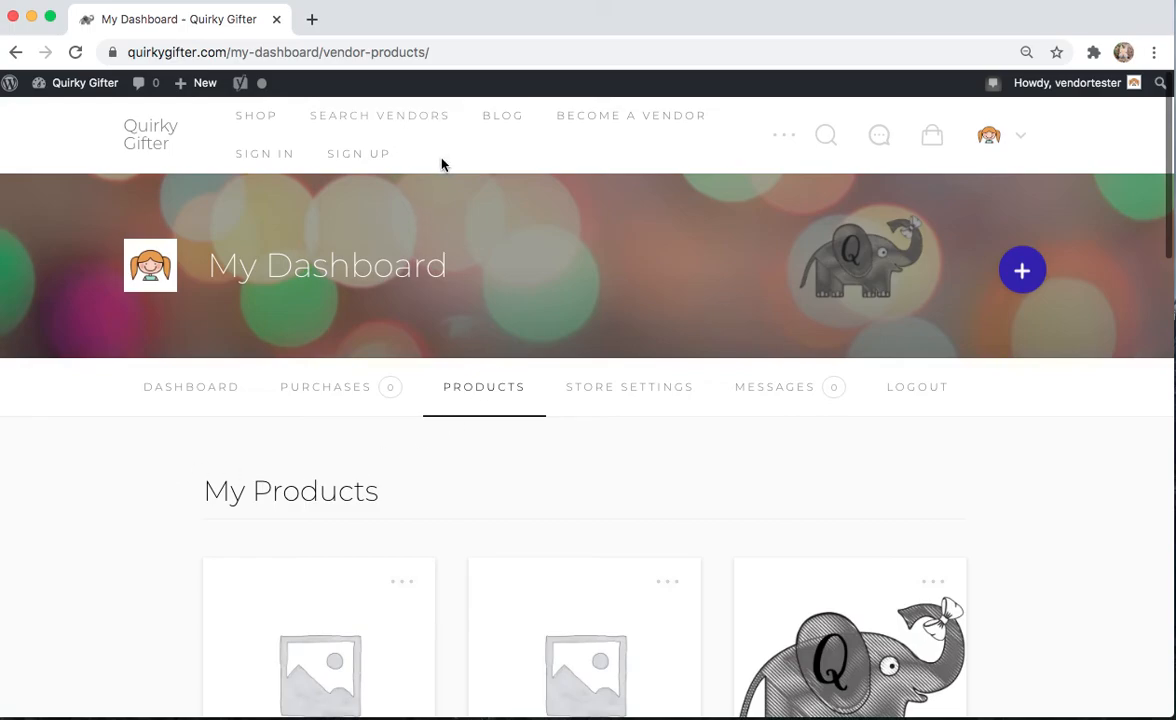
pyautogui.moveTo(380, 114)
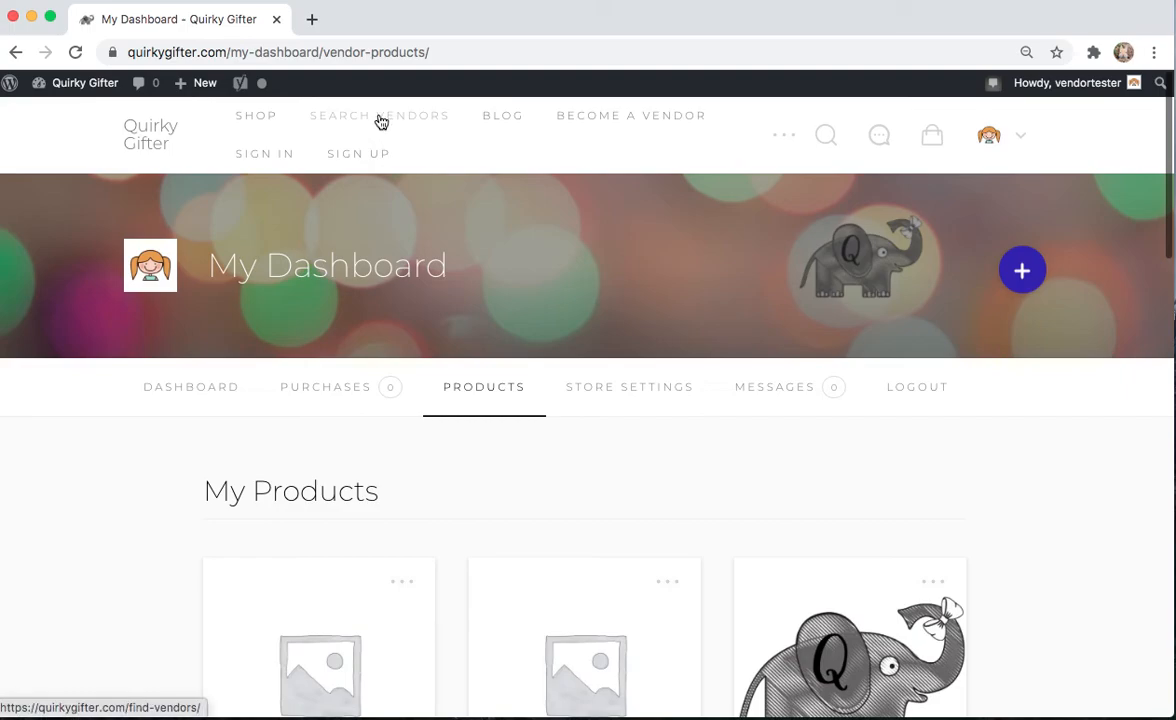
pyautogui.click(380, 114)
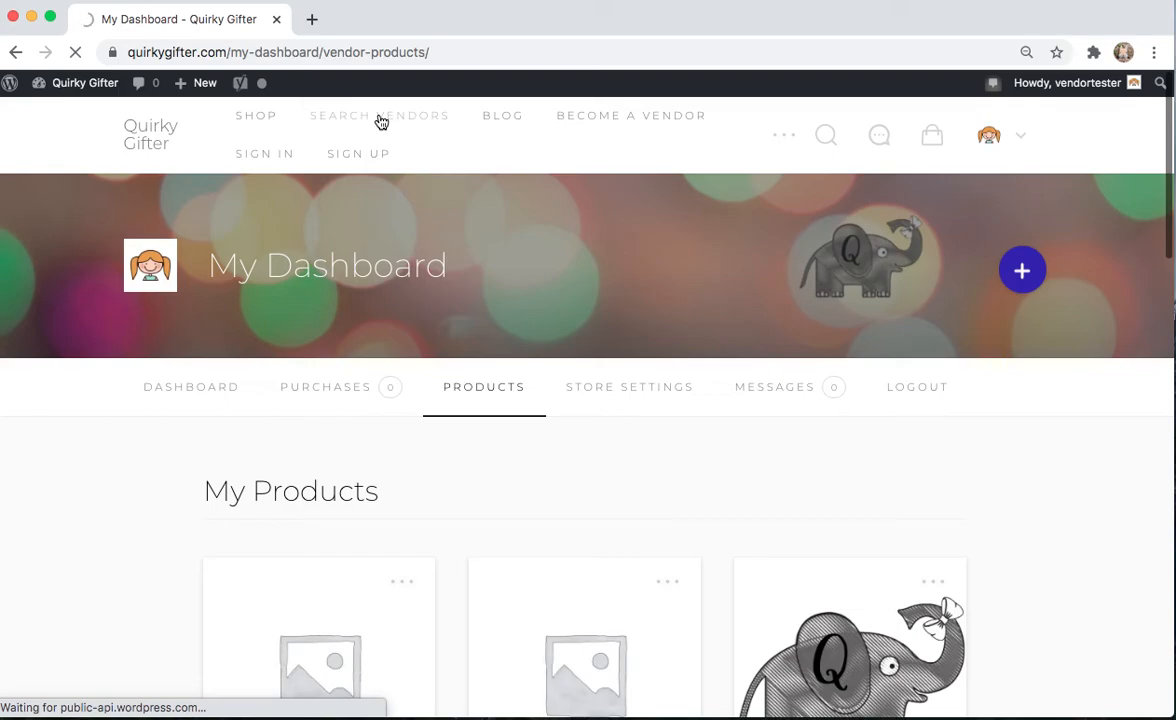
pyautogui.click(380, 114)
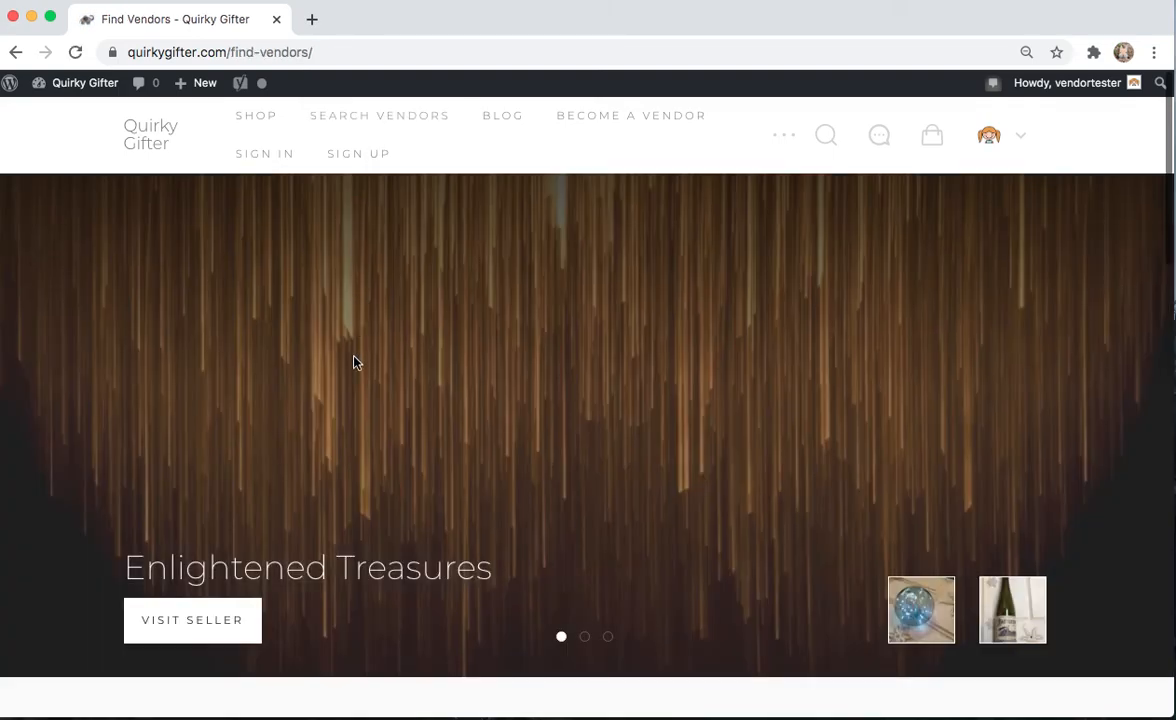
pyautogui.scroll(-3)
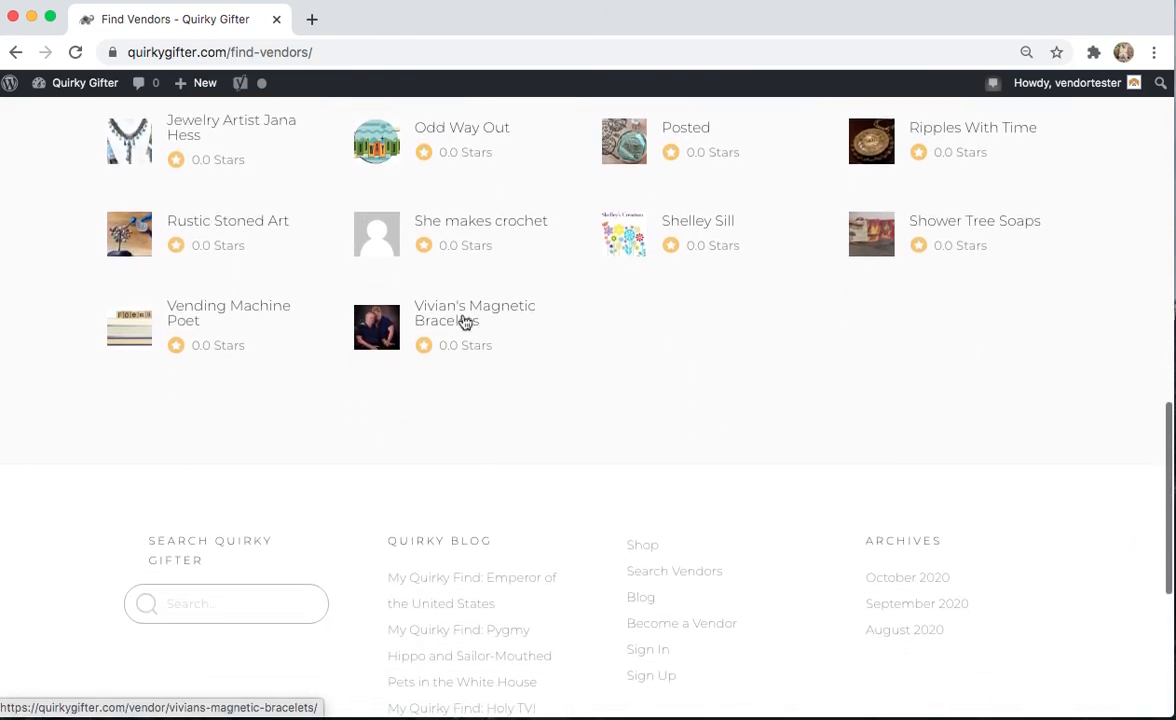
pyautogui.click(474, 312)
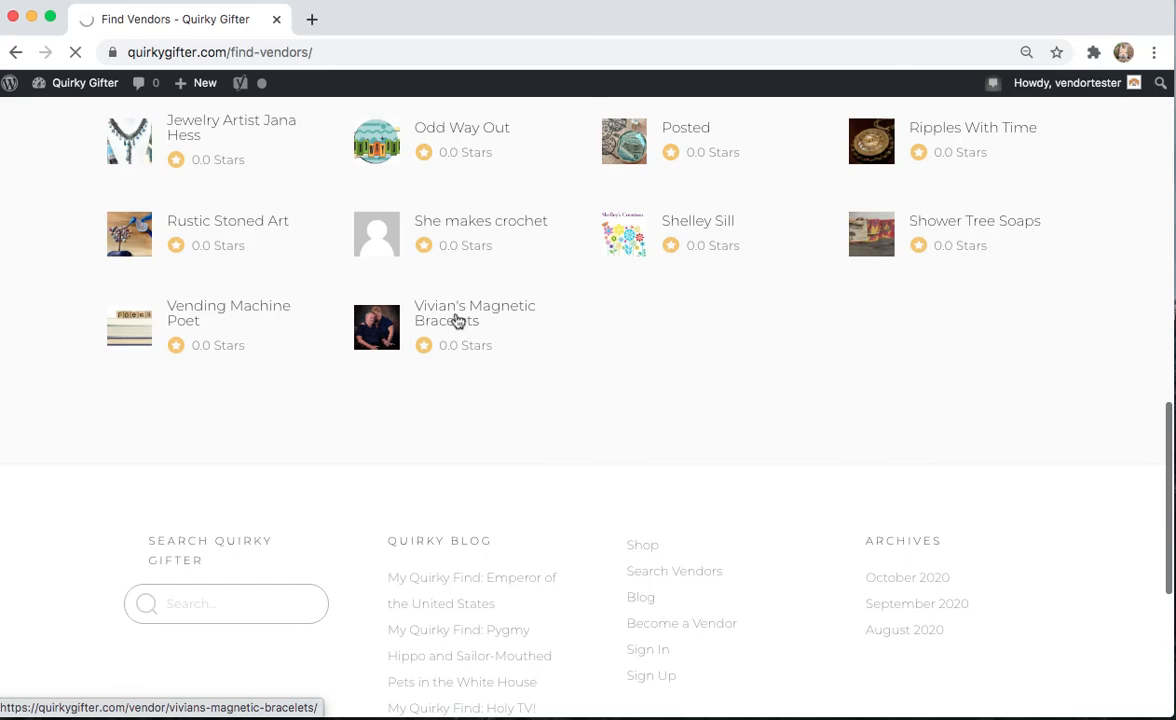
pyautogui.click(474, 312)
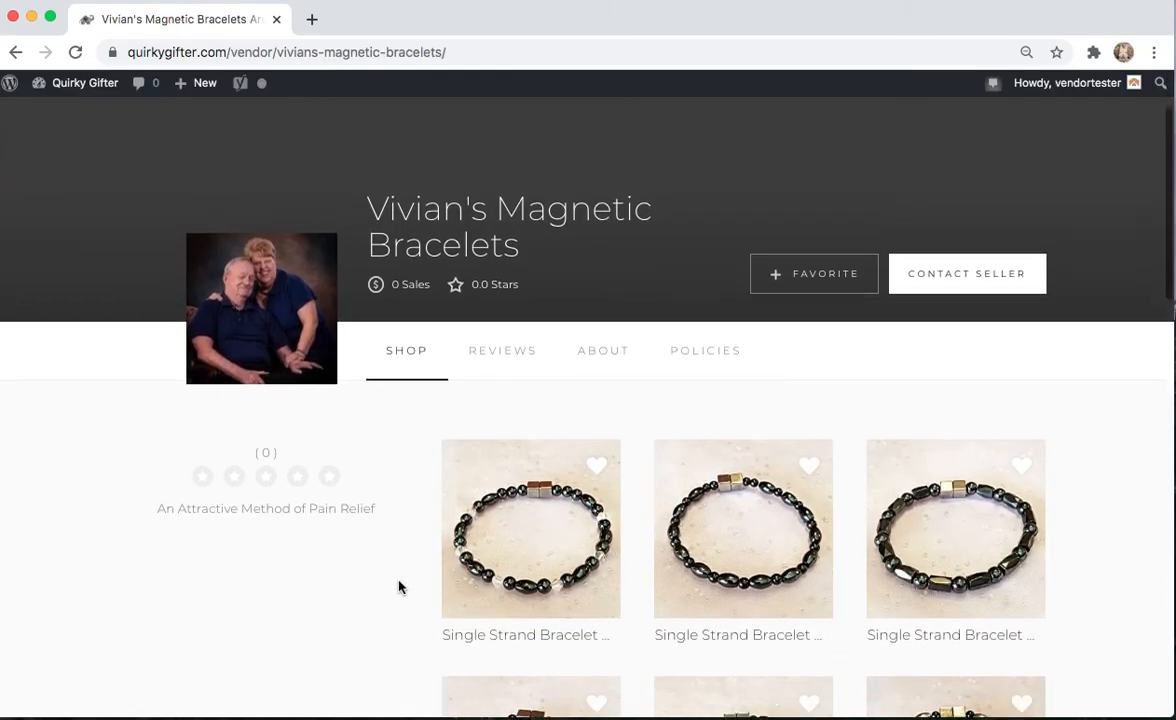
pyautogui.scroll(-3)
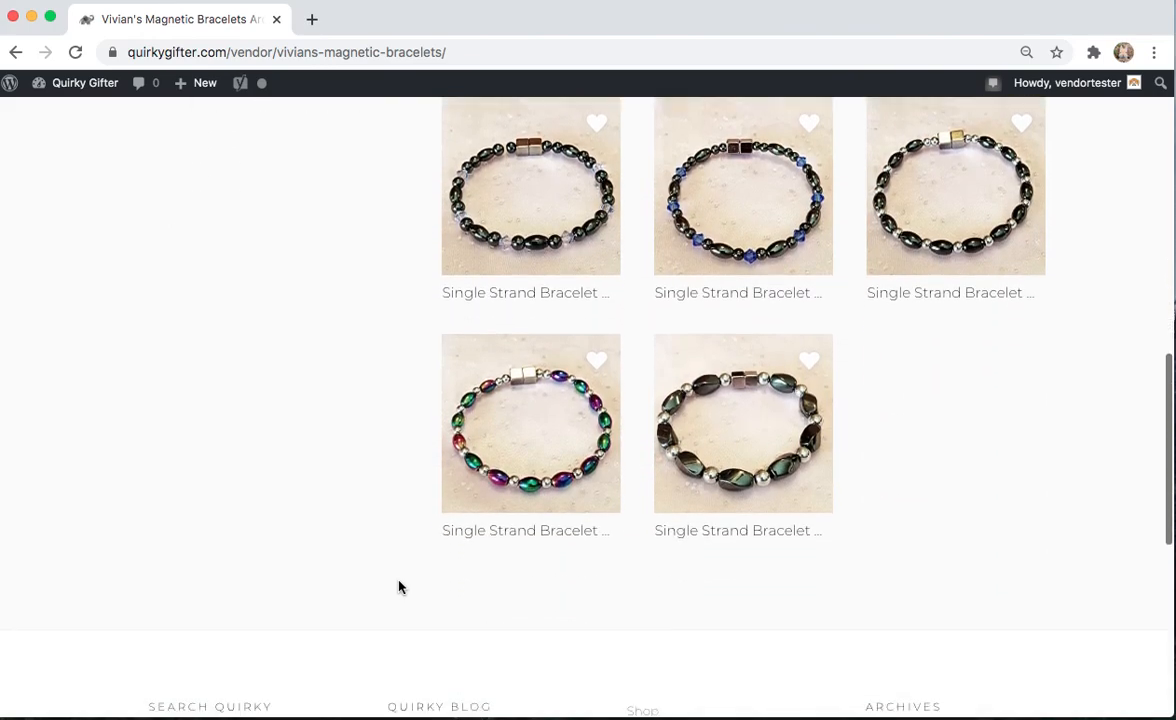
pyautogui.scroll(3)
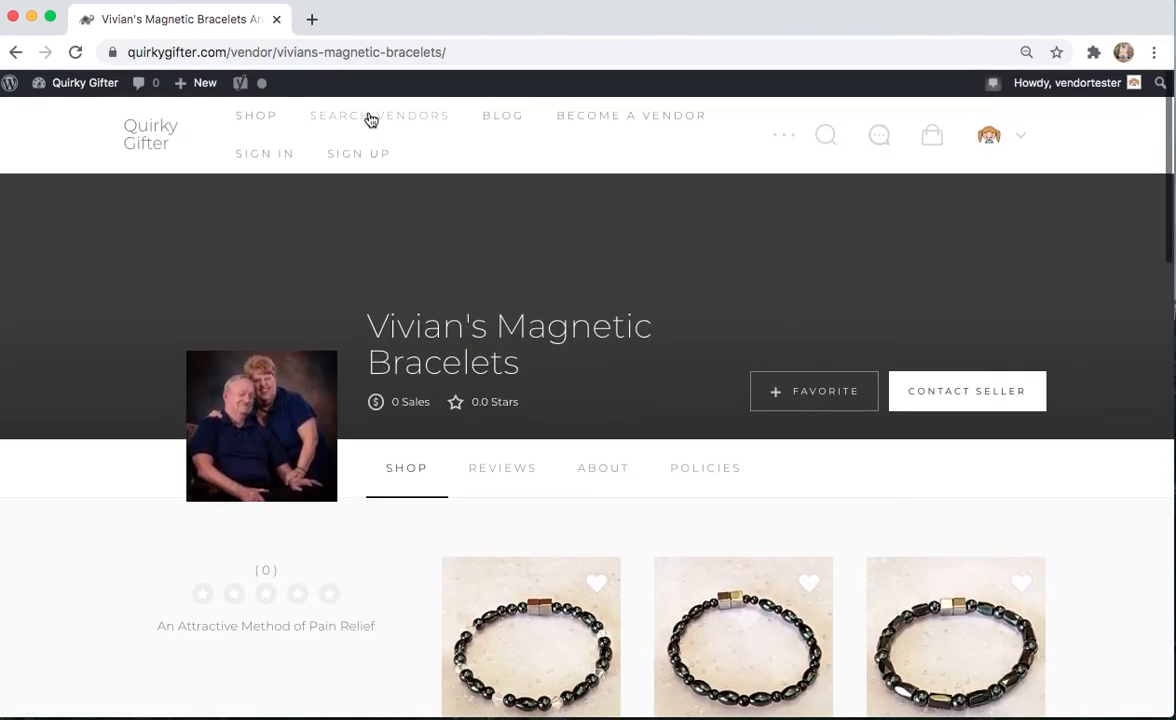
pyautogui.click(380, 114)
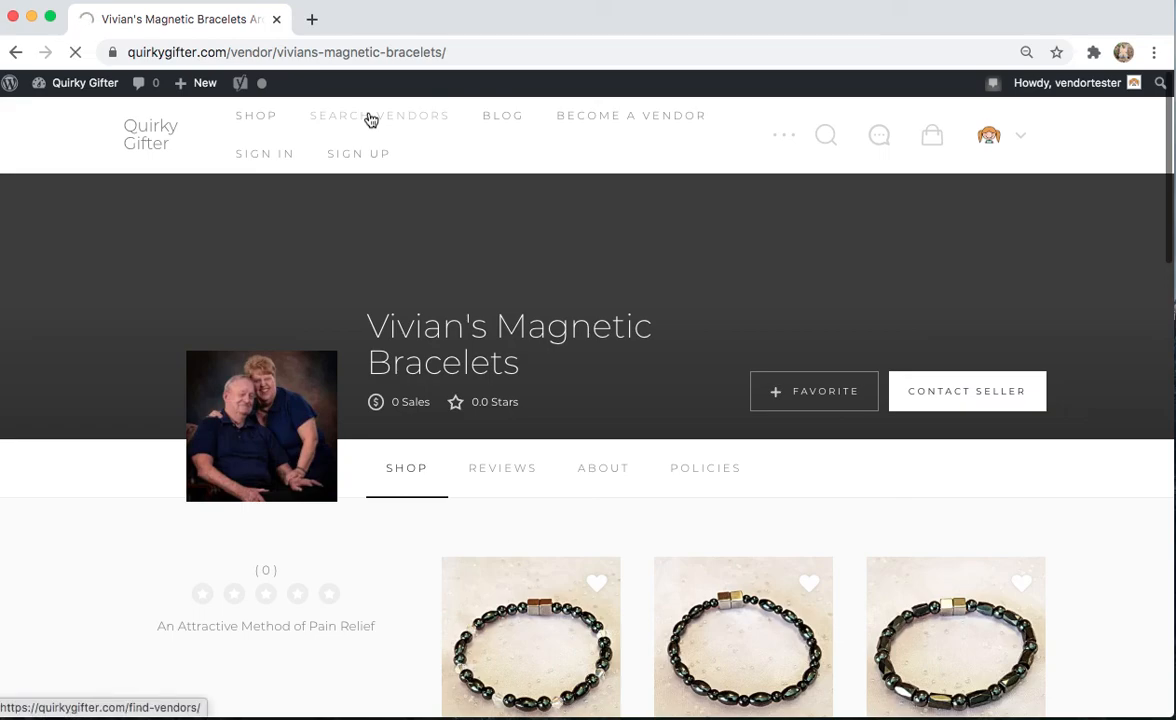
pyautogui.click(380, 114)
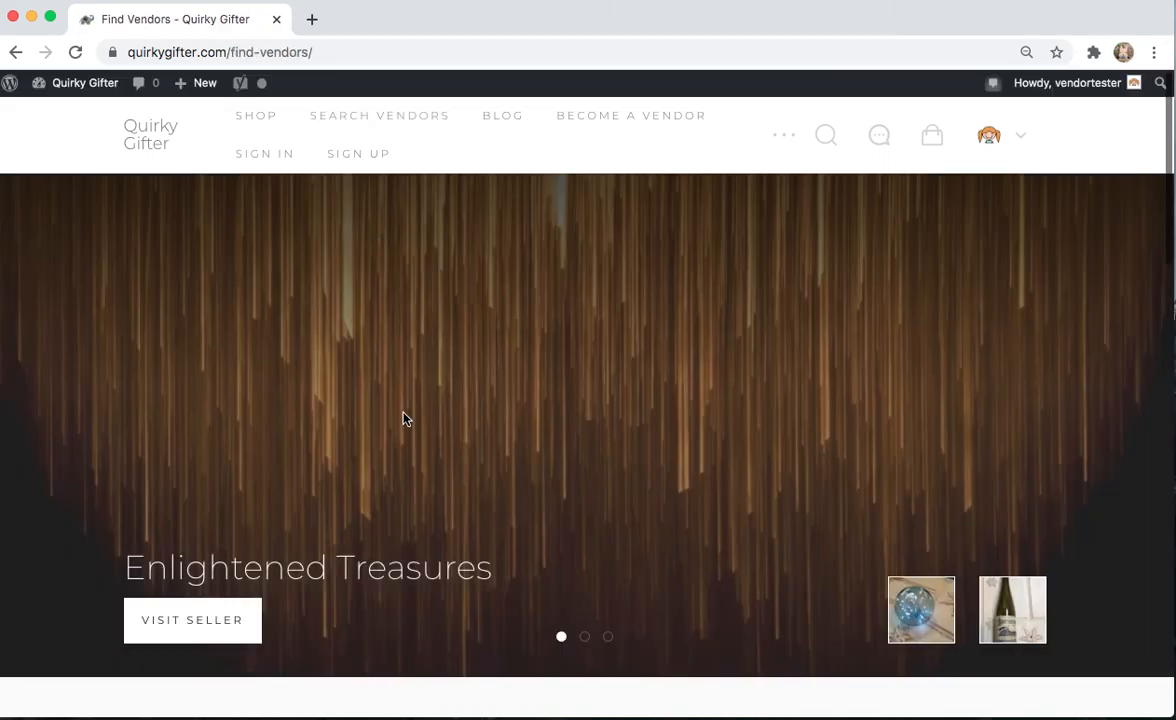
# - Visit the Enlightened Treasures storefront and browse its bottle and glass float products
pyautogui.click(192, 620)
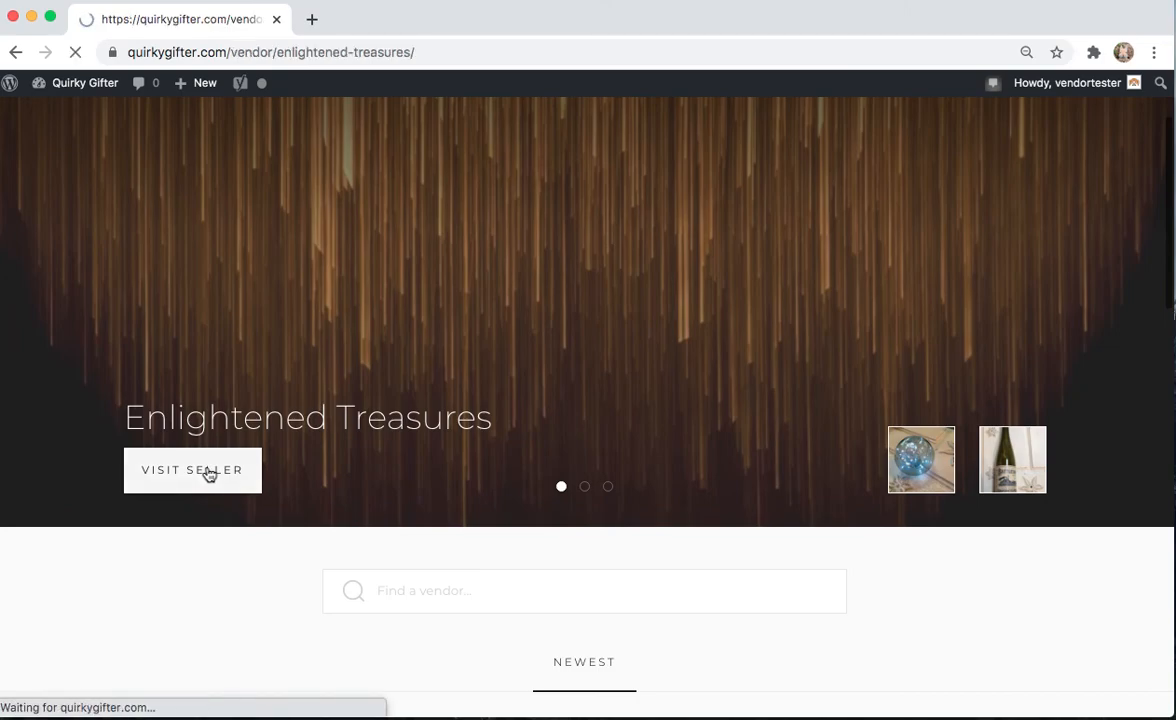
pyautogui.click(192, 470)
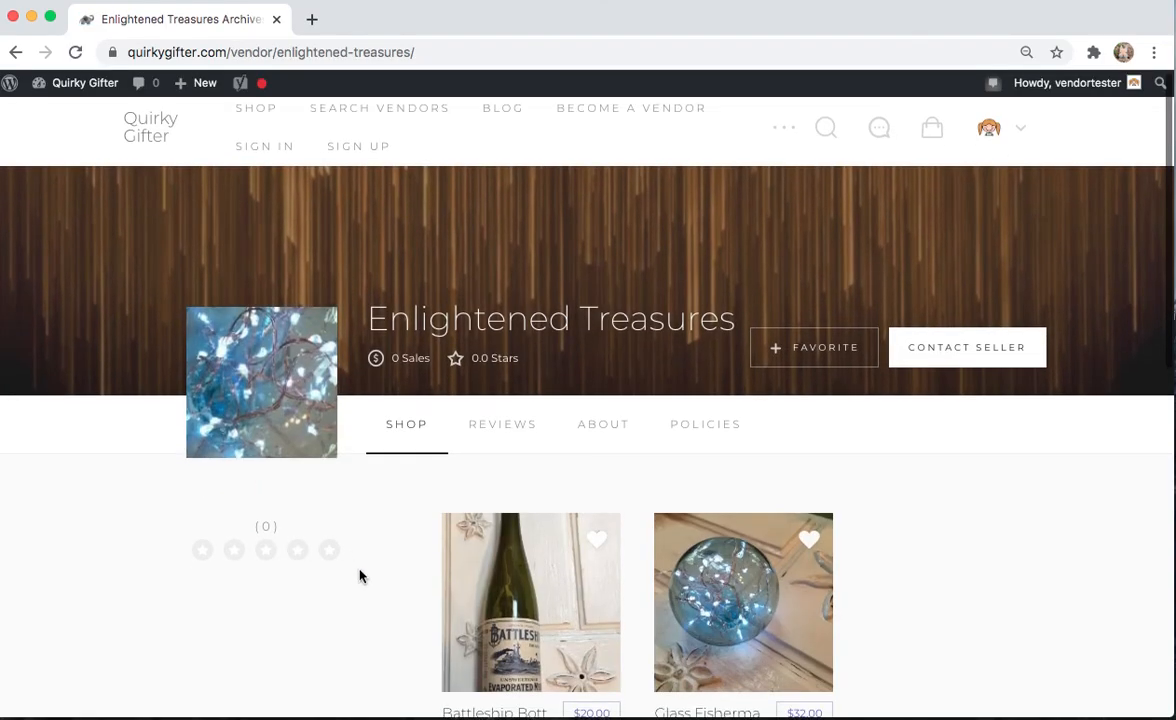
pyautogui.scroll(-3)
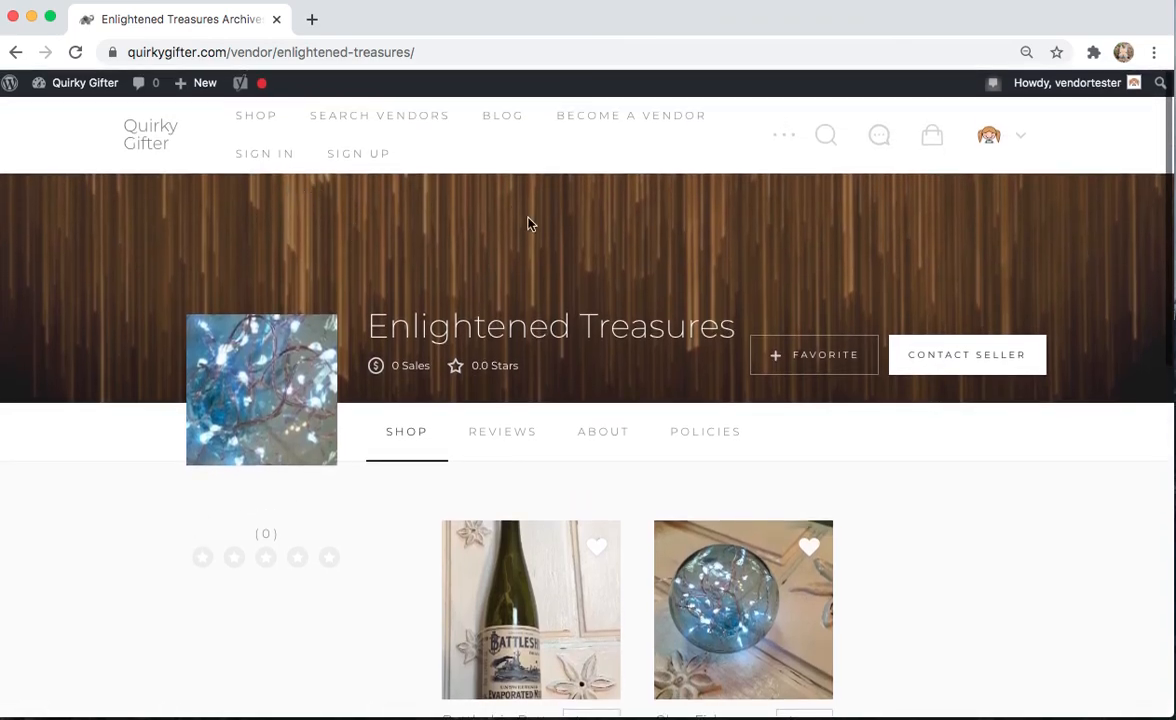
pyautogui.moveTo(1030, 200)
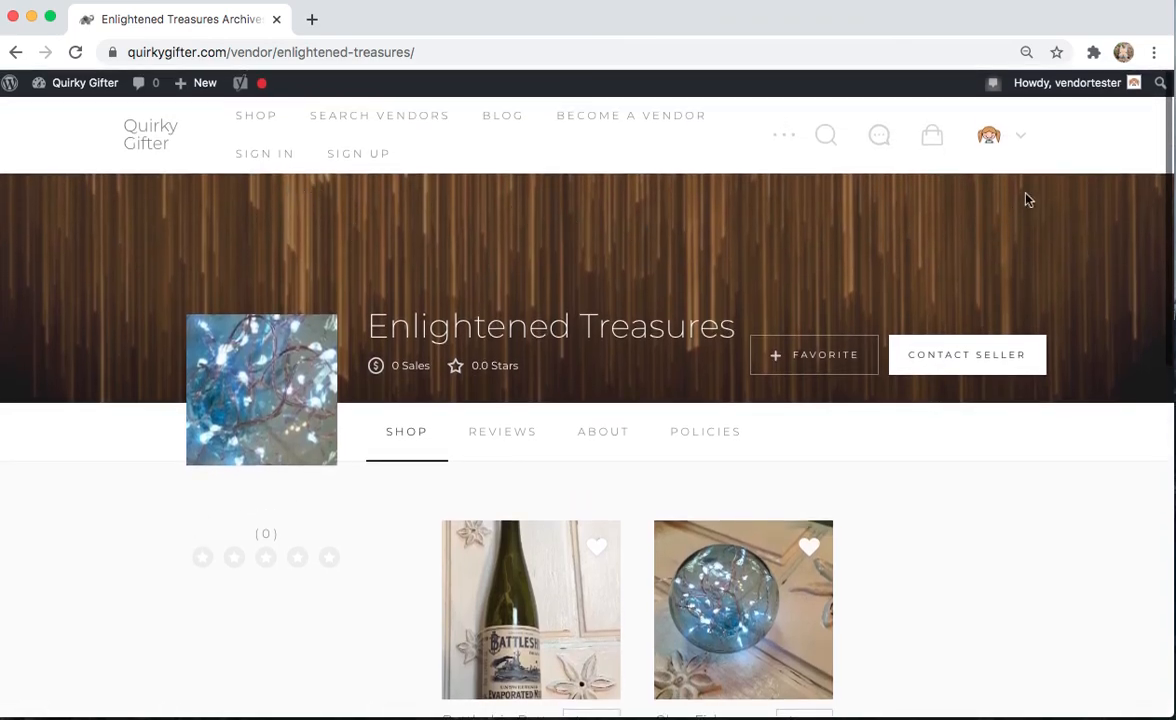
# - Start logging out of the vendor account so My Account asks 'Confirm and log out'
pyautogui.click(1002, 136)
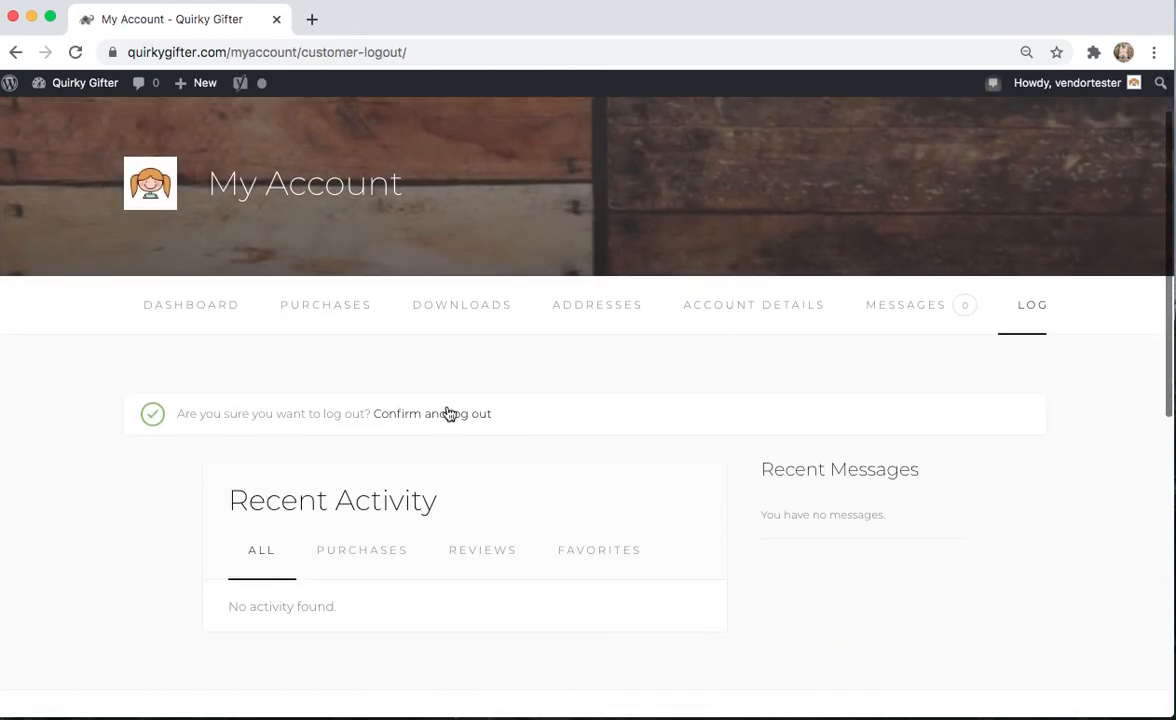
pyautogui.moveTo(448, 418)
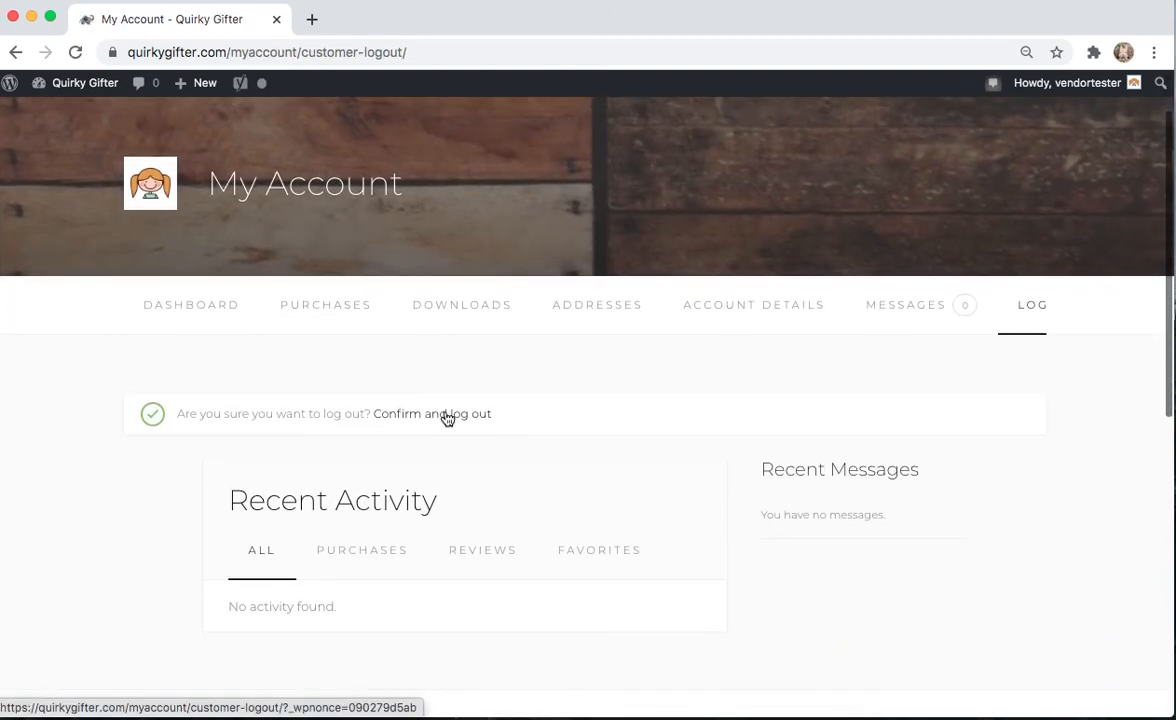